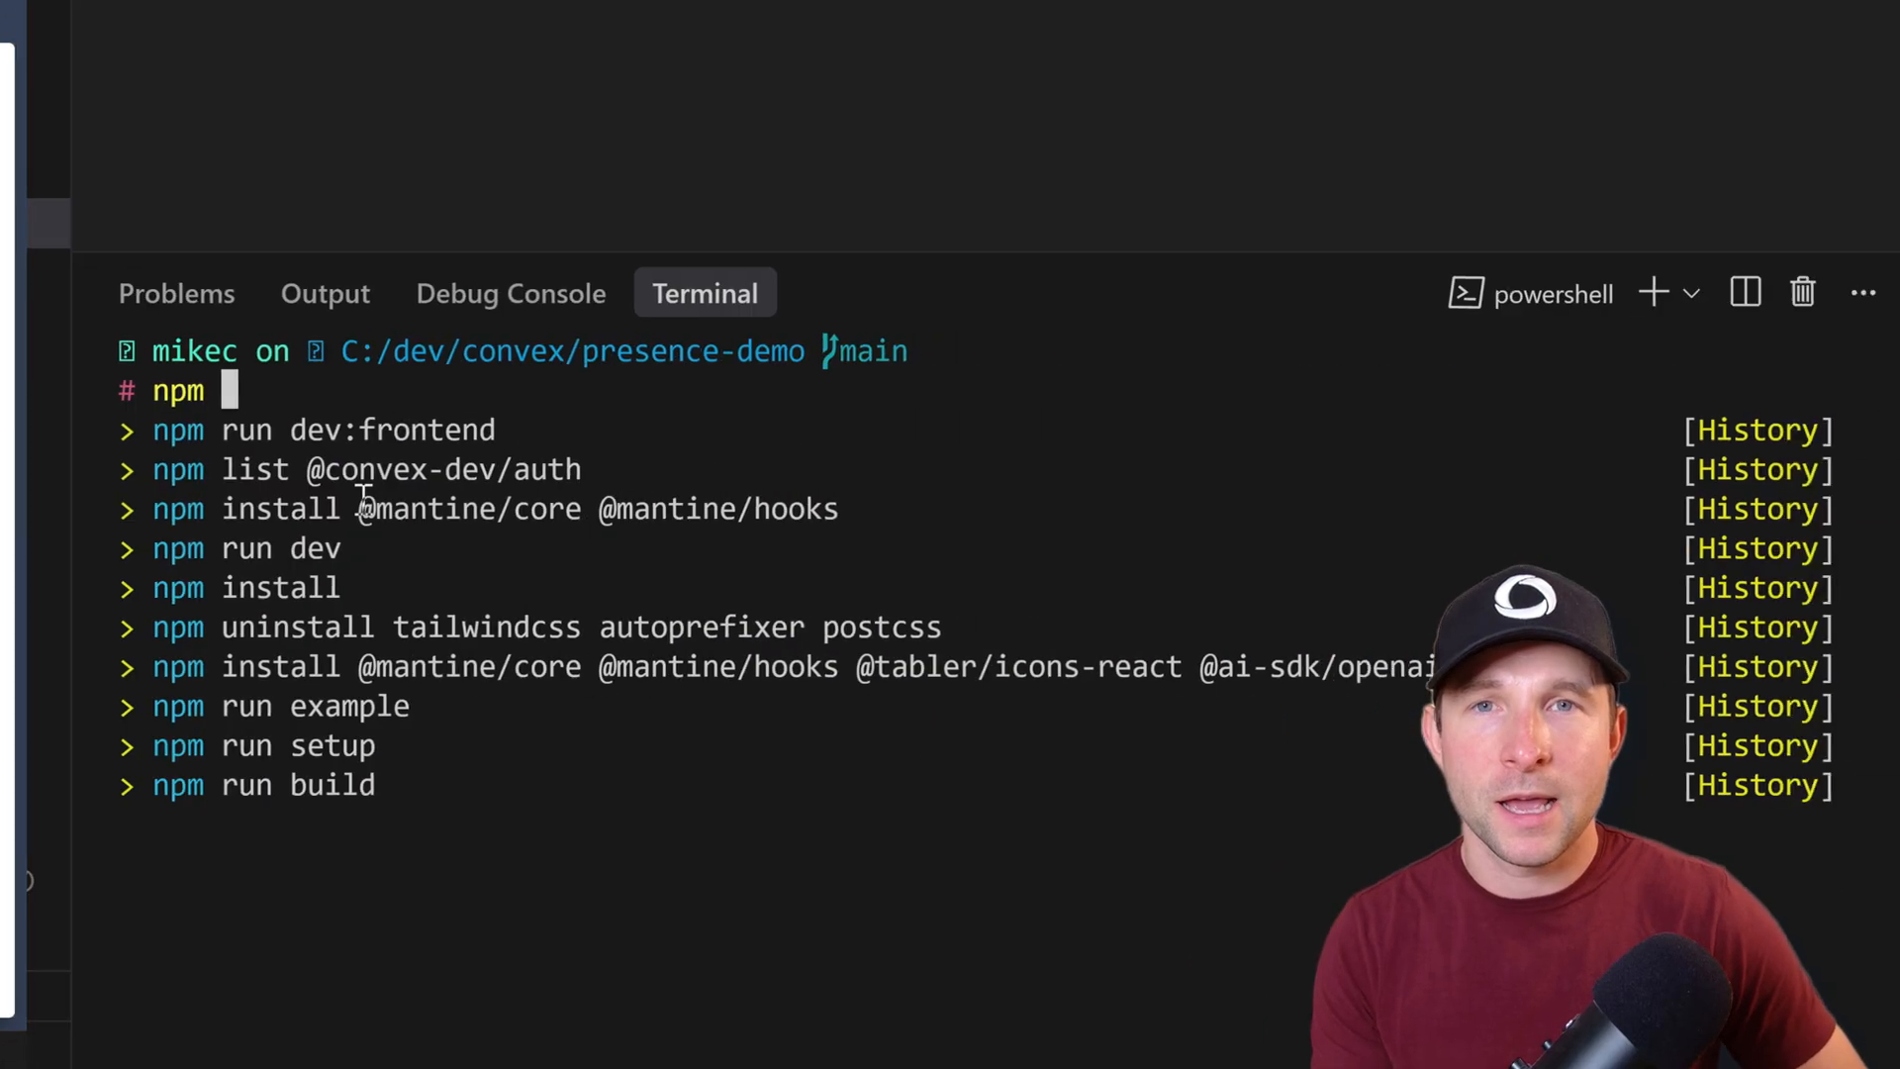
text(install)
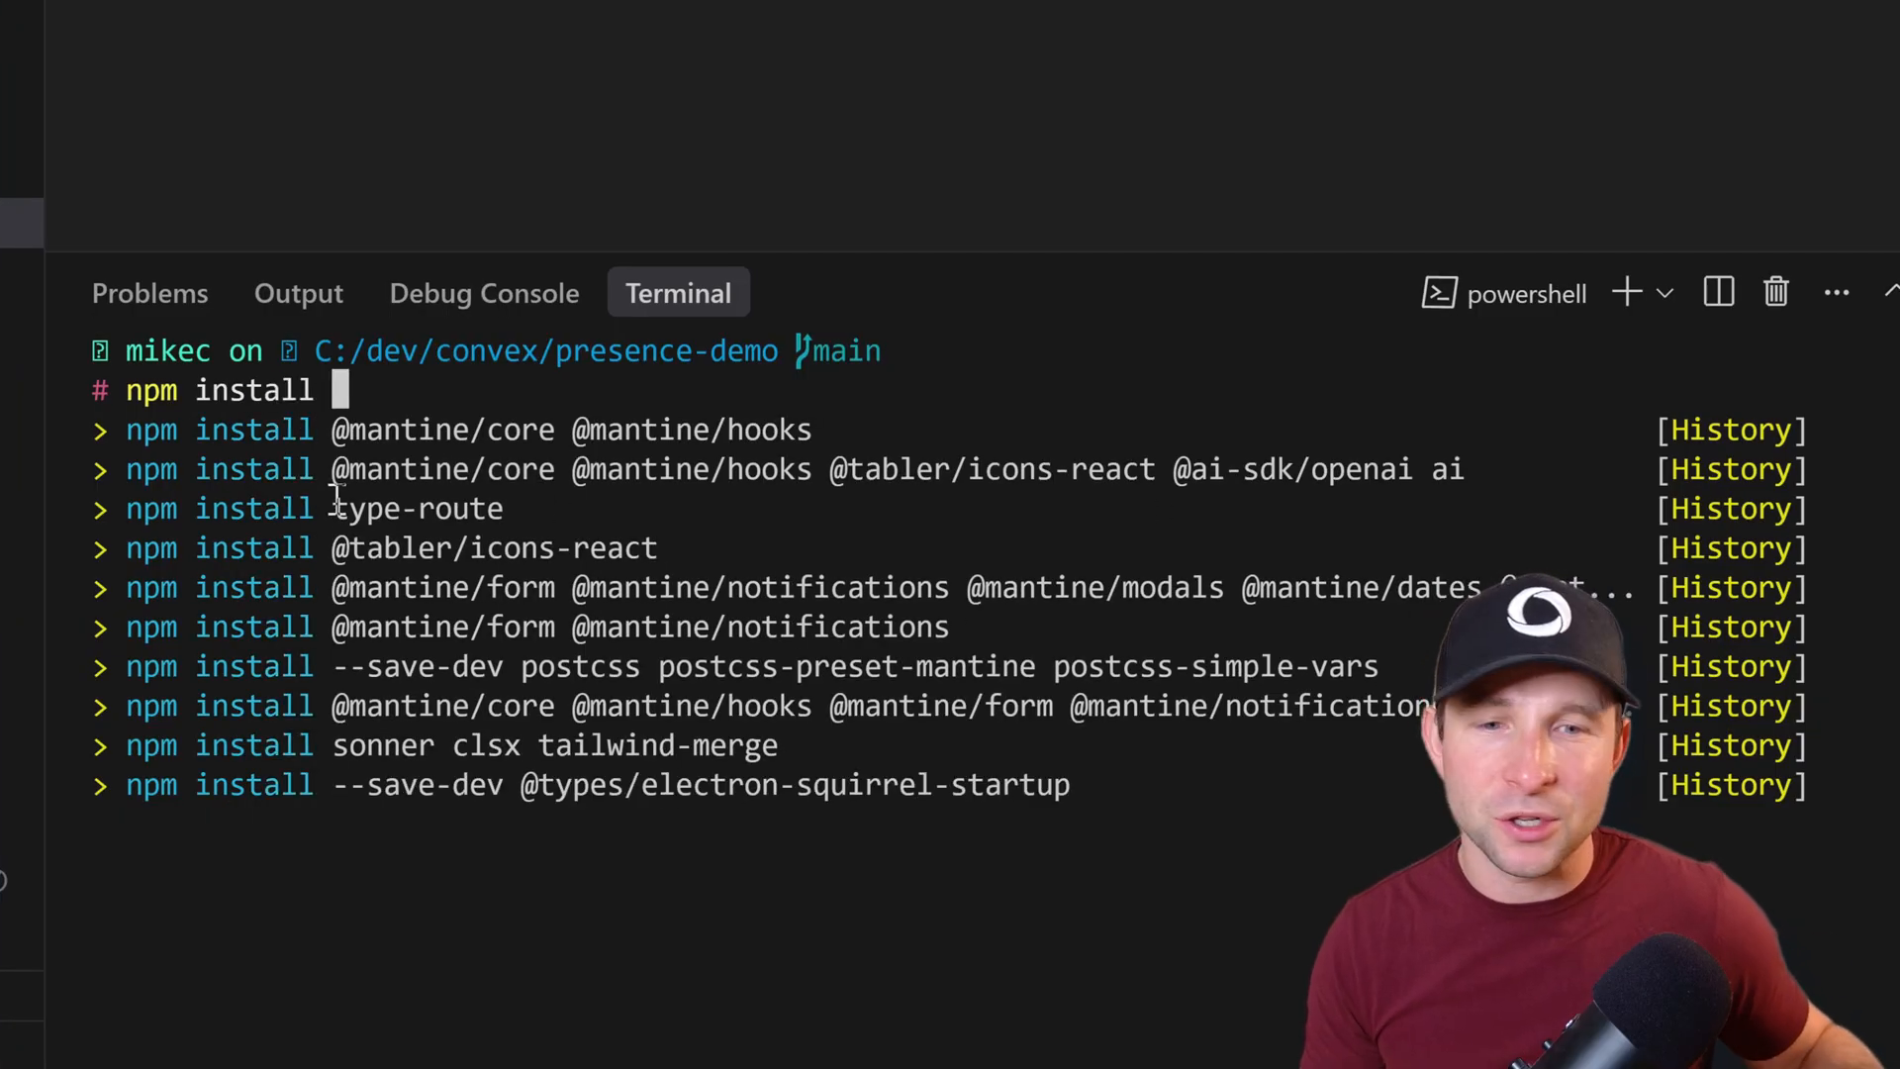
text(@convex)
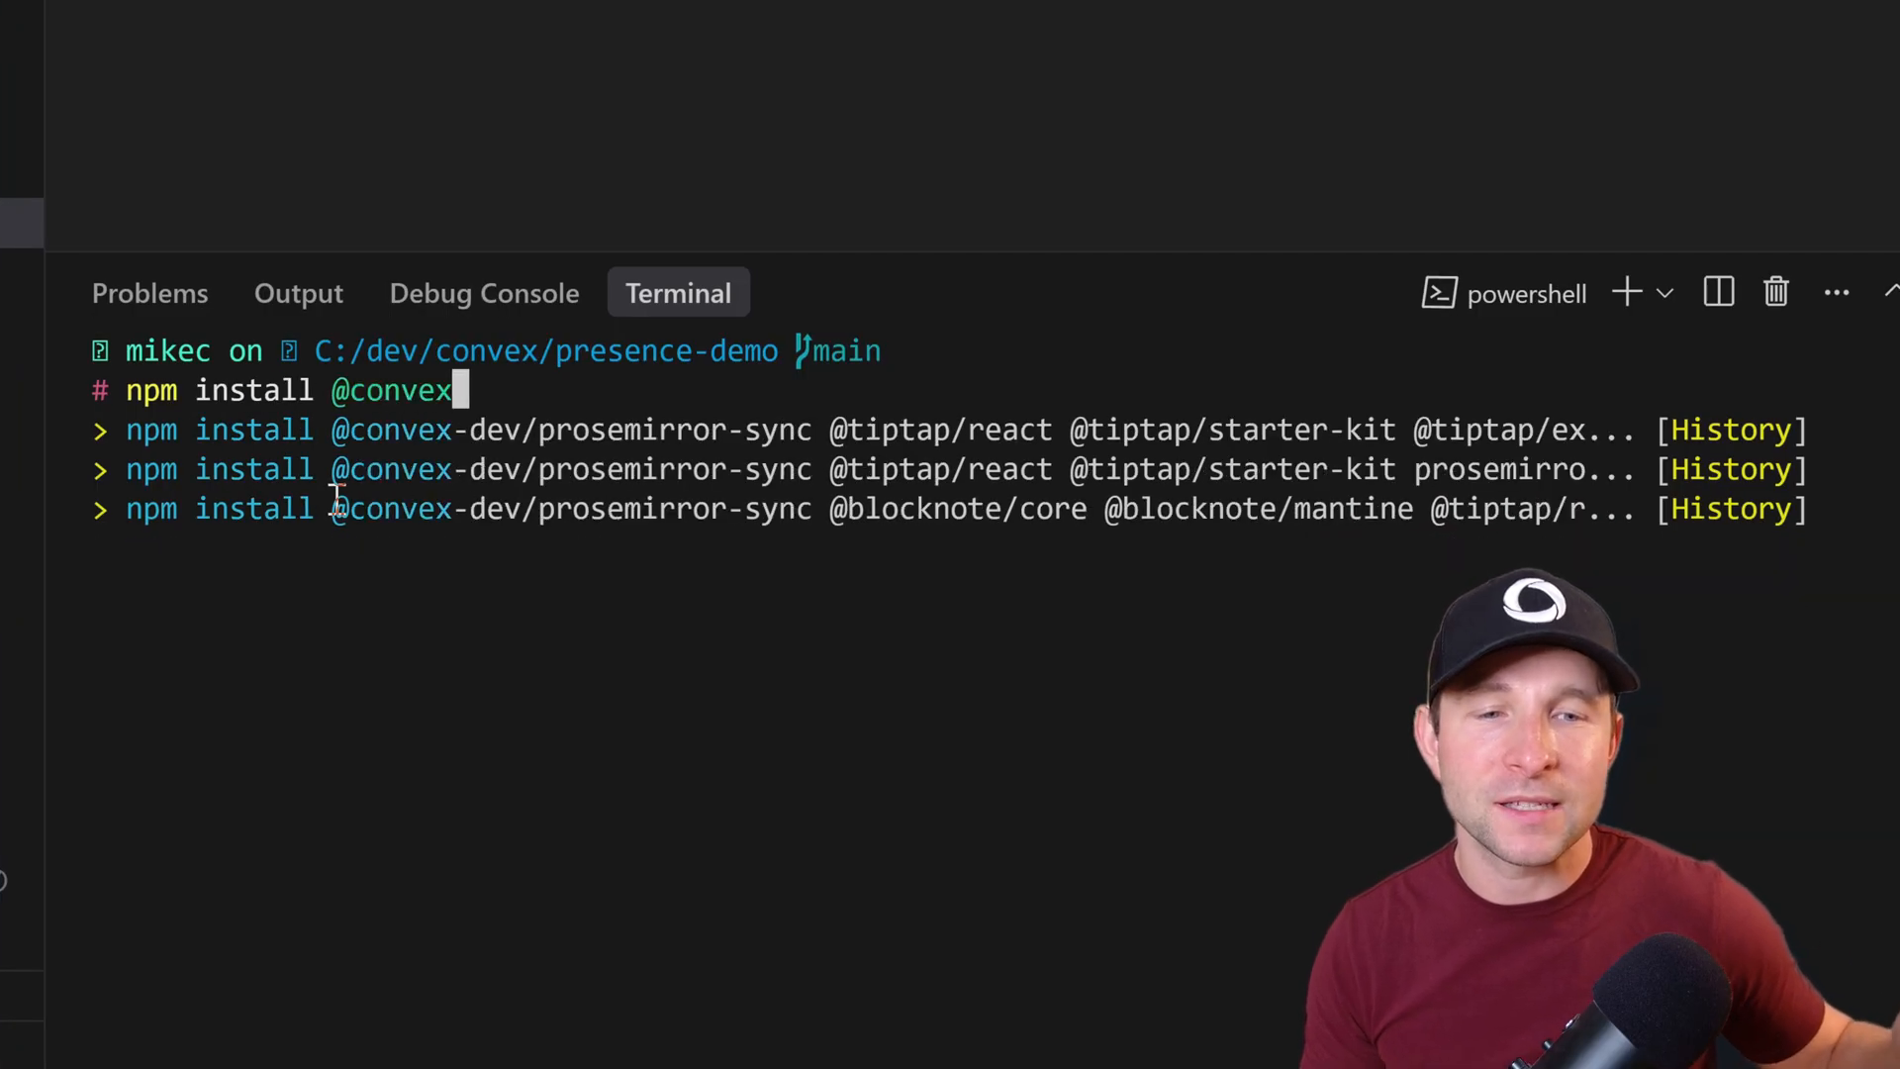
text(-dev/presence)
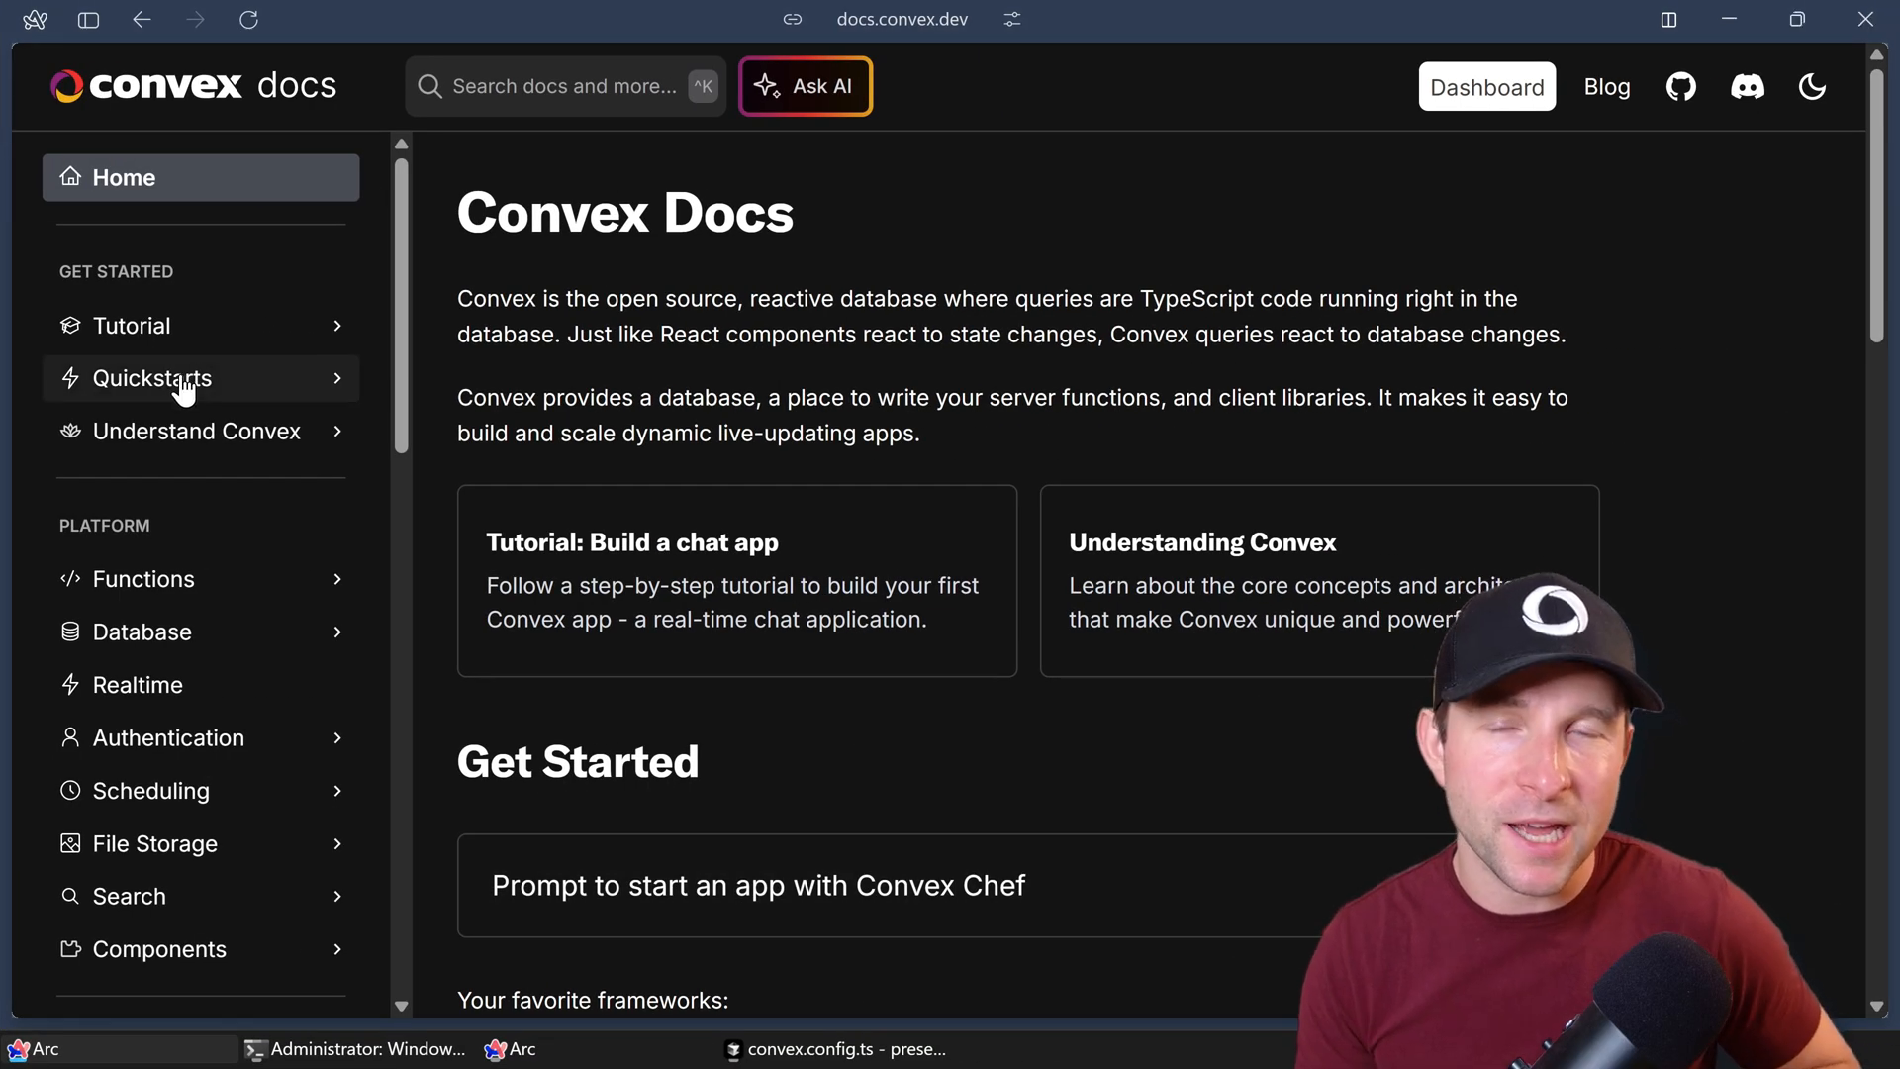
click(153, 378)
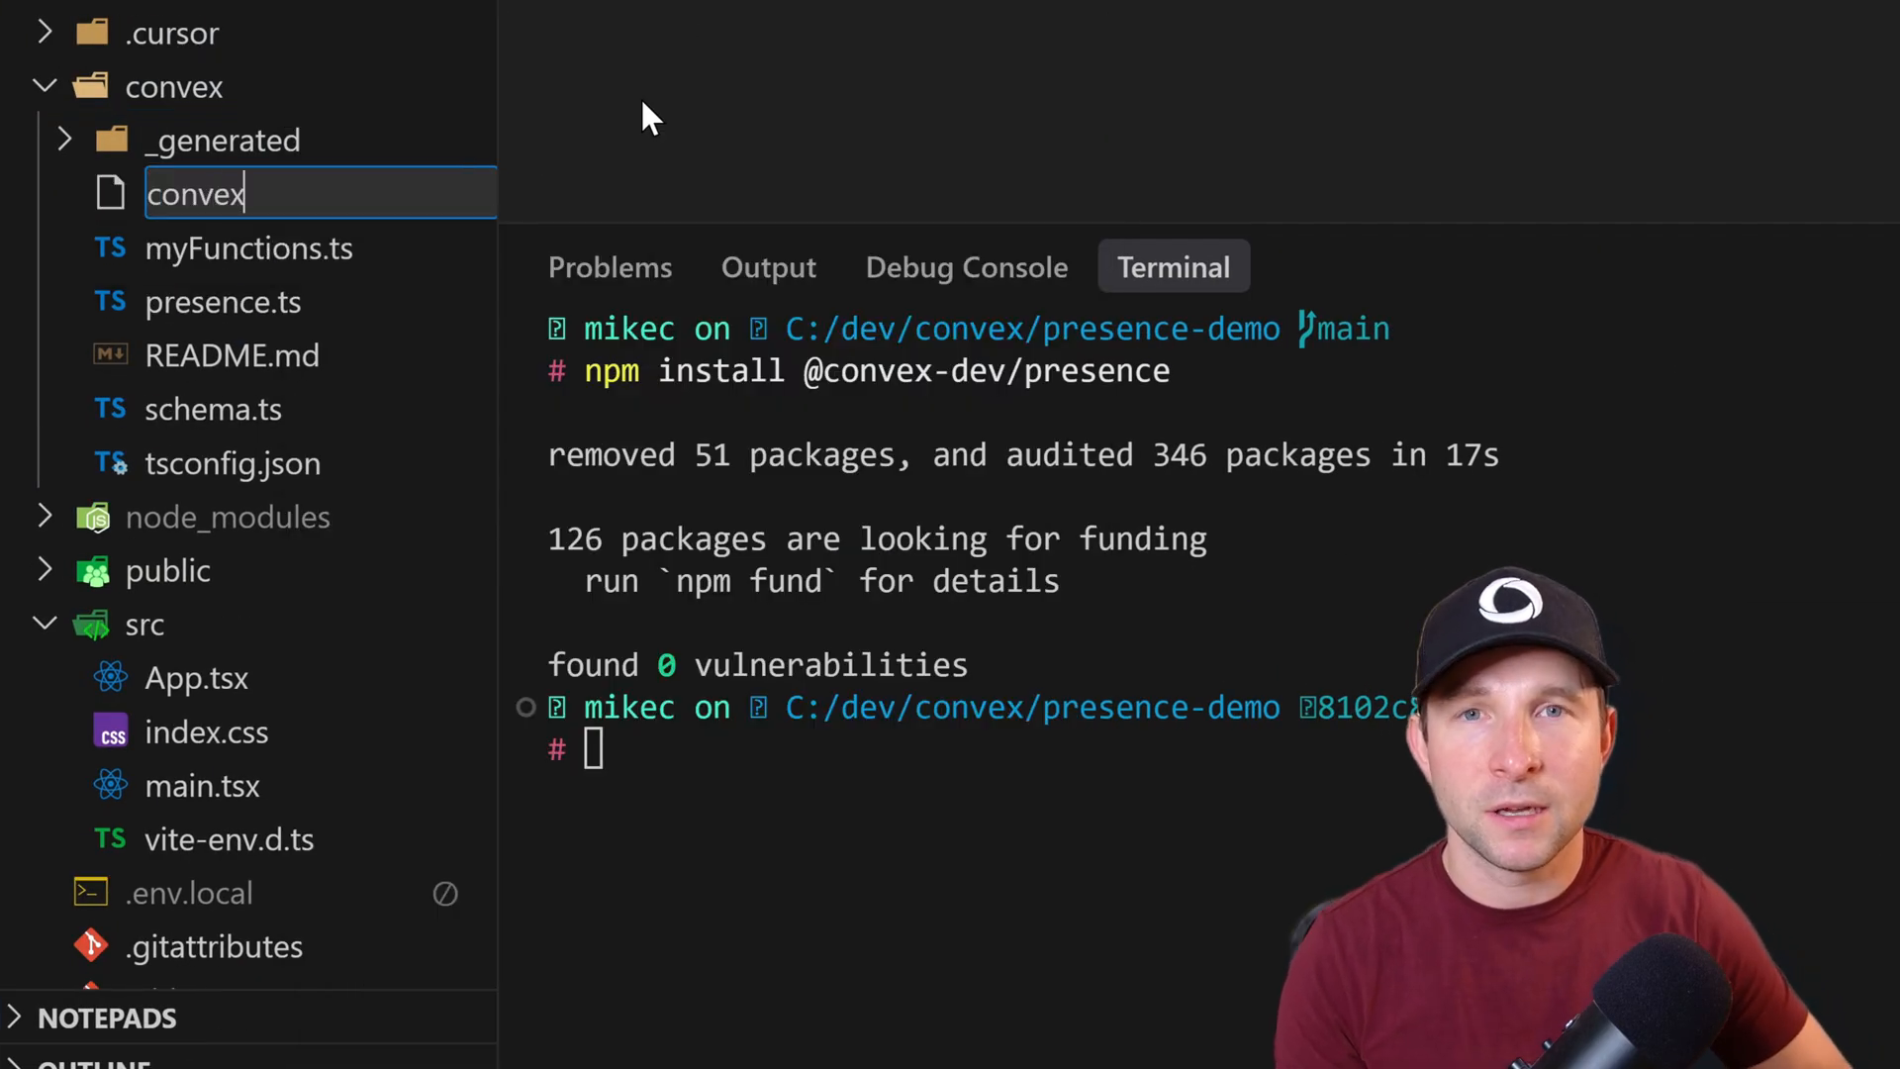
Name the new file convex.config.ts and review presence.ts's heartbeat and list functions
text(.con)
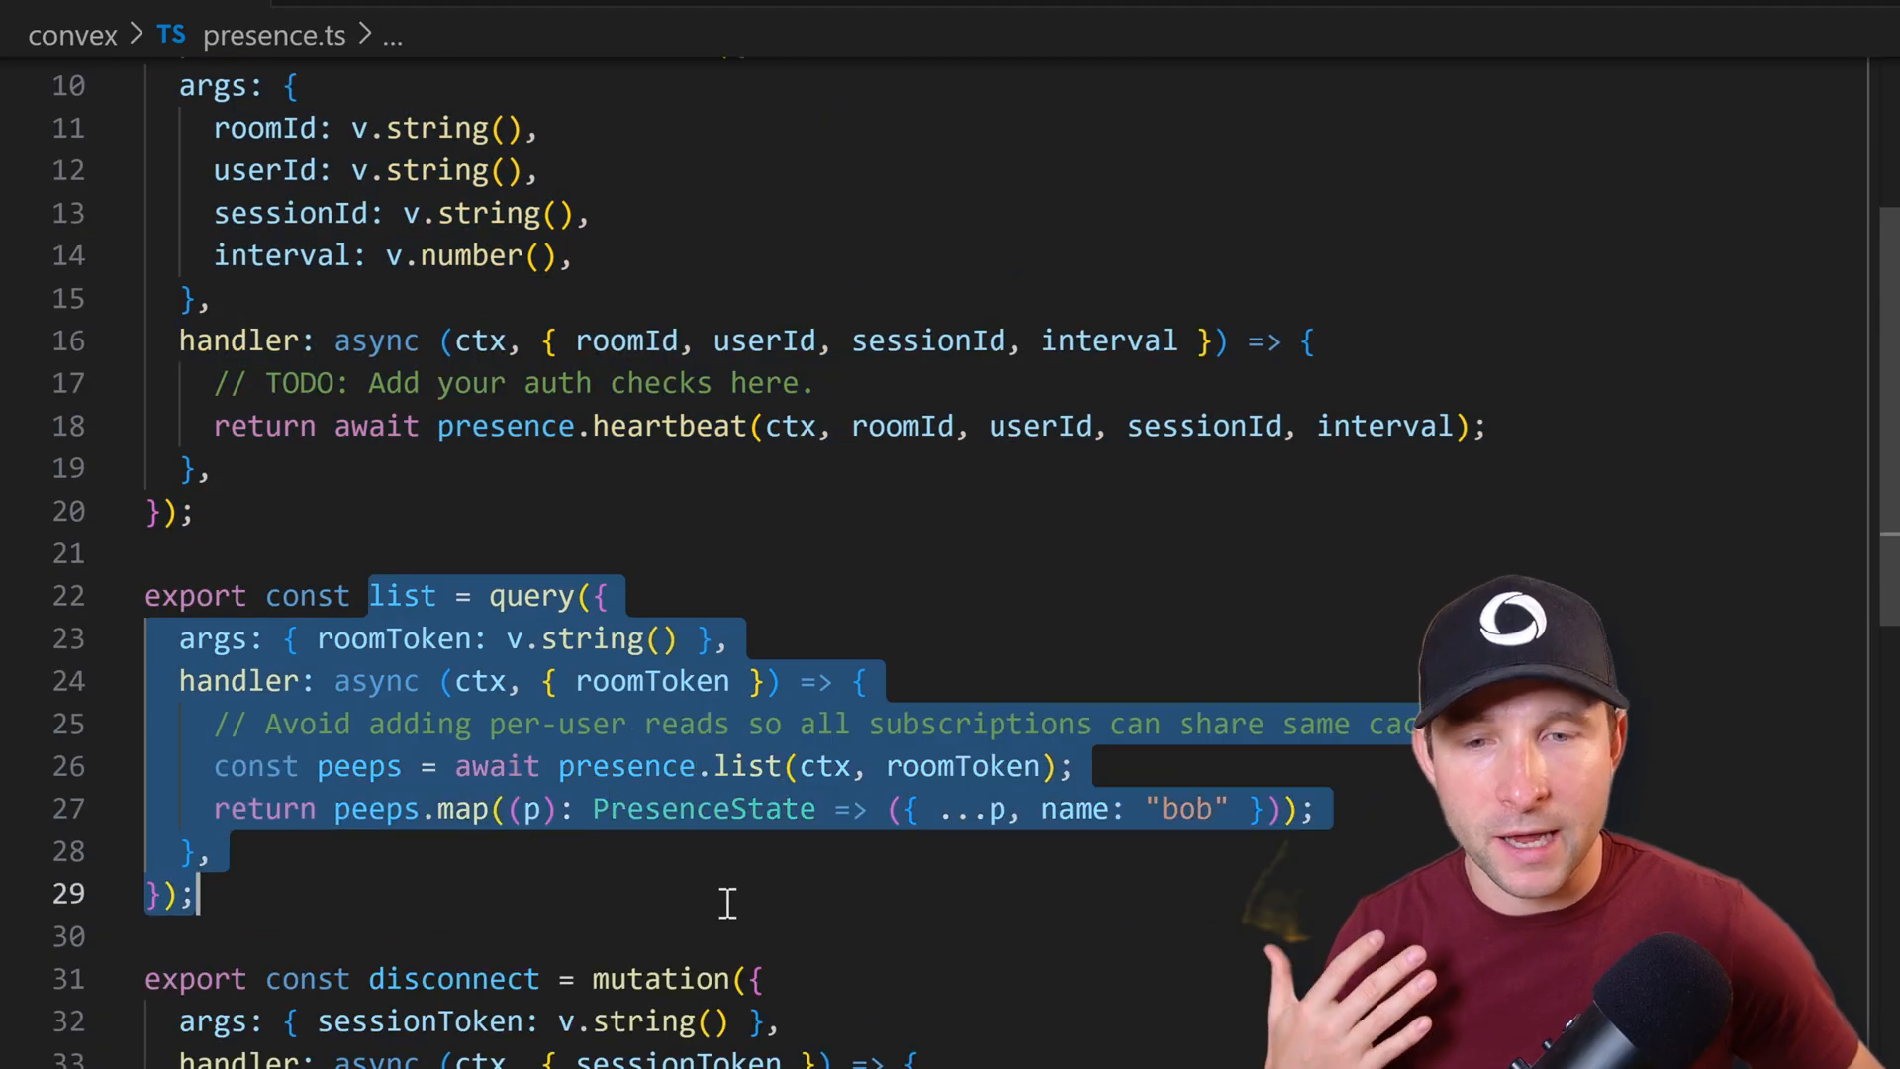
scroll(down, 3)
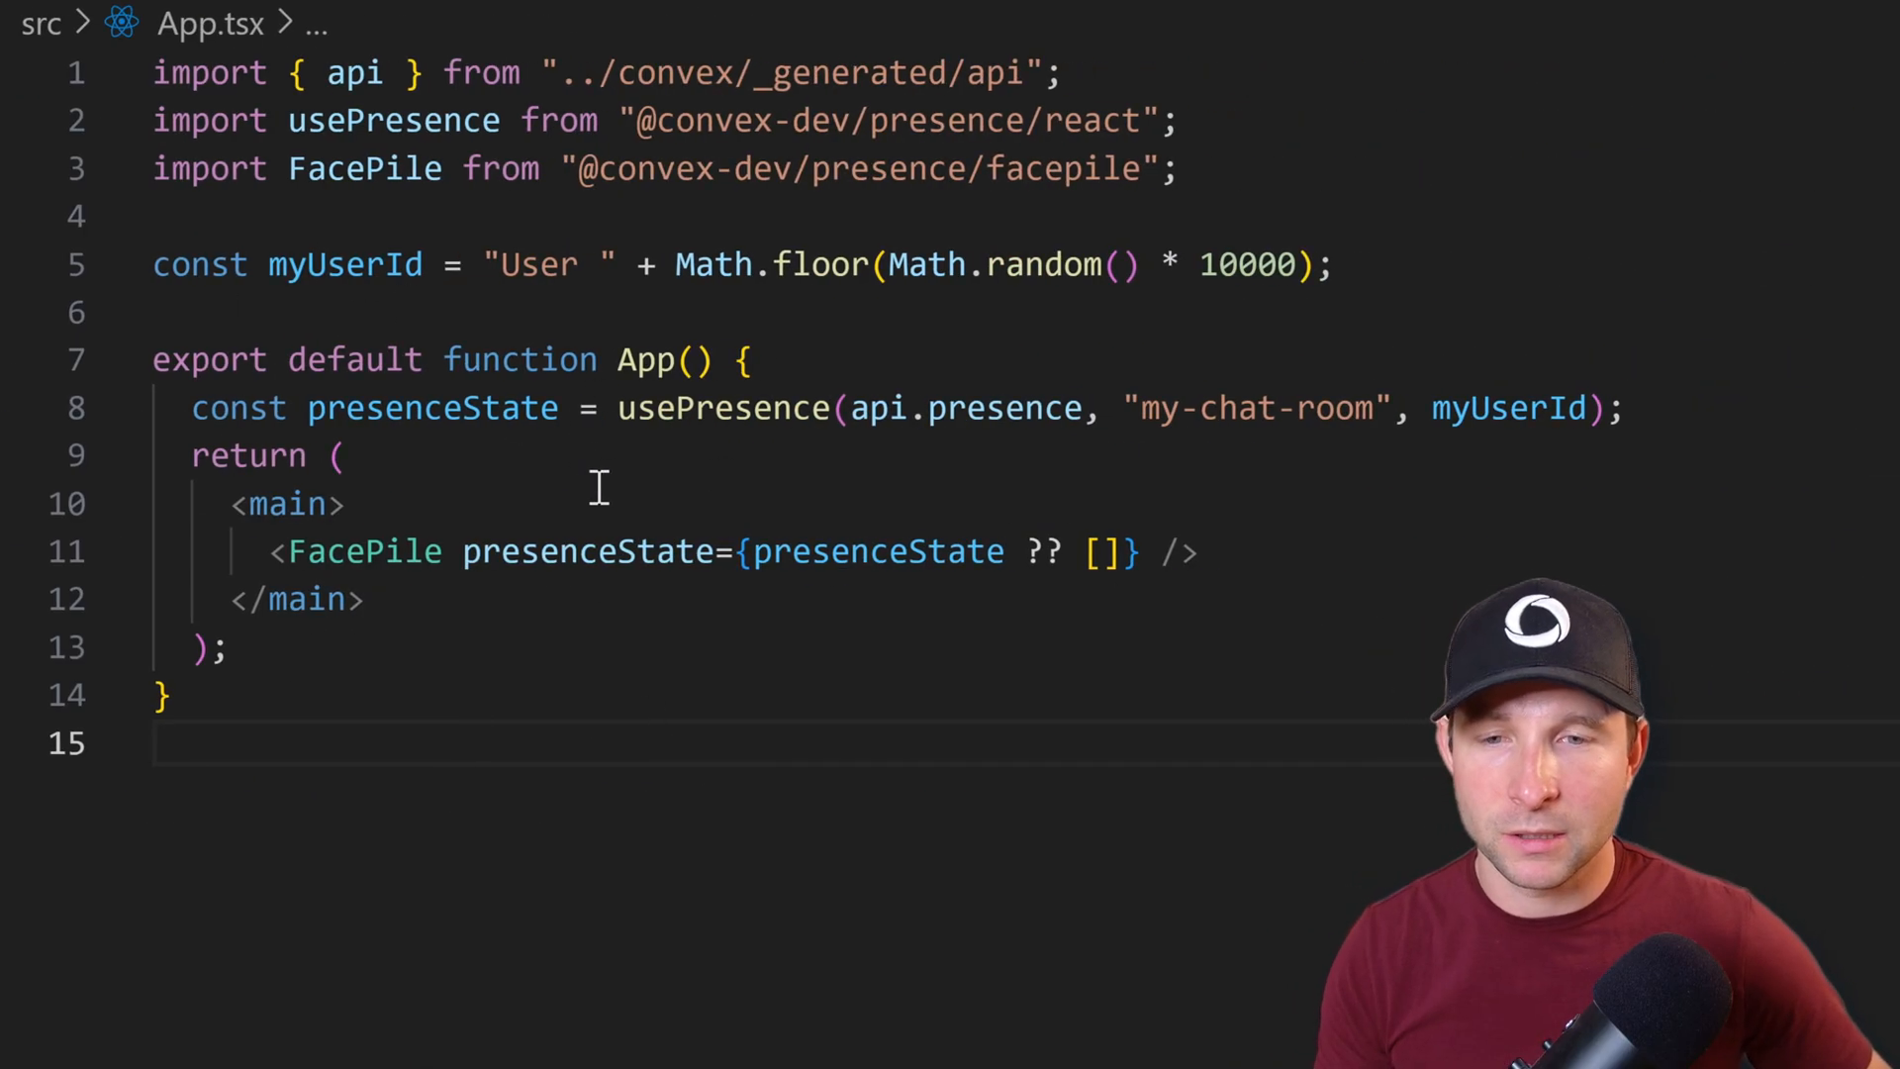
Select the "my-chat-room" room name passed to usePresence in App.tsx
triple_click(727, 263)
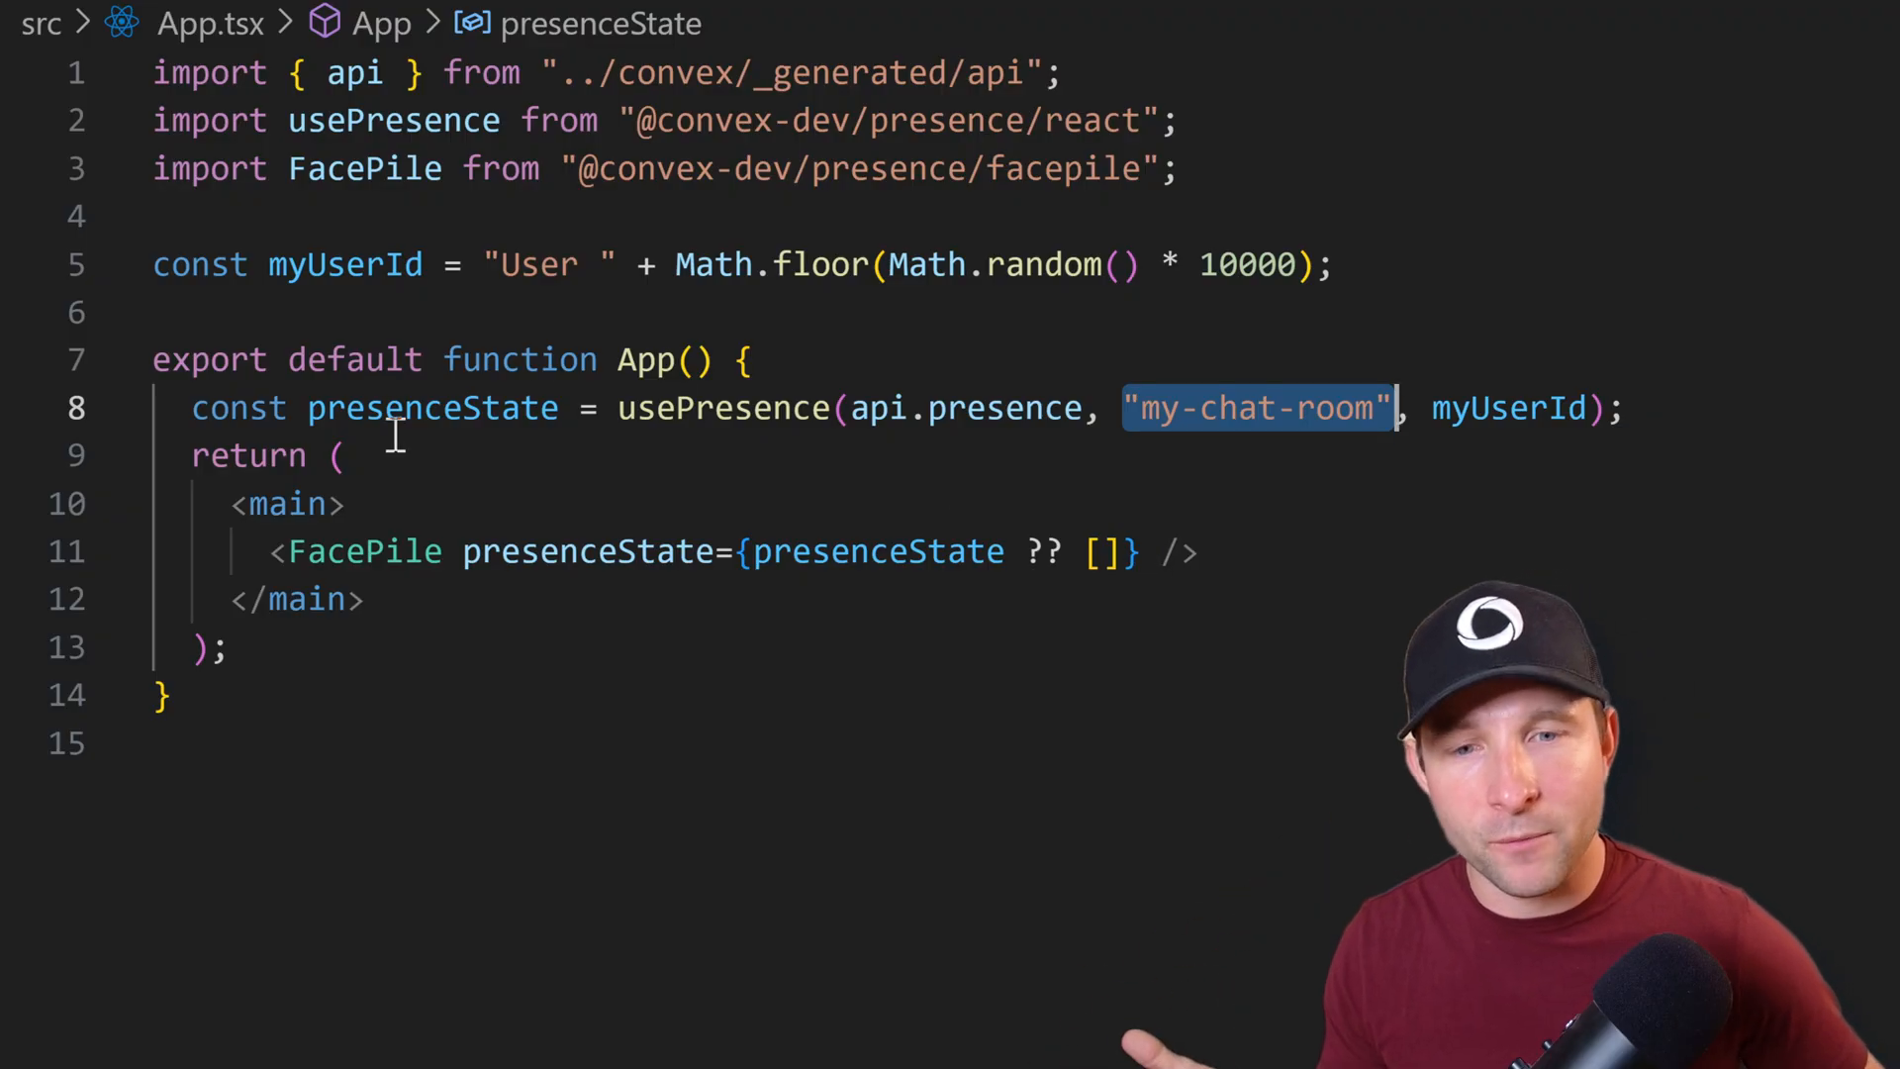
mouse_move(431, 407)
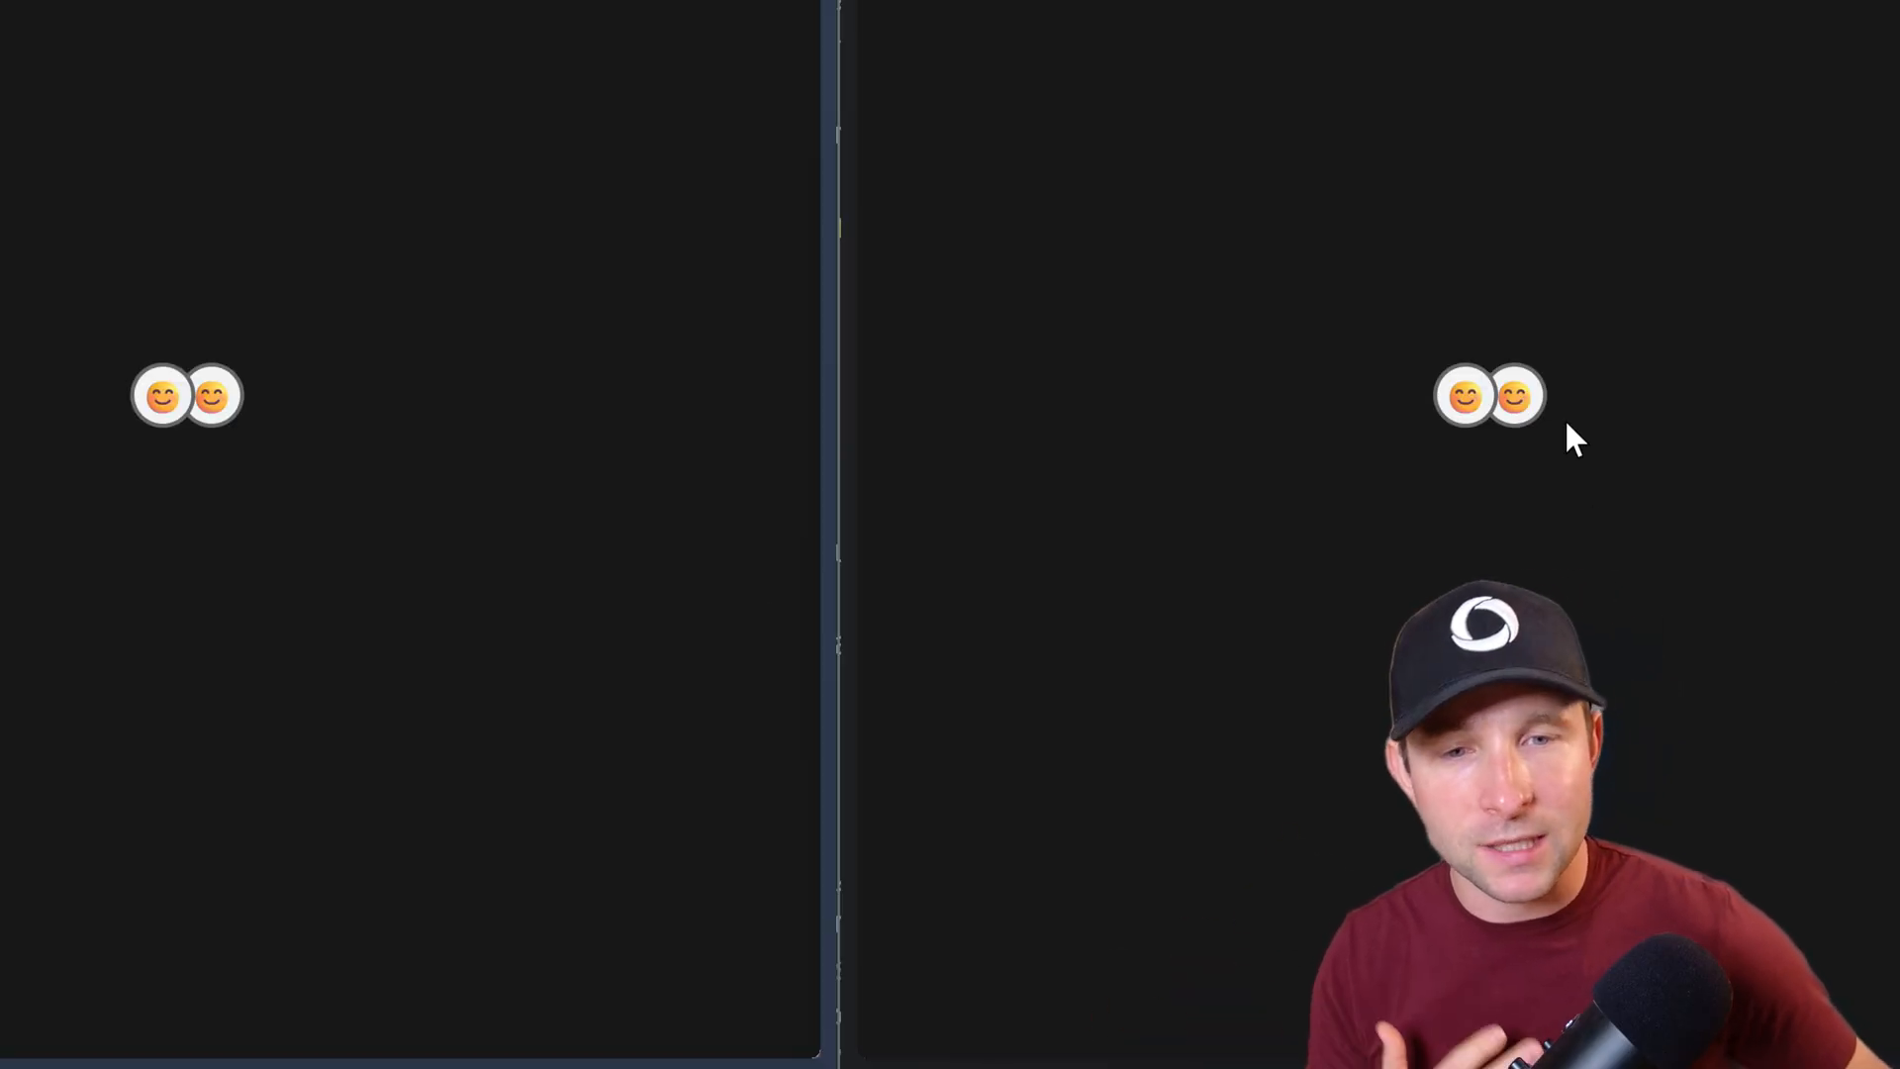
mouse_move(1464, 396)
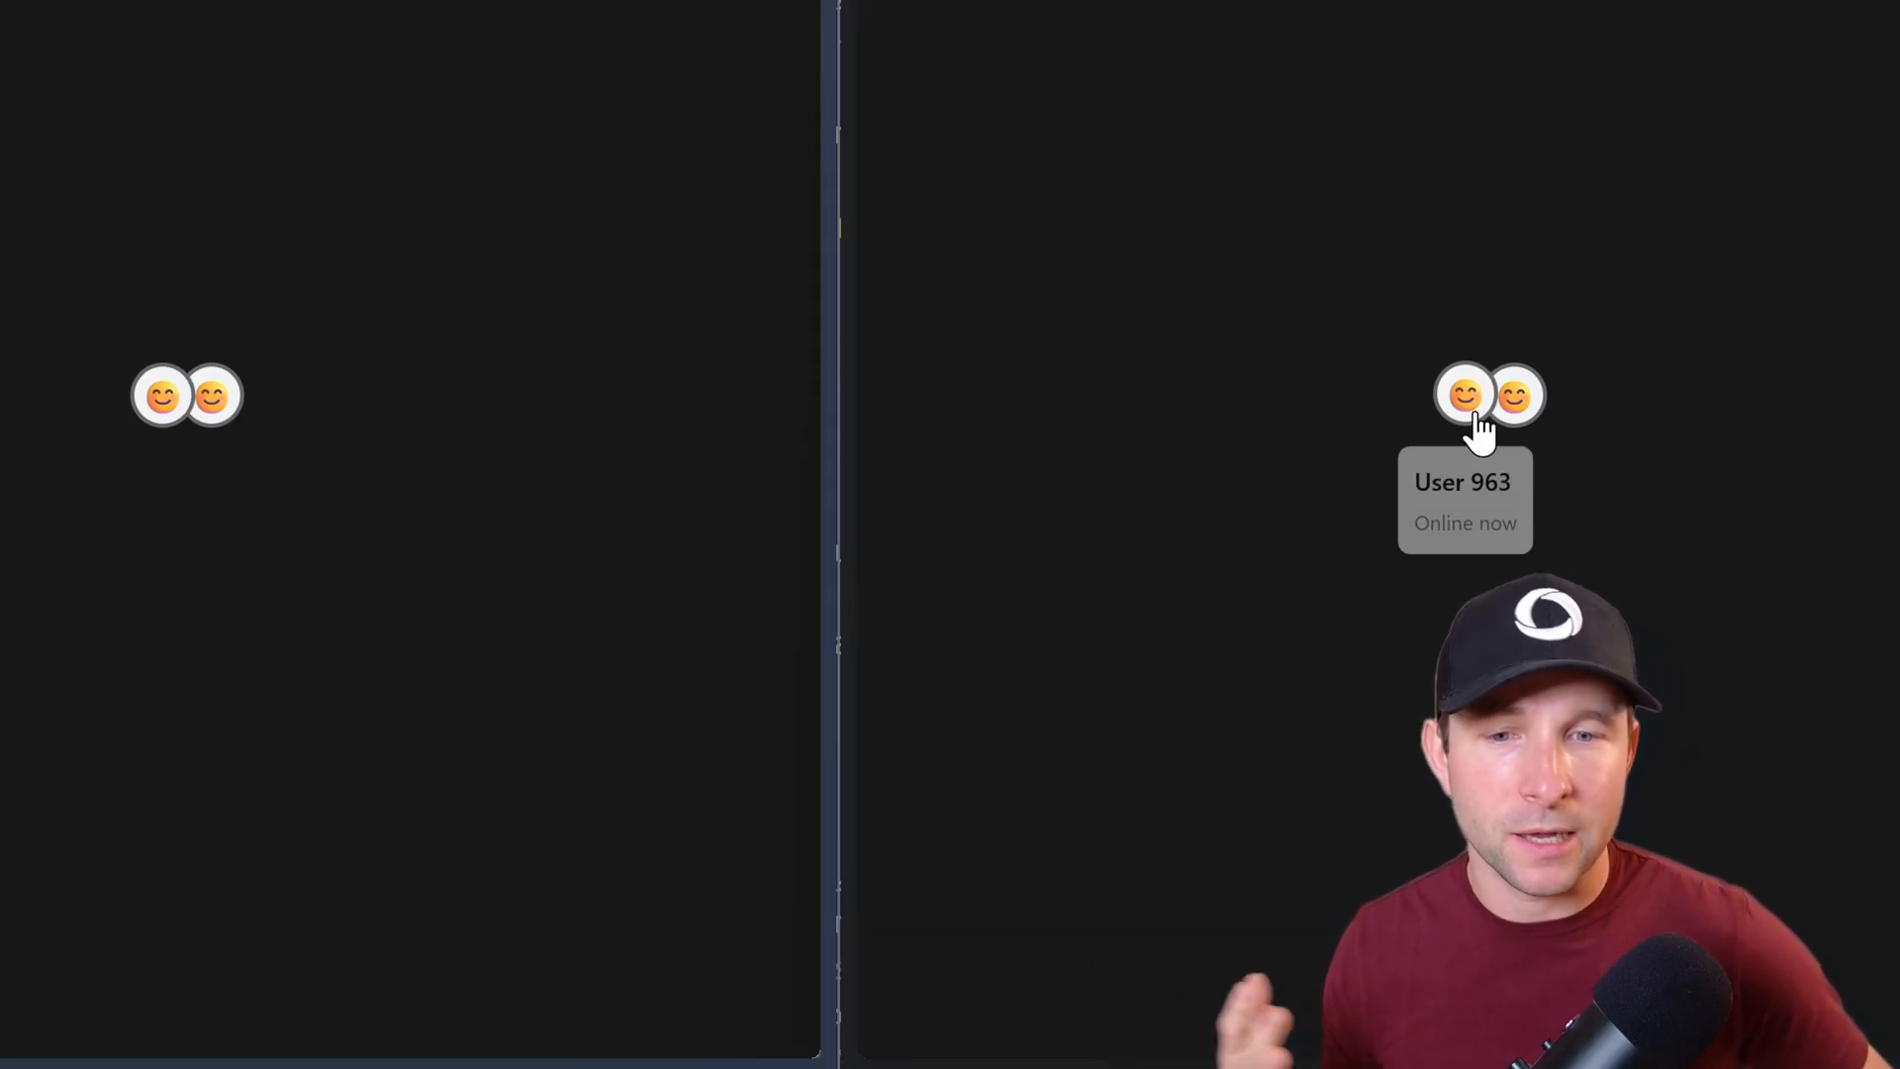
mouse_move(1502, 334)
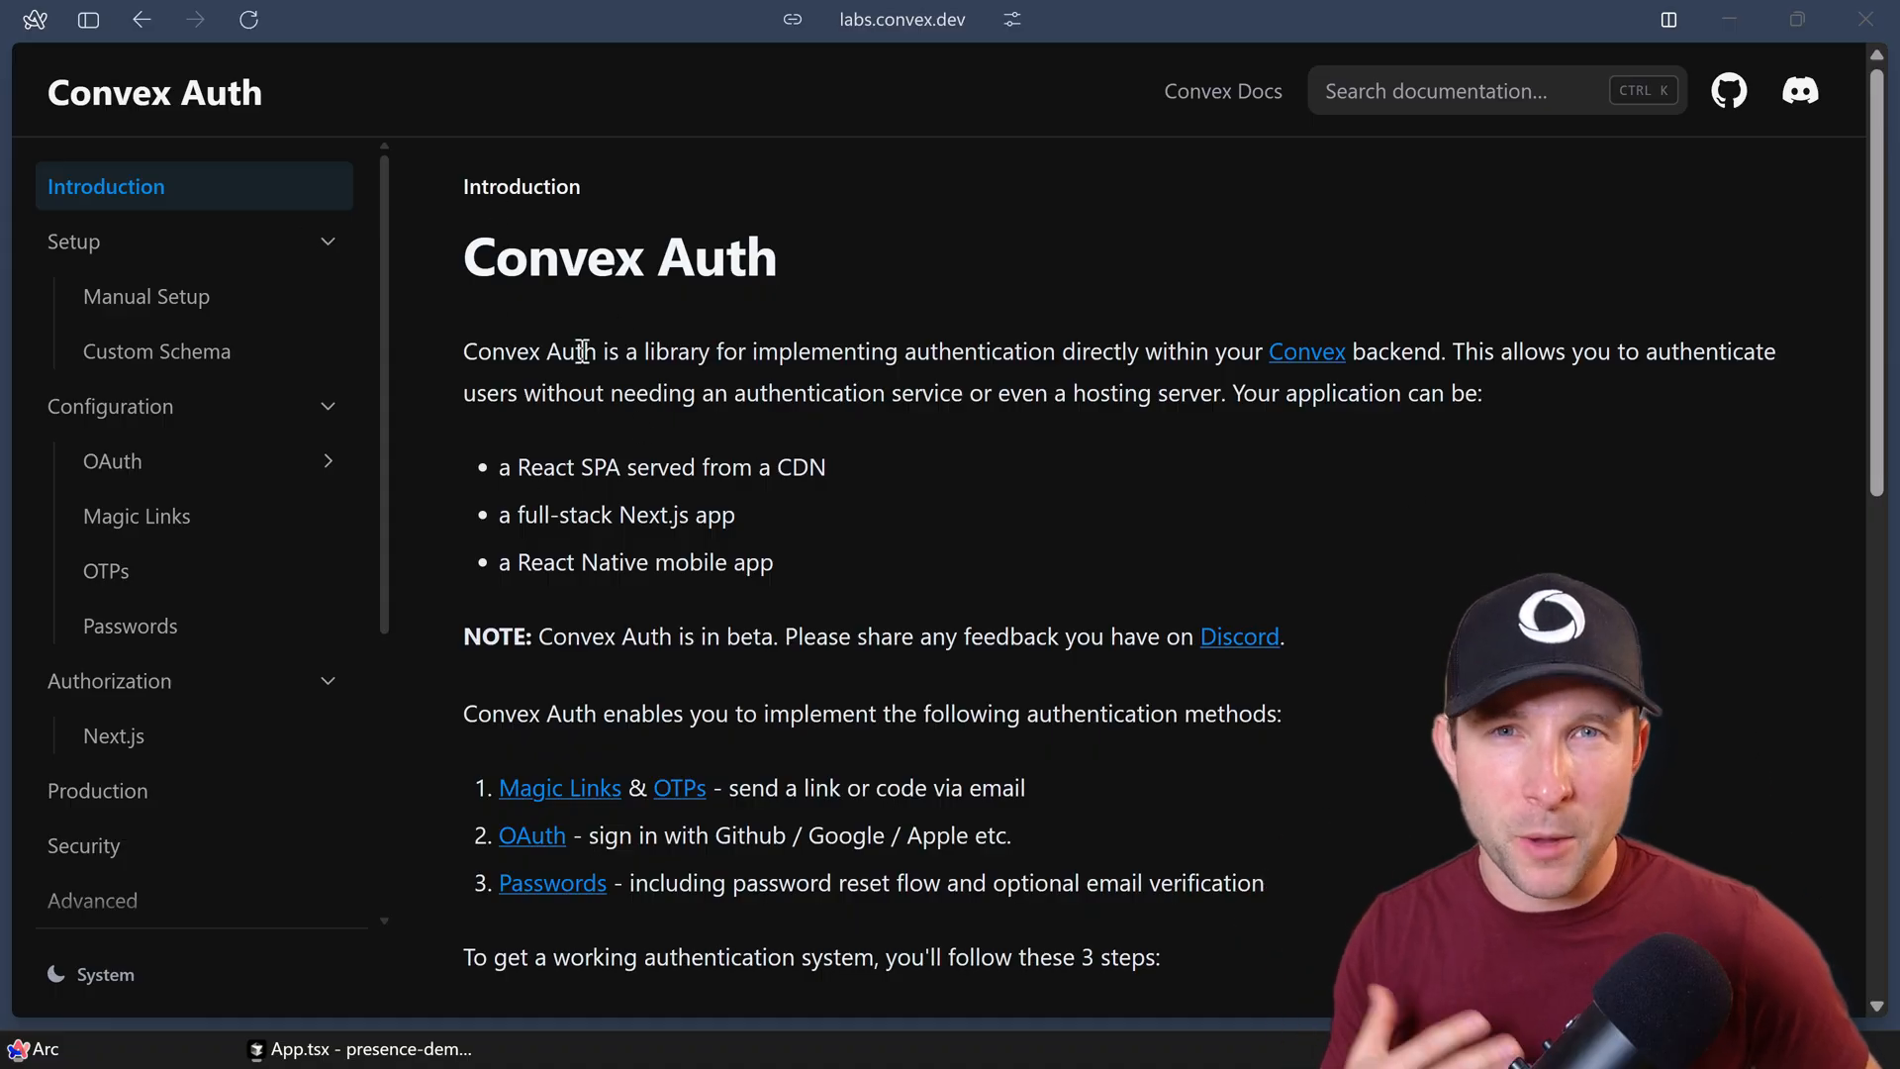
Browse the Convex Auth Setup guide down to step 4, Set up the React provider
click(75, 242)
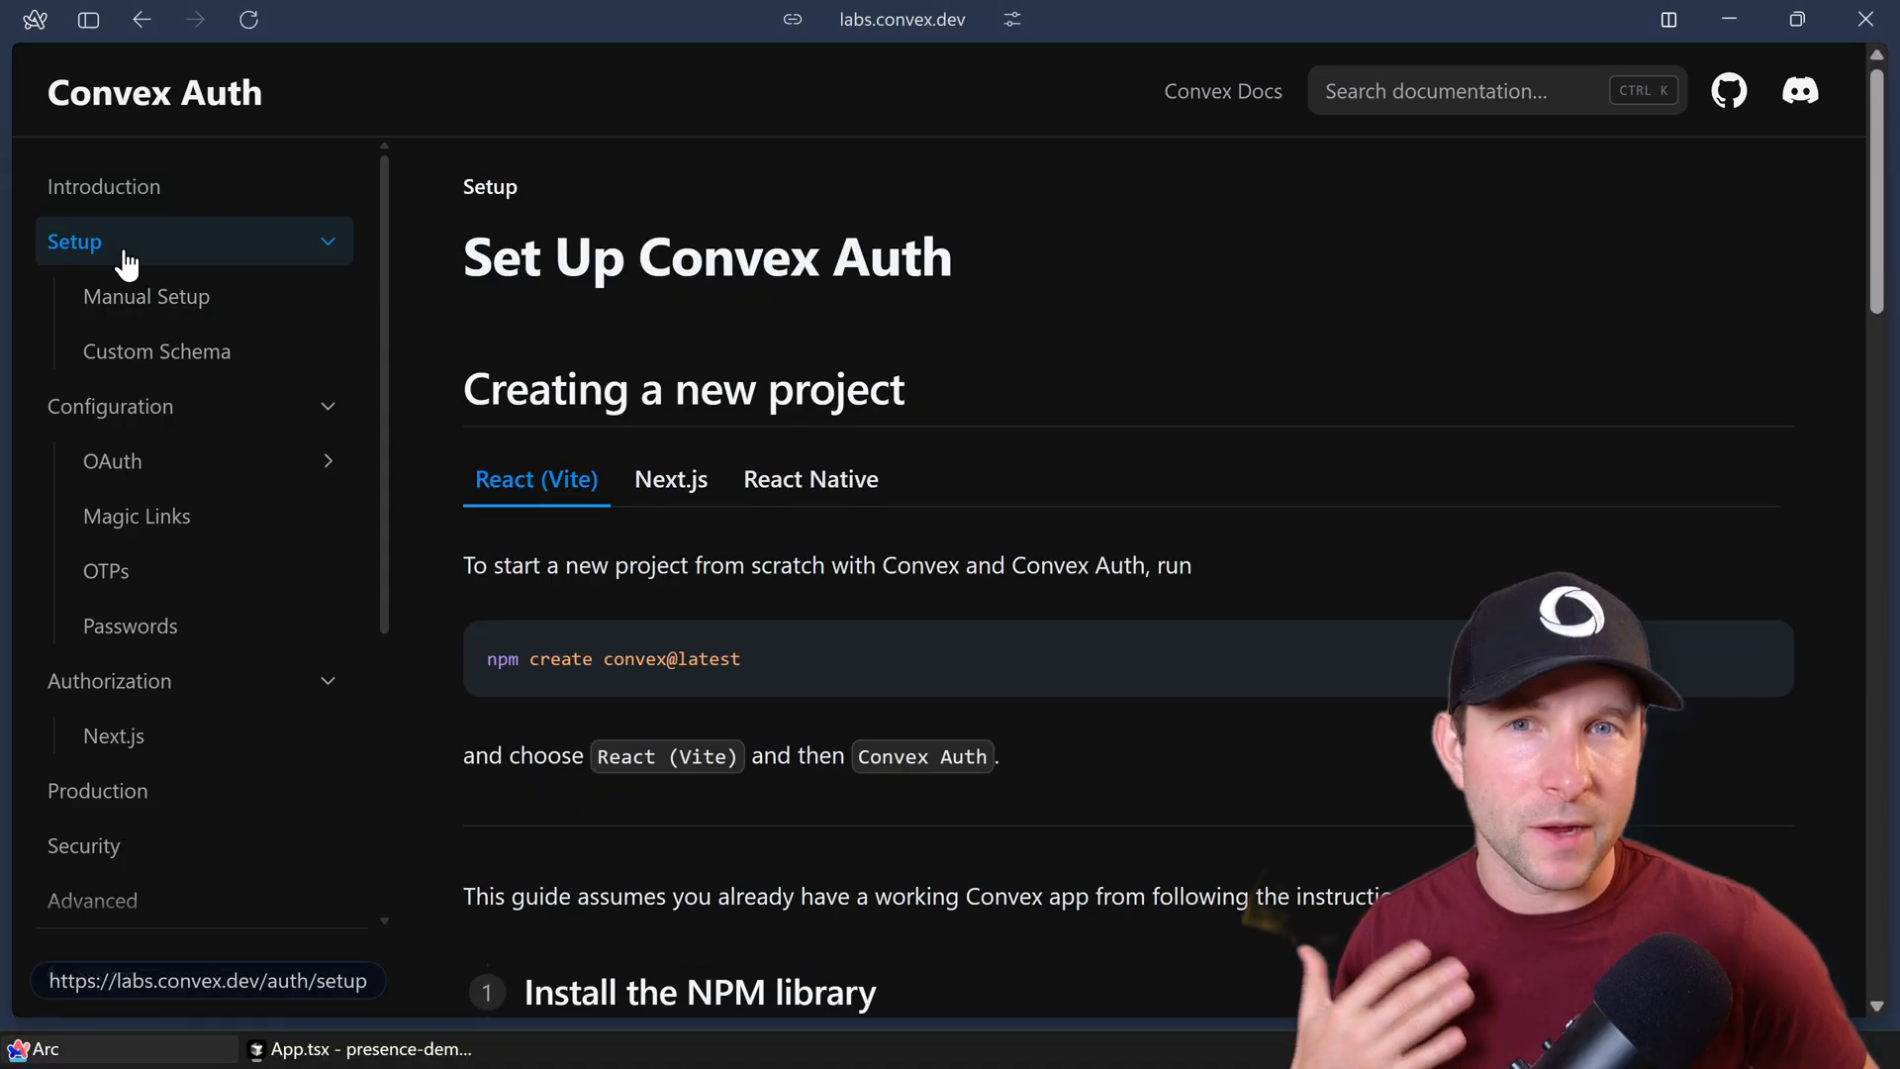
scroll(down, 3)
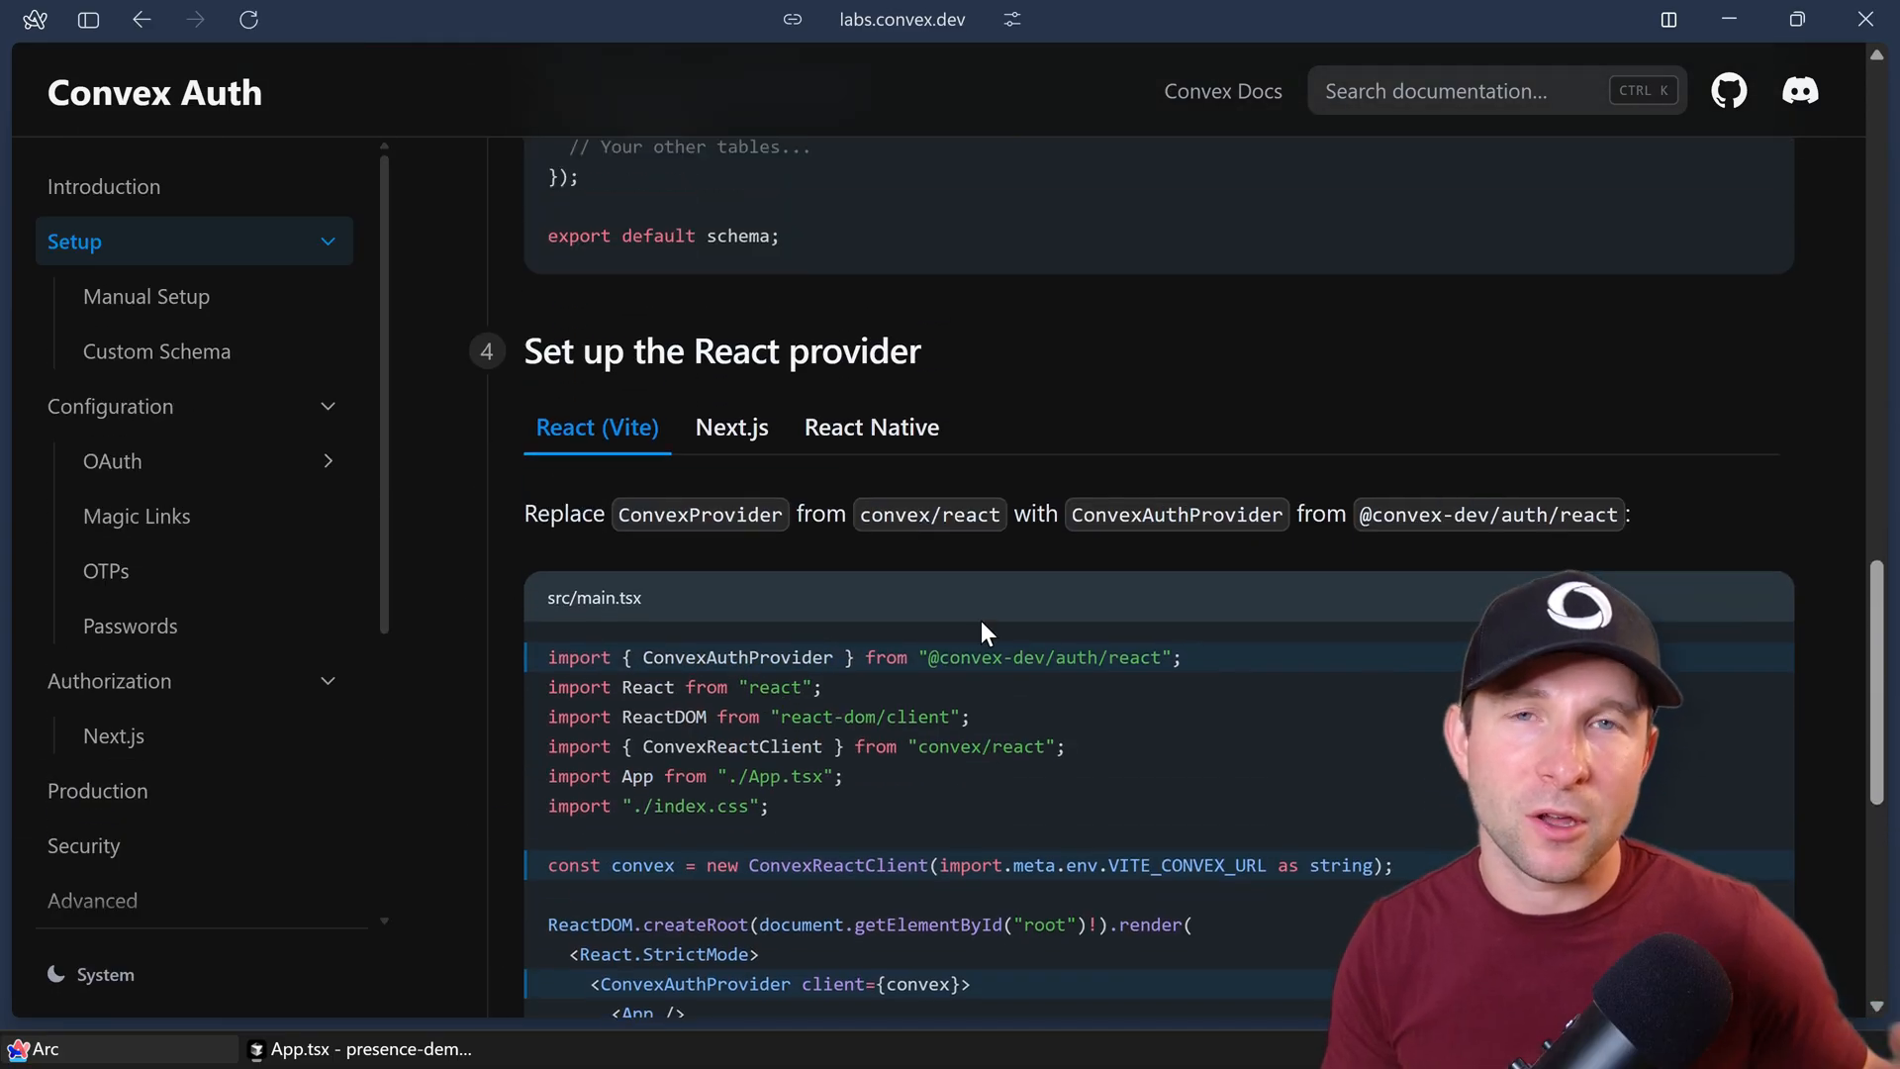
scroll(up, 3)
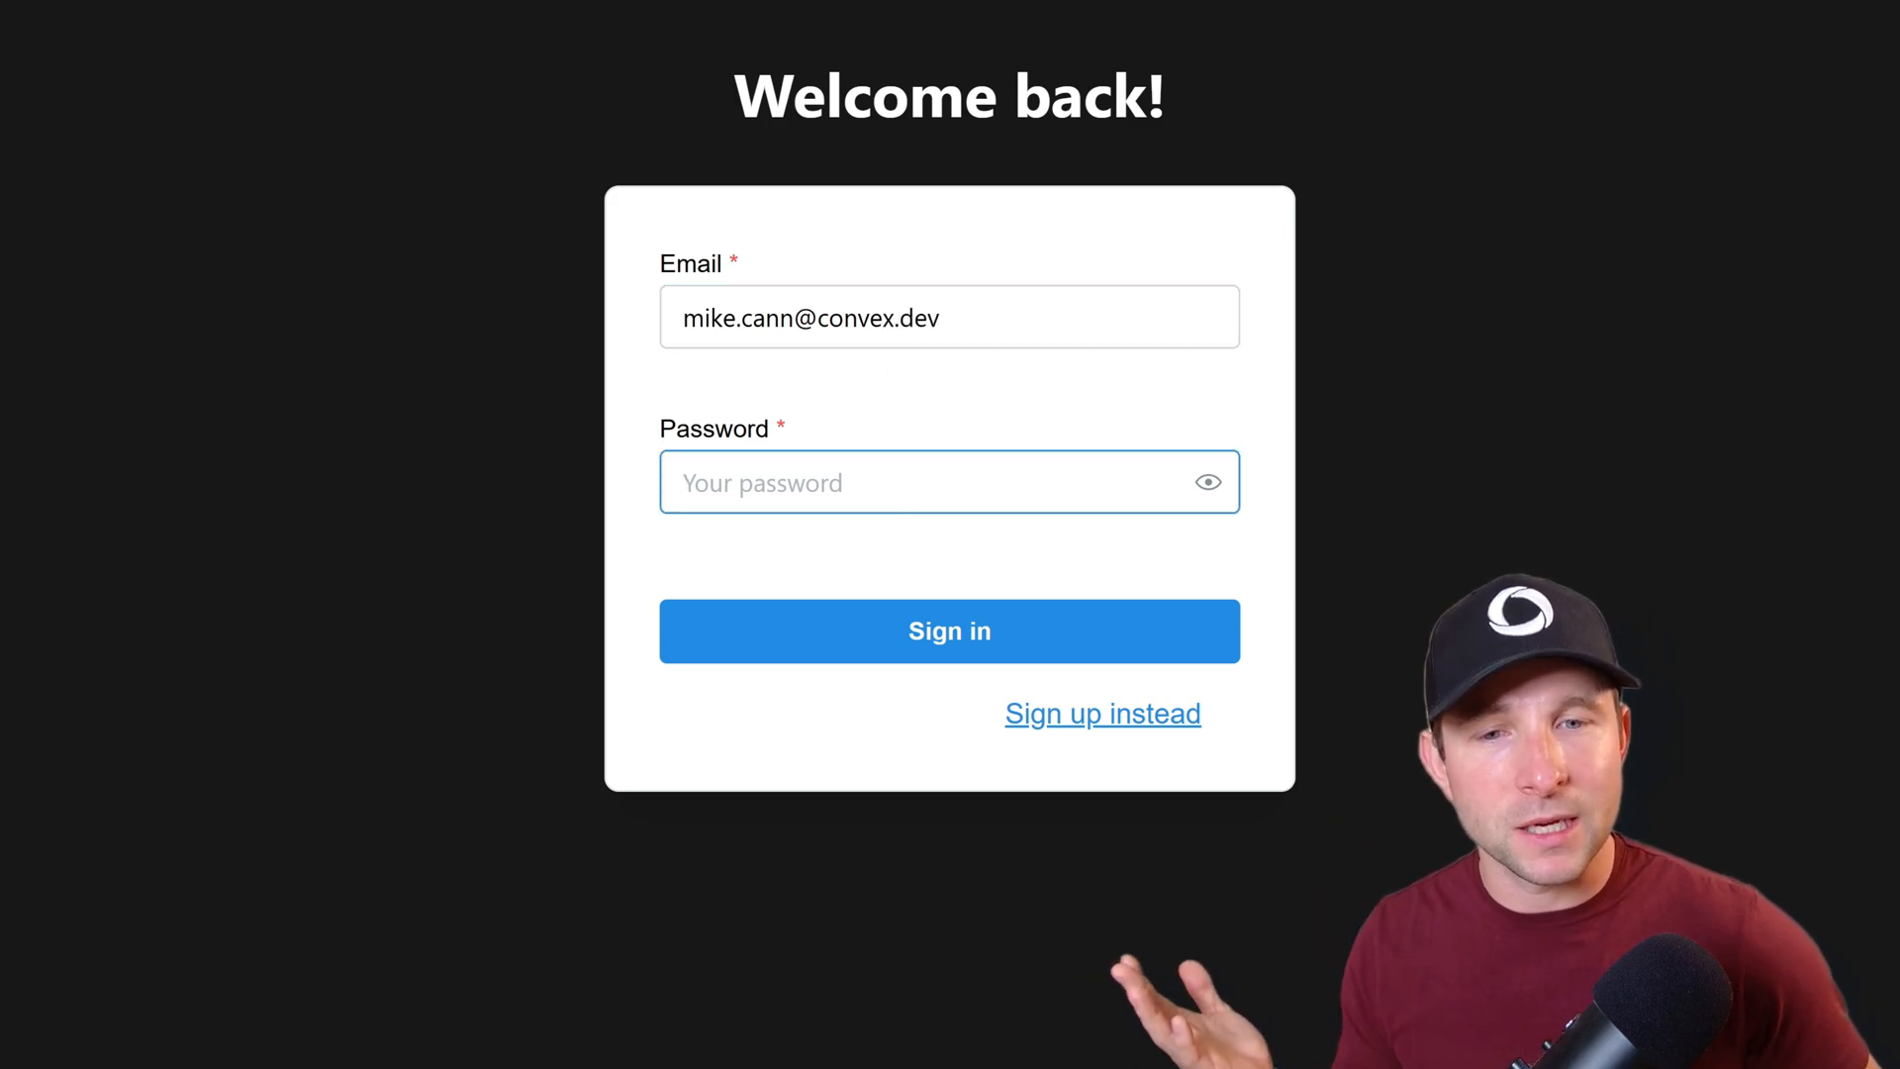
Fill in the account password on the first window's sign-in form
click(1103, 712)
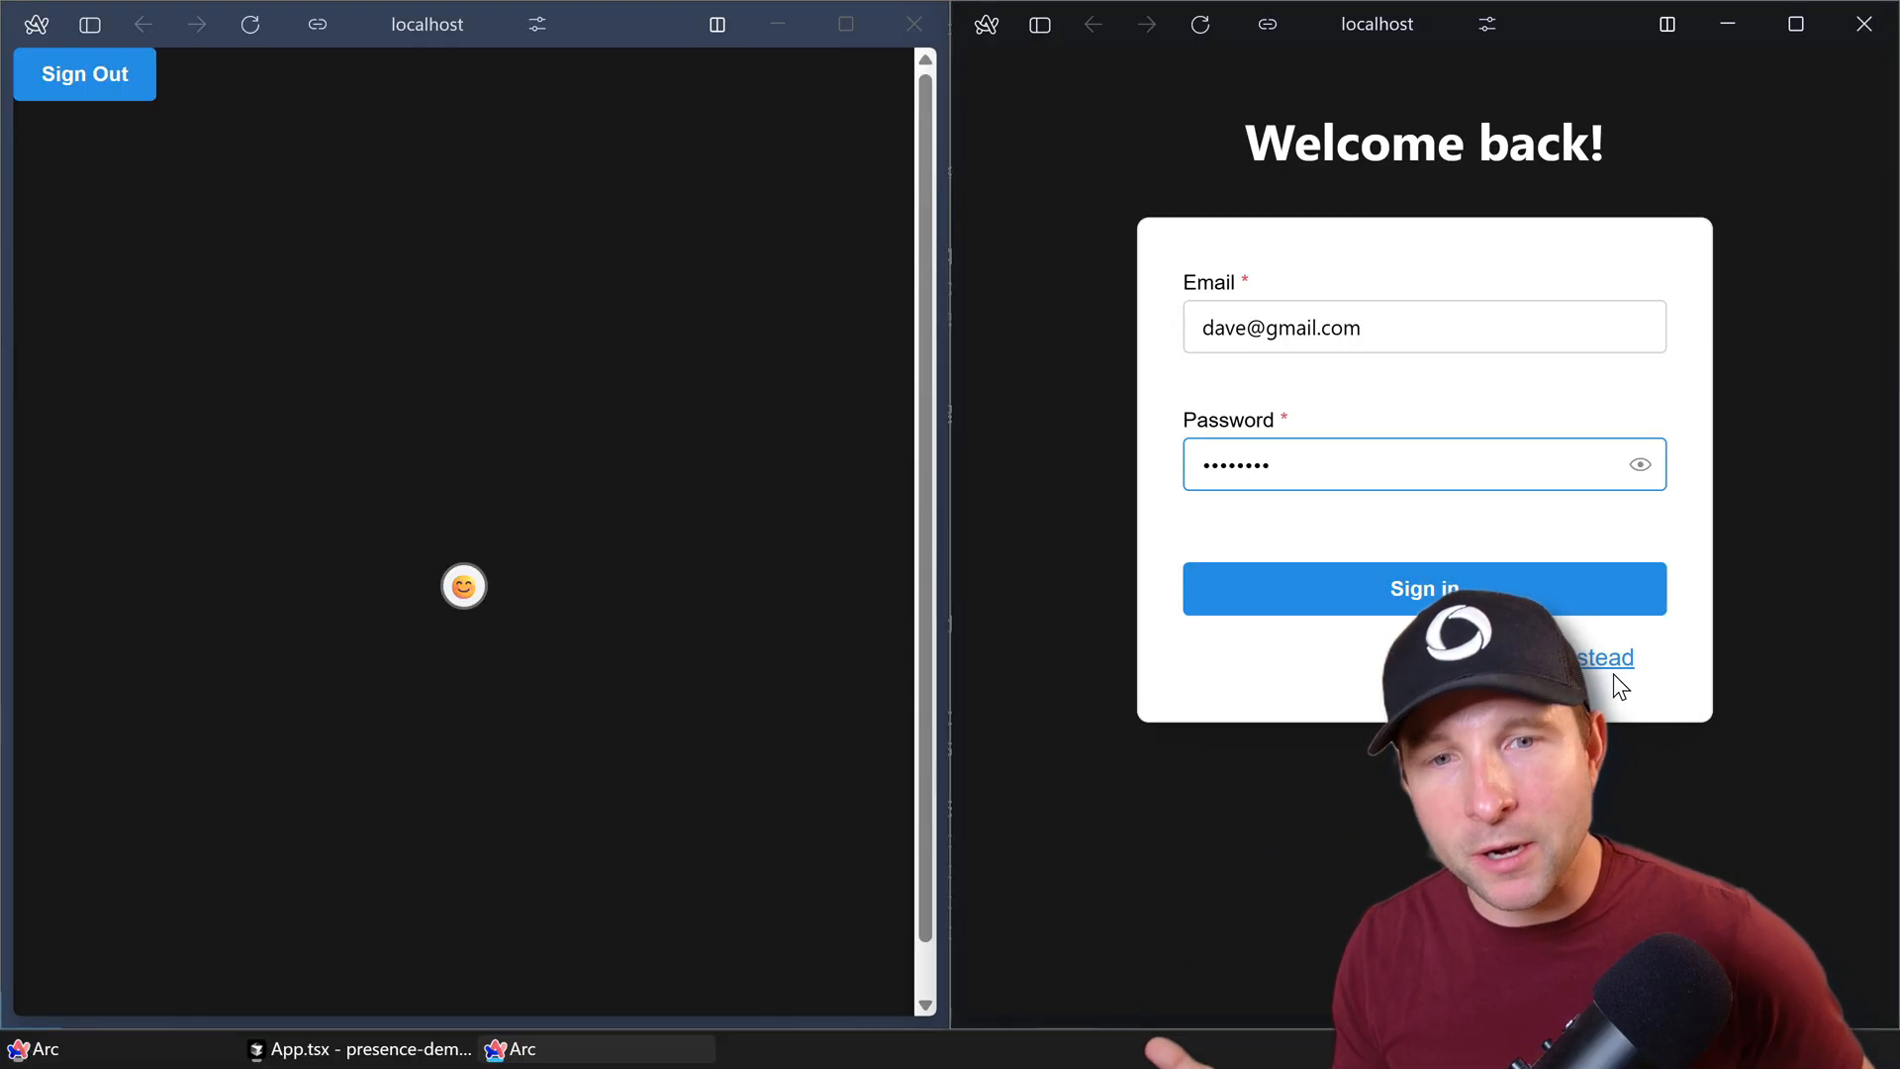
Sign up the second account so two users show online, then sign that user out
click(1601, 655)
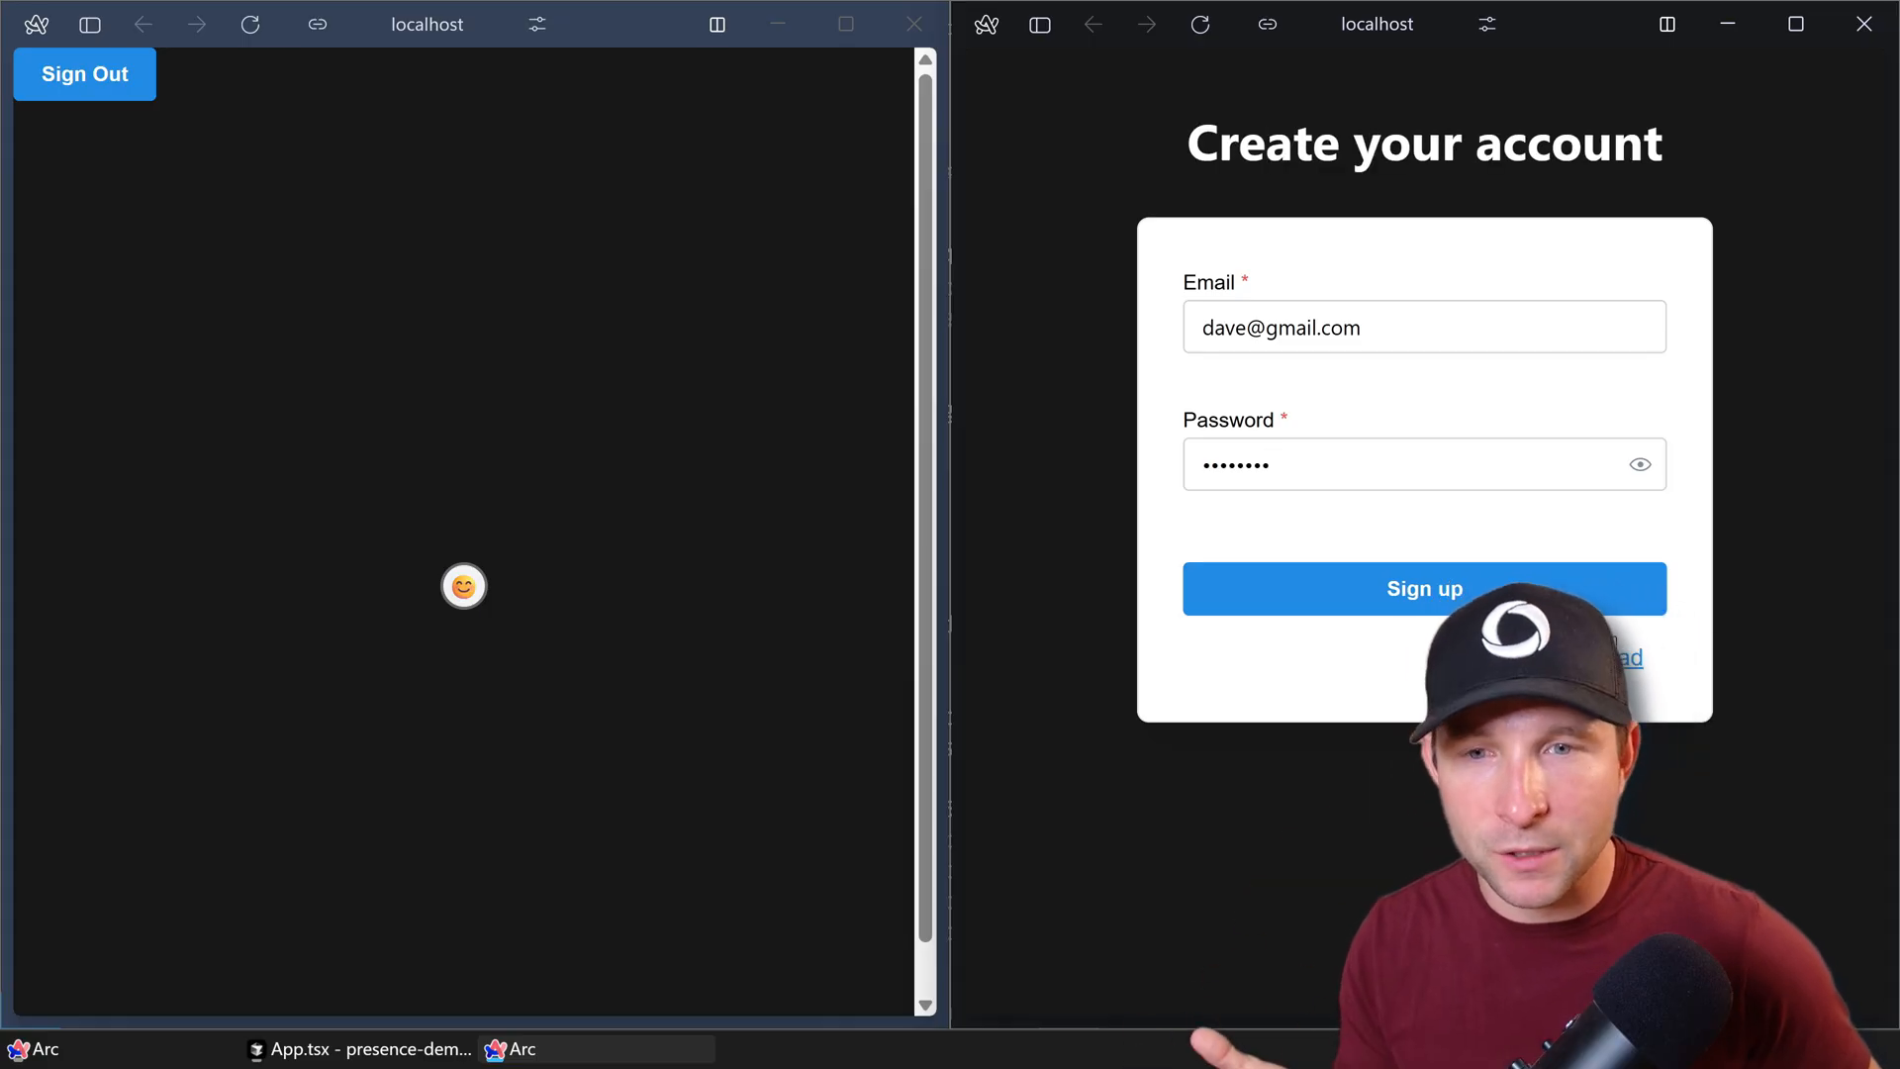
click(1423, 590)
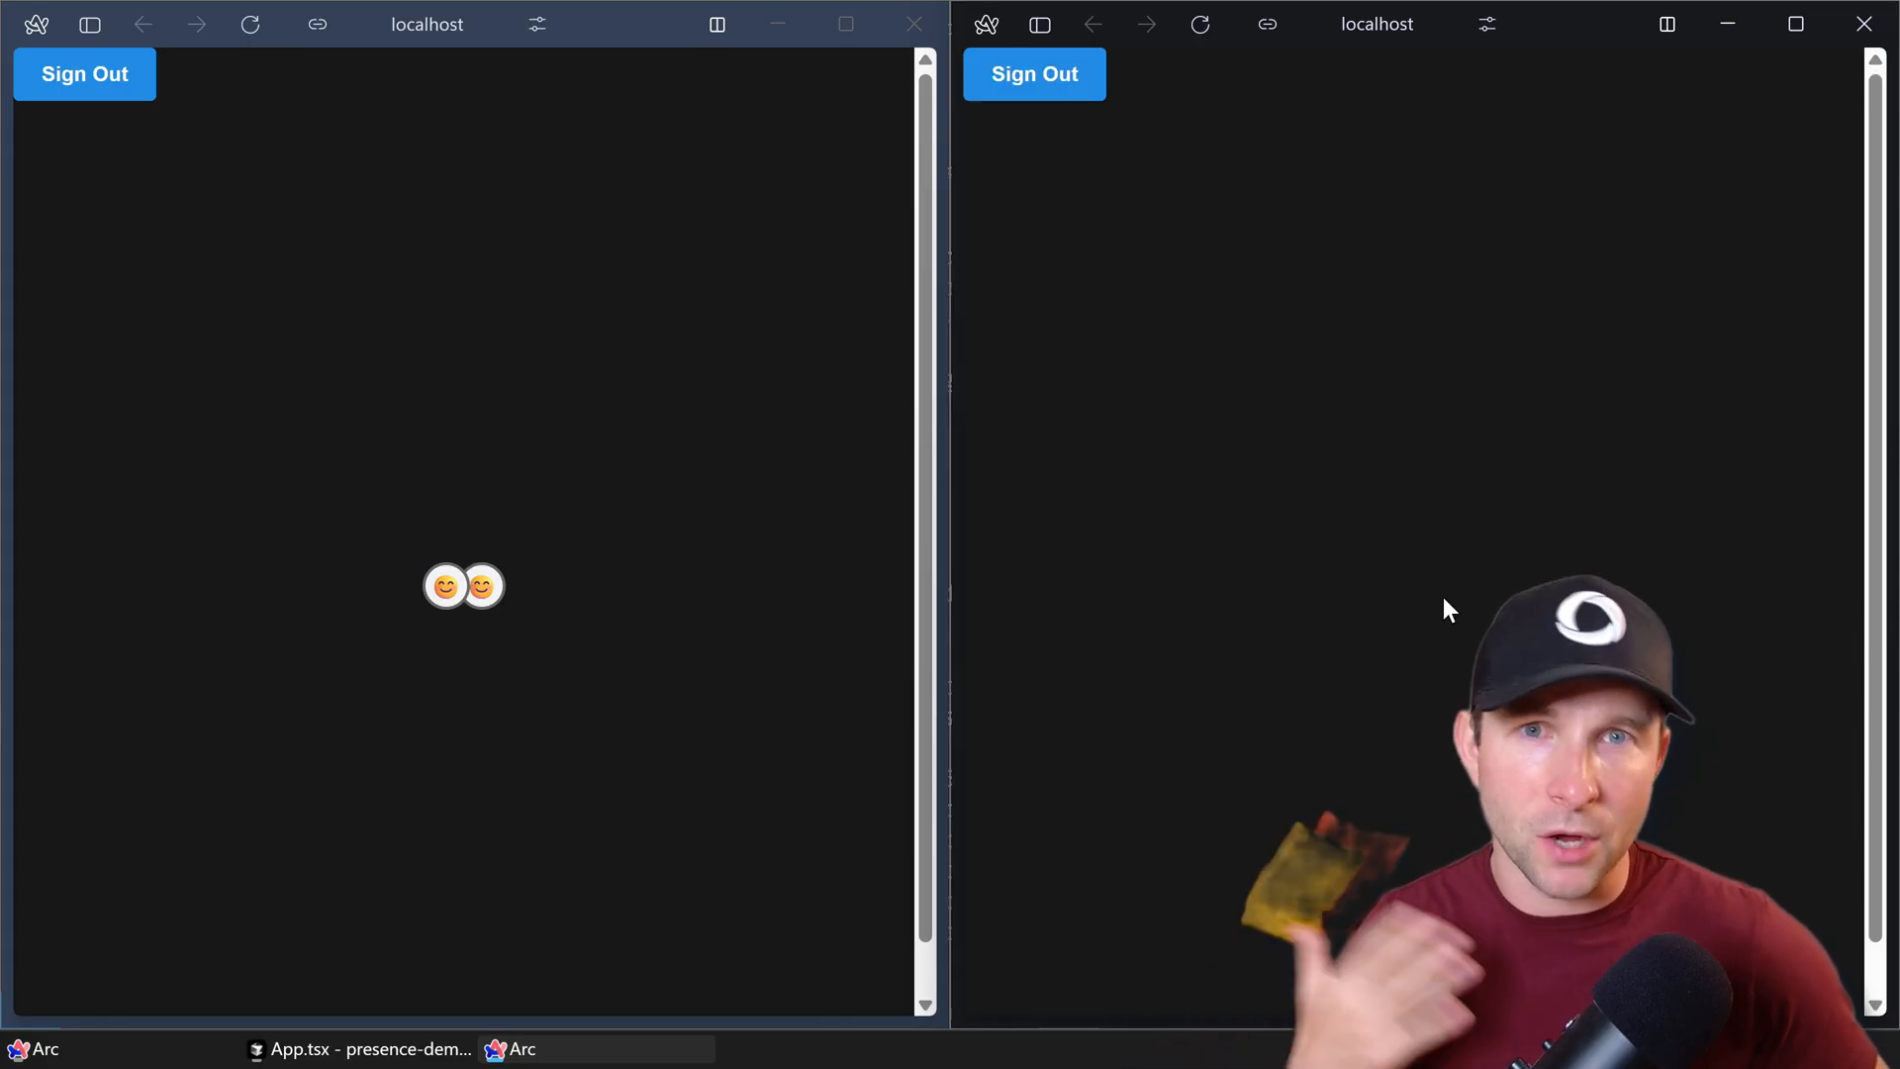
mouse_move(1395, 586)
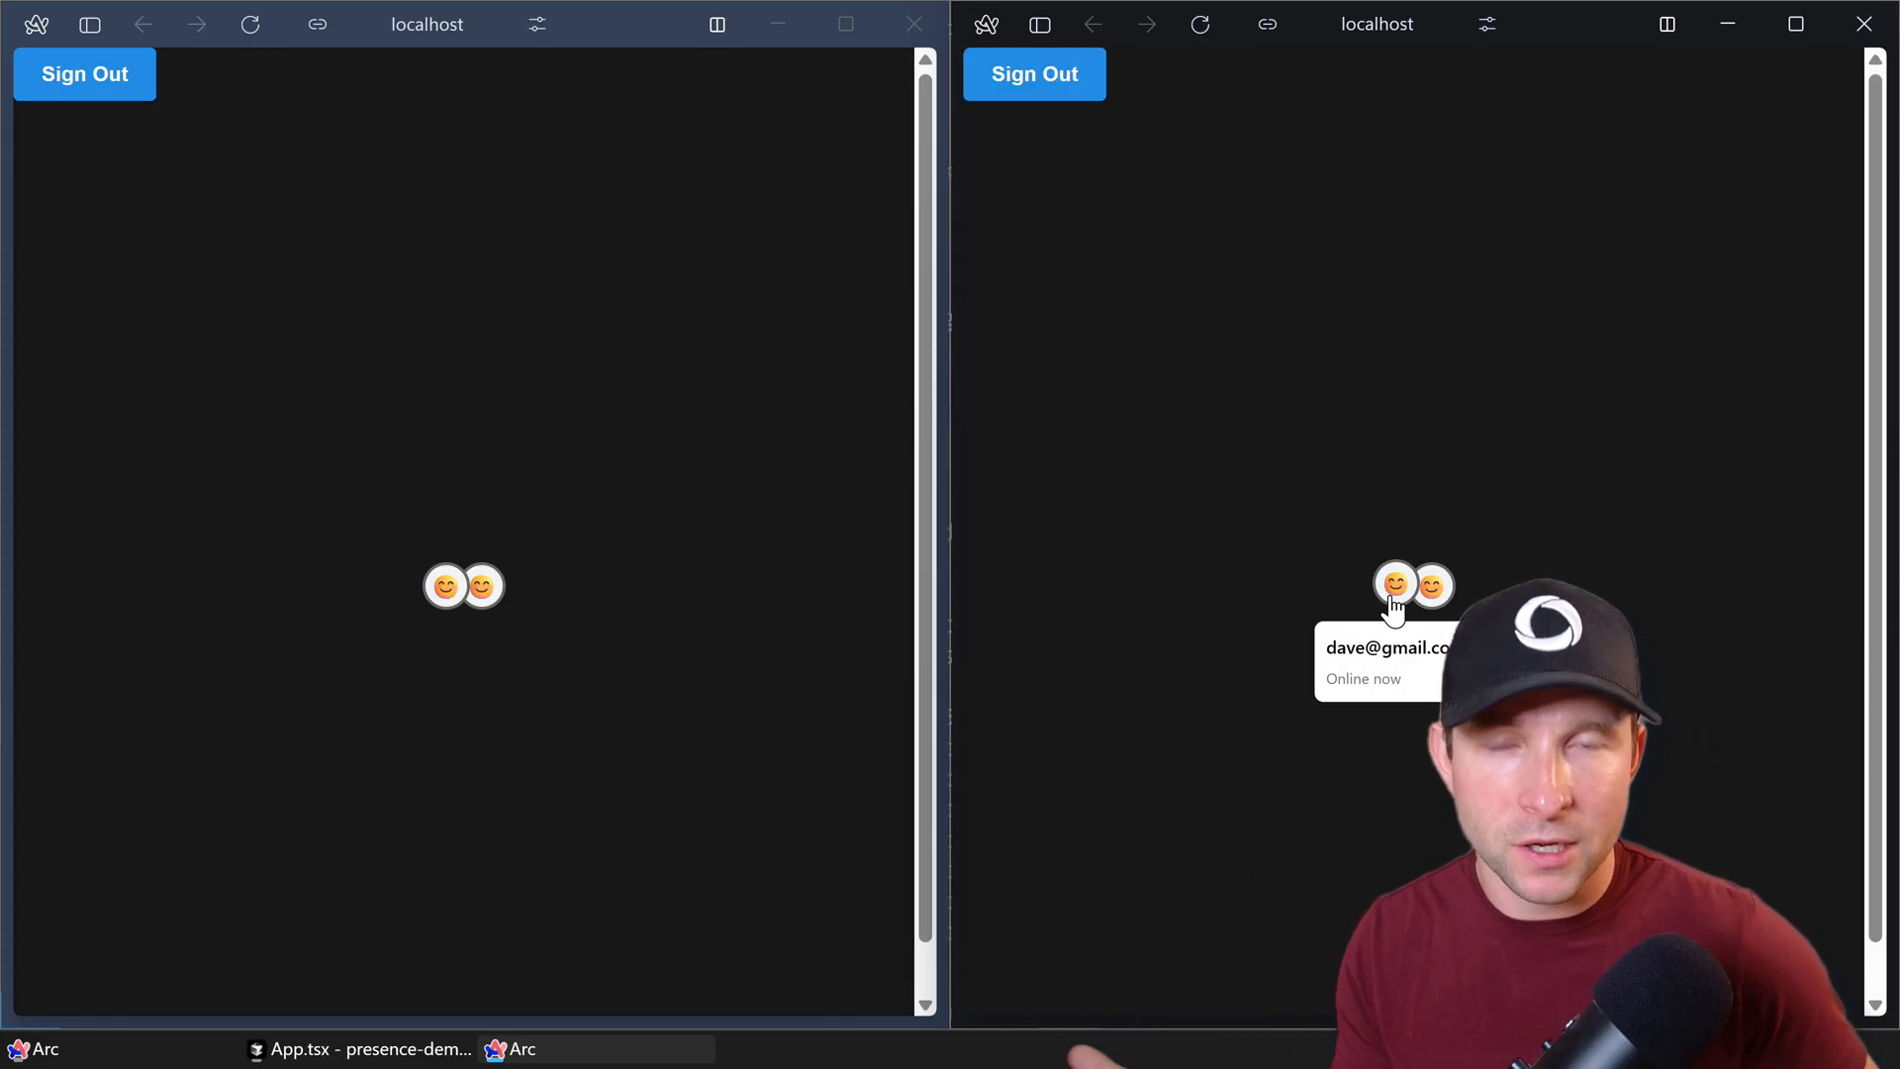
mouse_move(1200, 41)
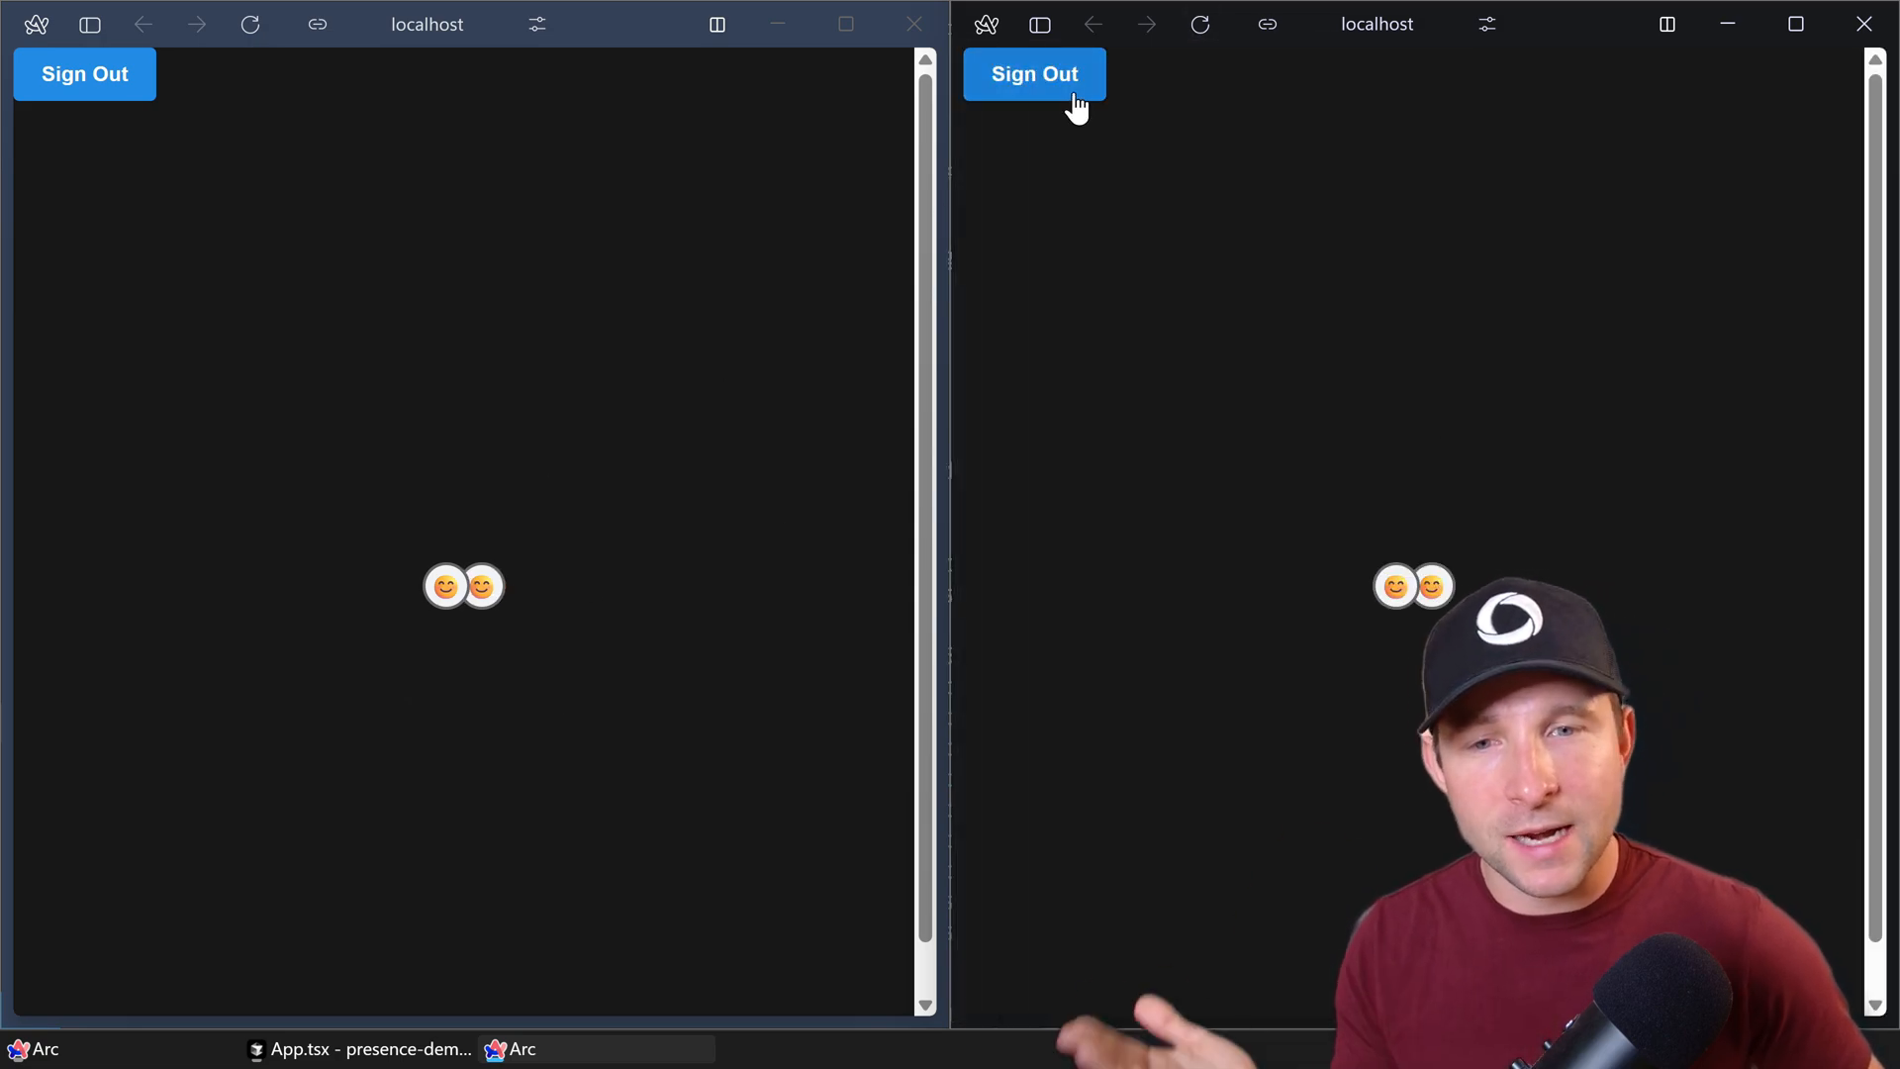
click(1033, 73)
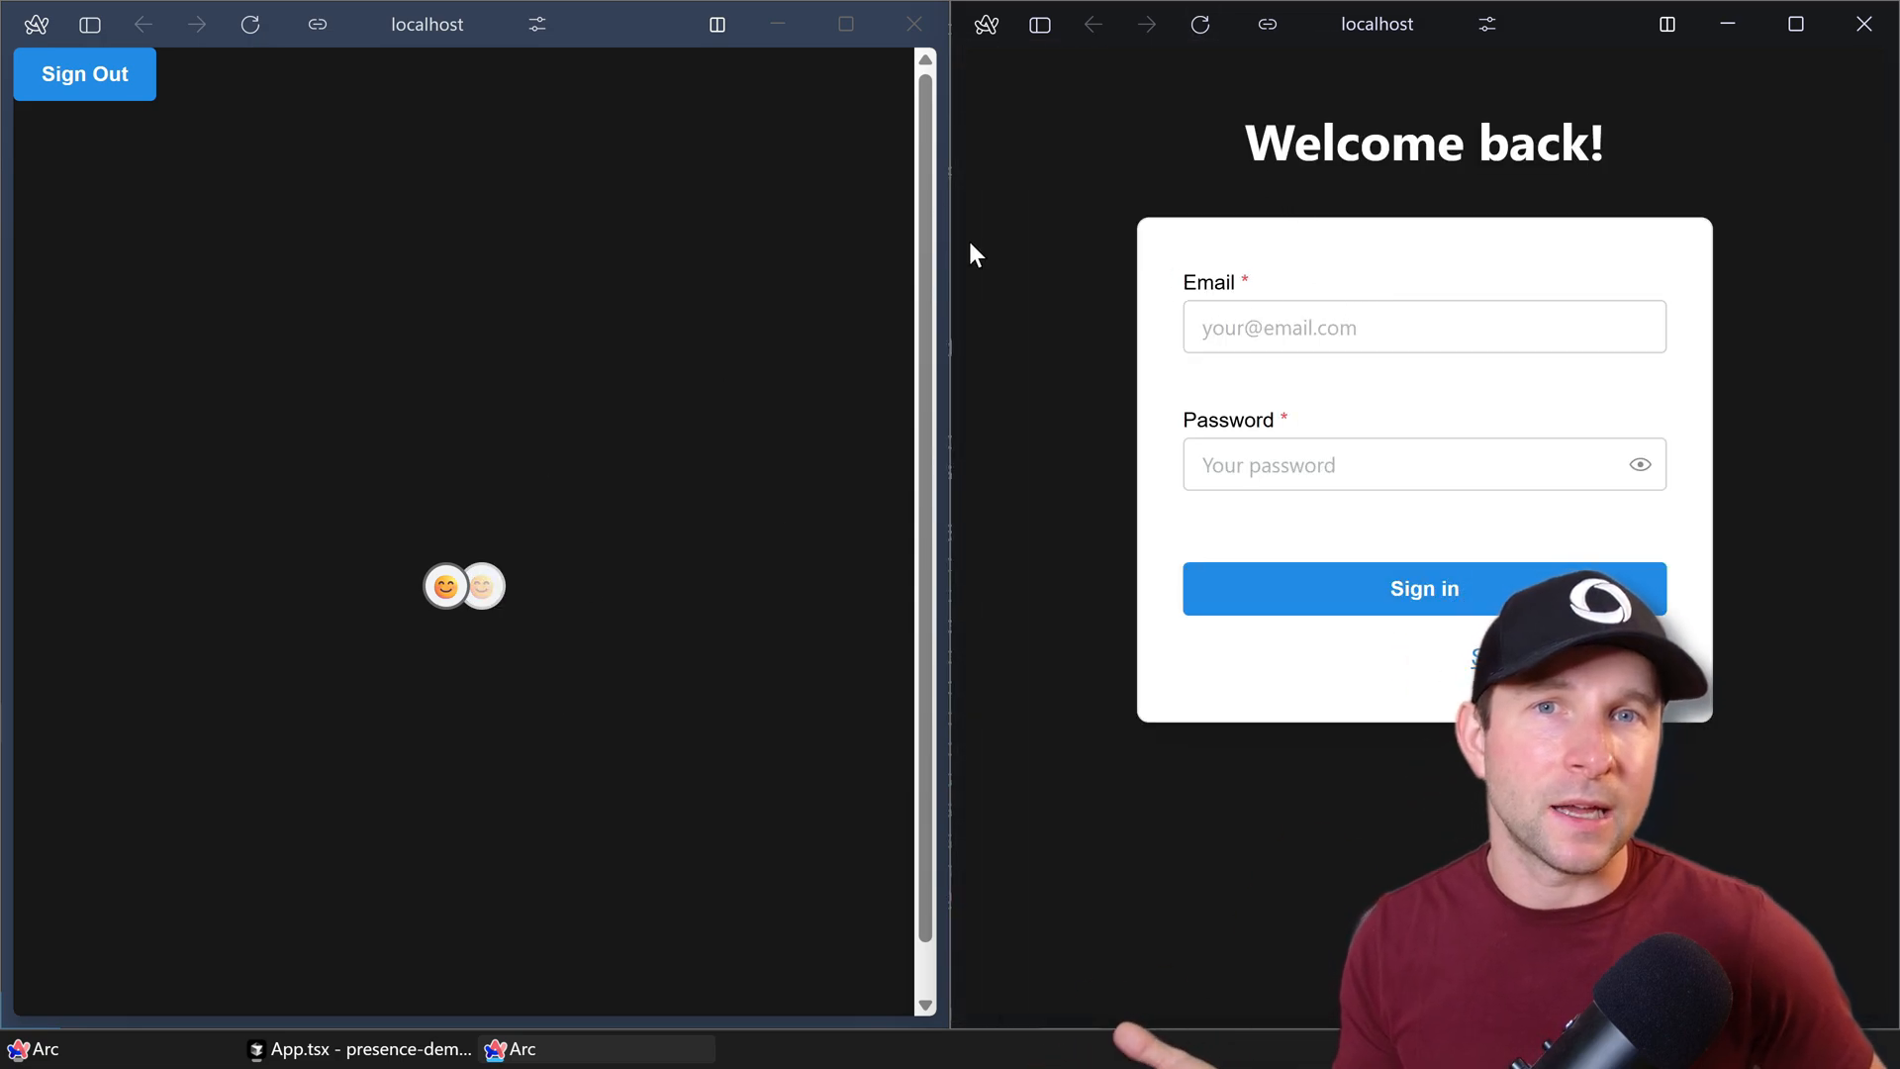
mouse_move(445, 586)
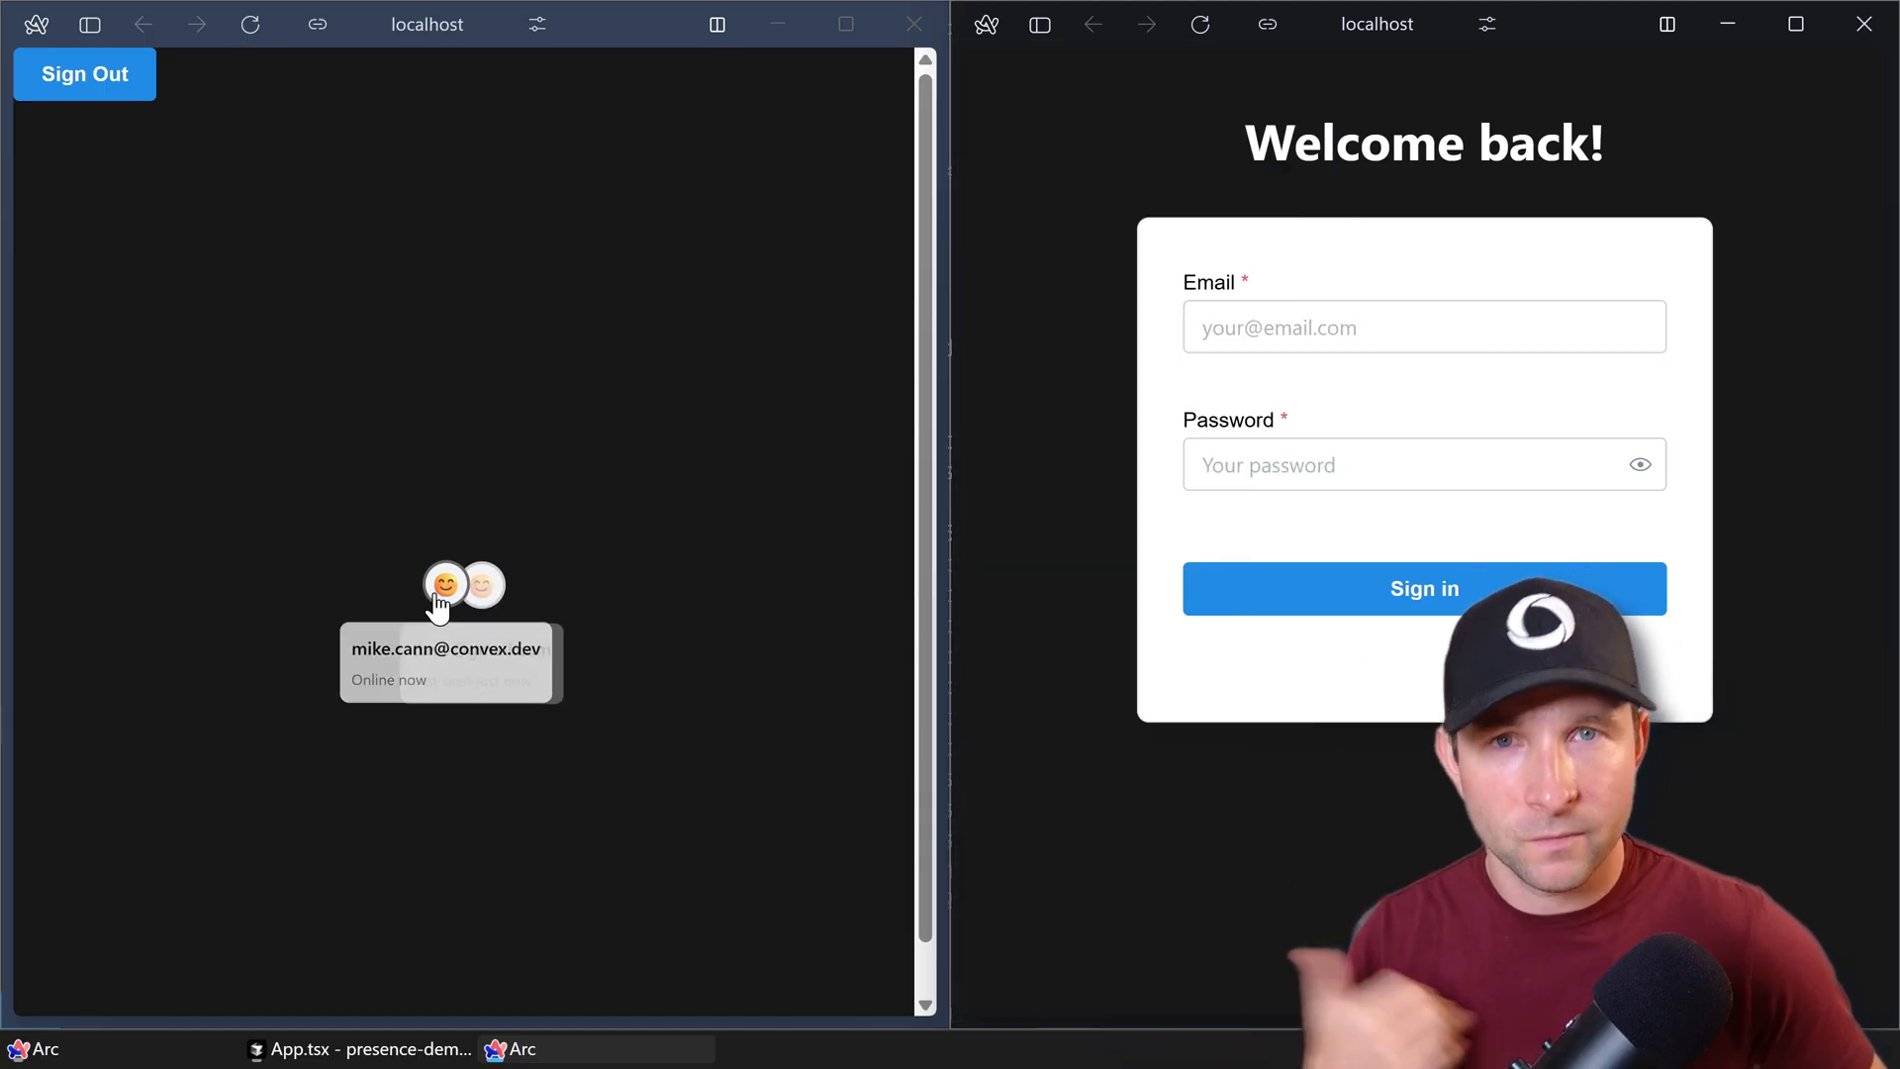
mouse_move(663, 413)
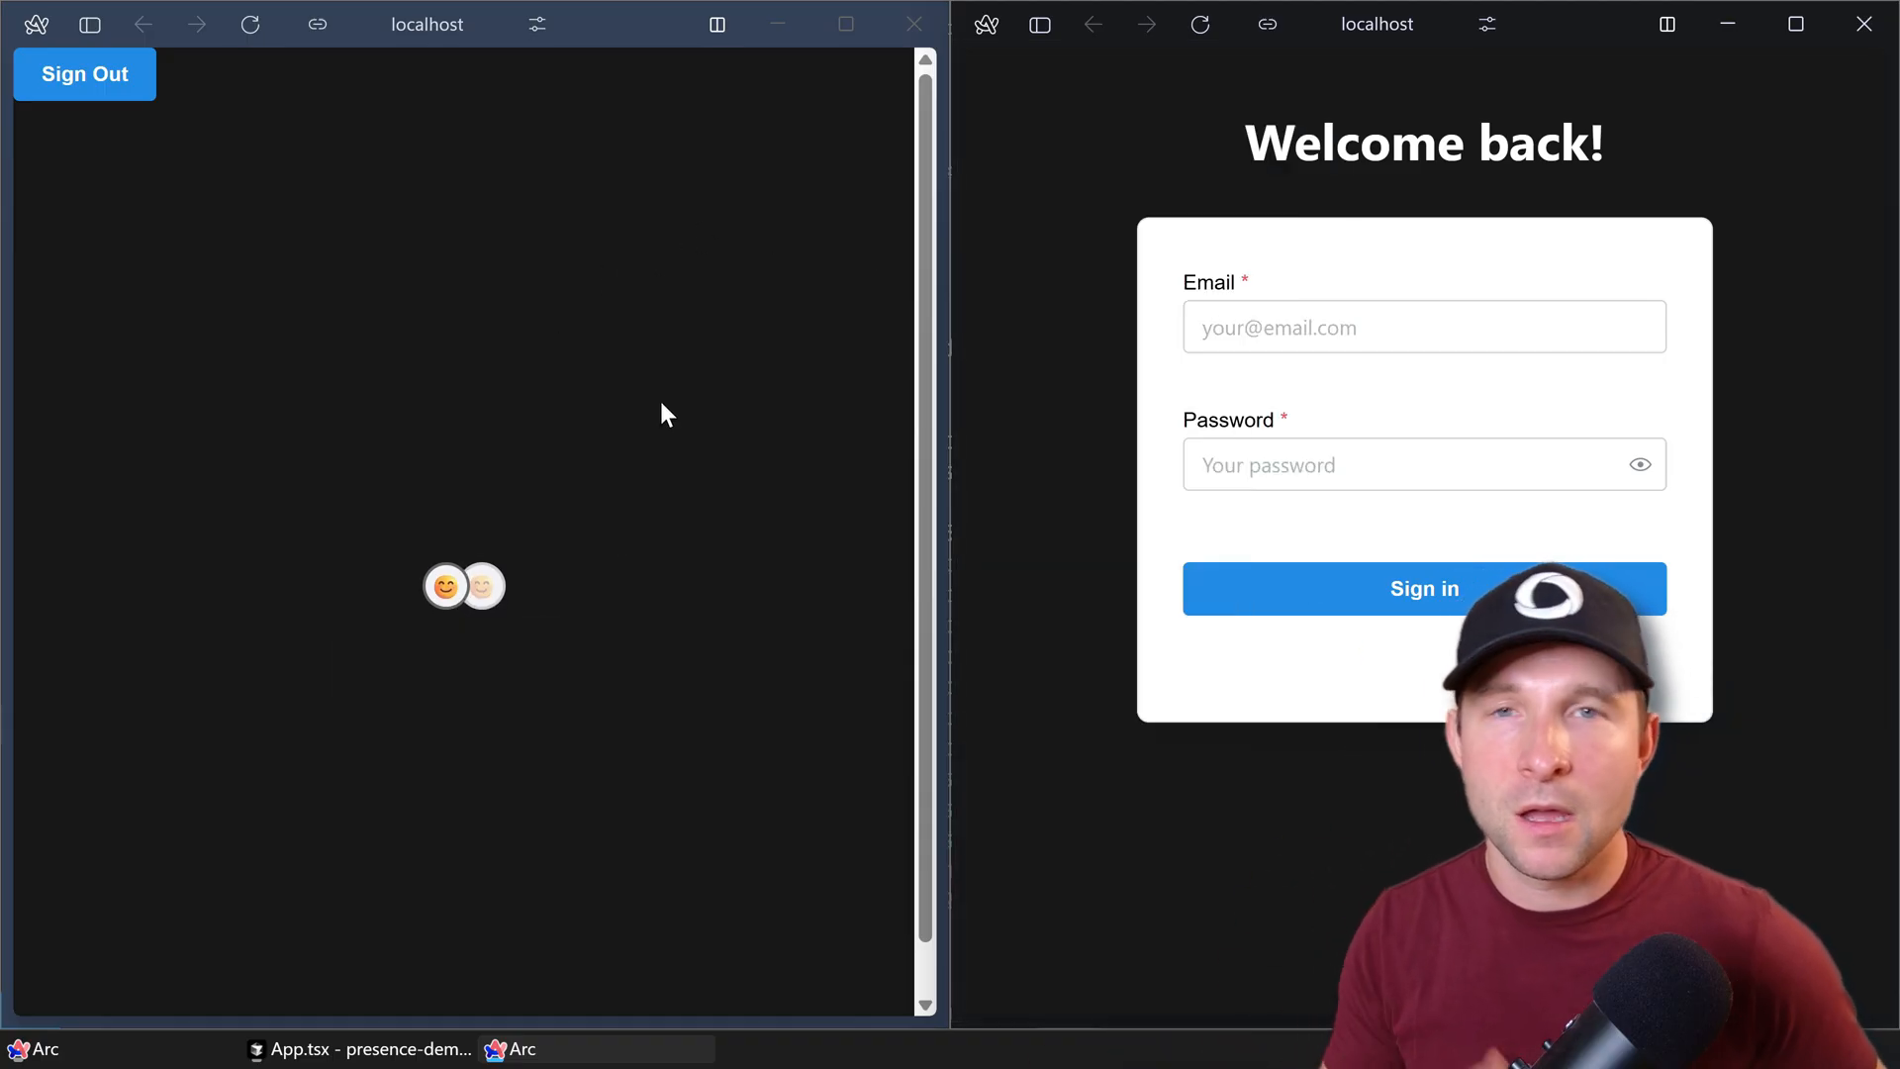
mouse_move(612, 661)
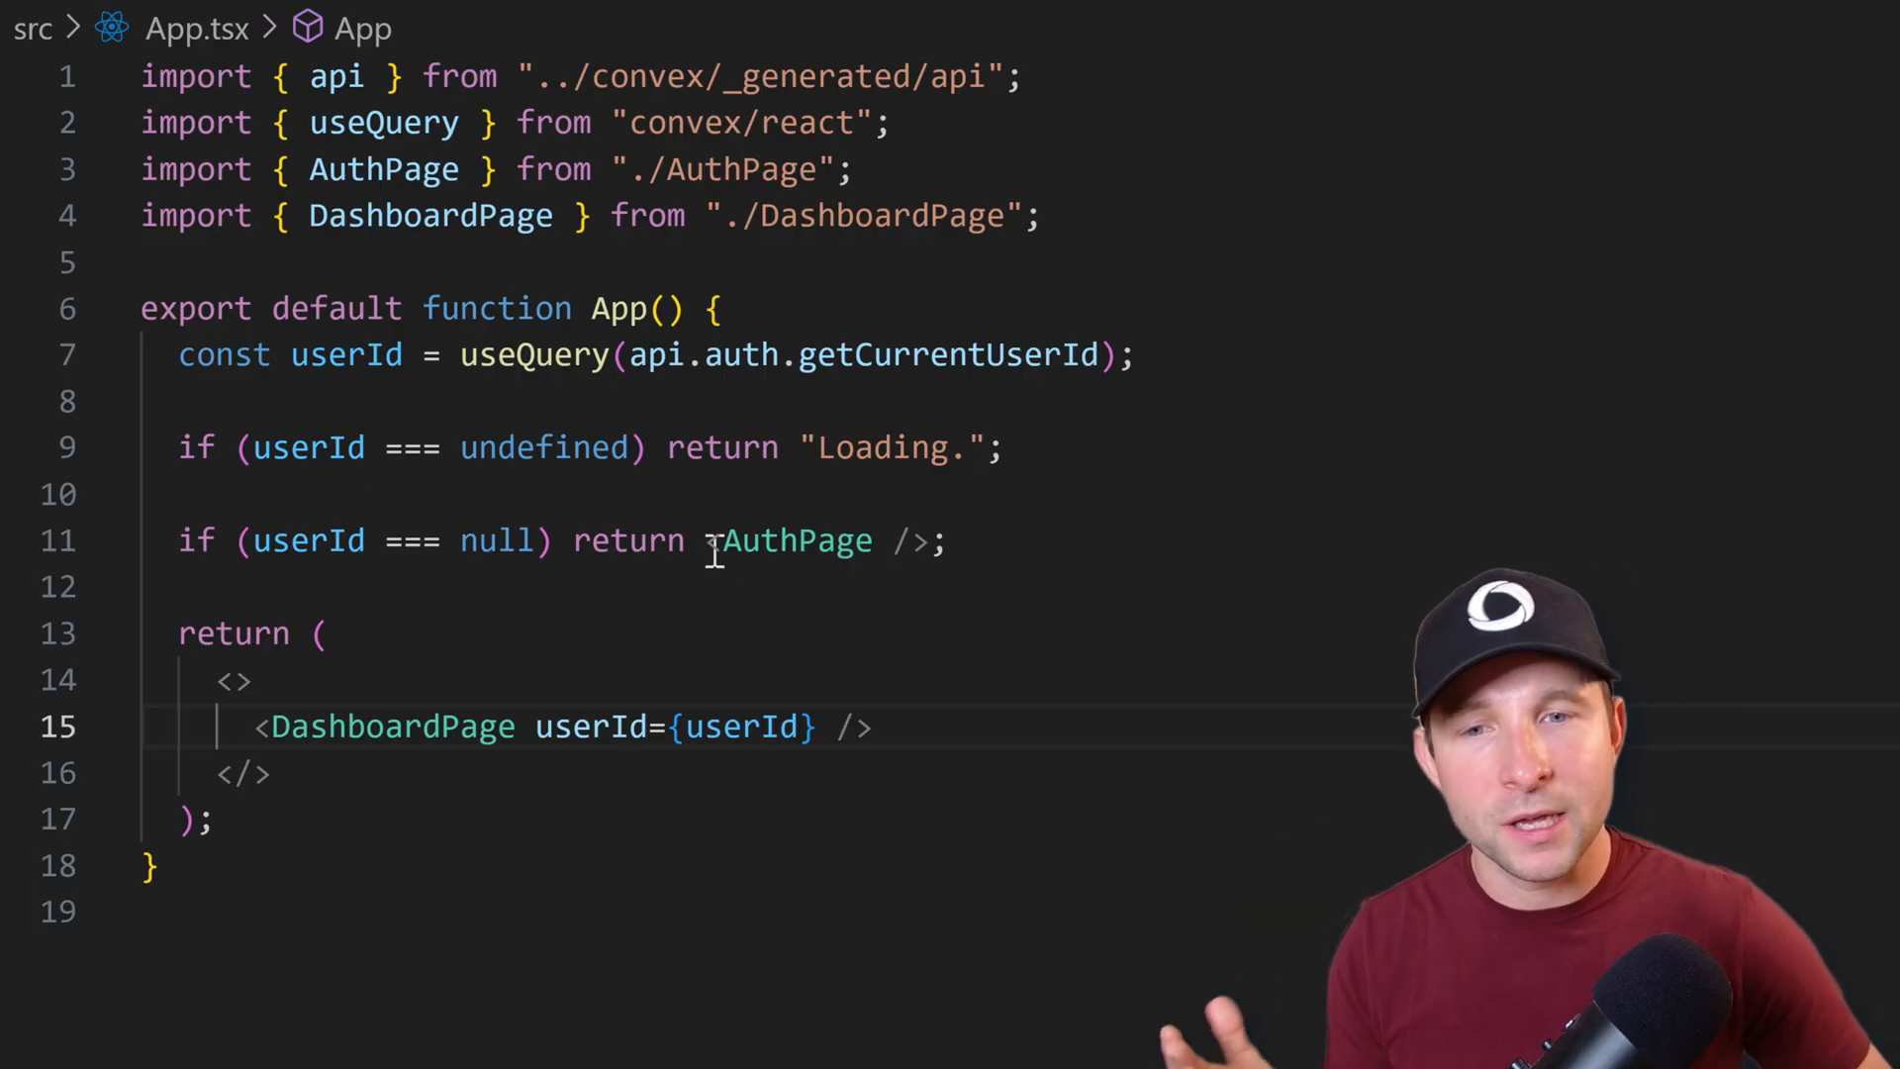
Review the getCurrentUserId gating between AuthPage and DashboardPage in App.tsx
double_click(796, 541)
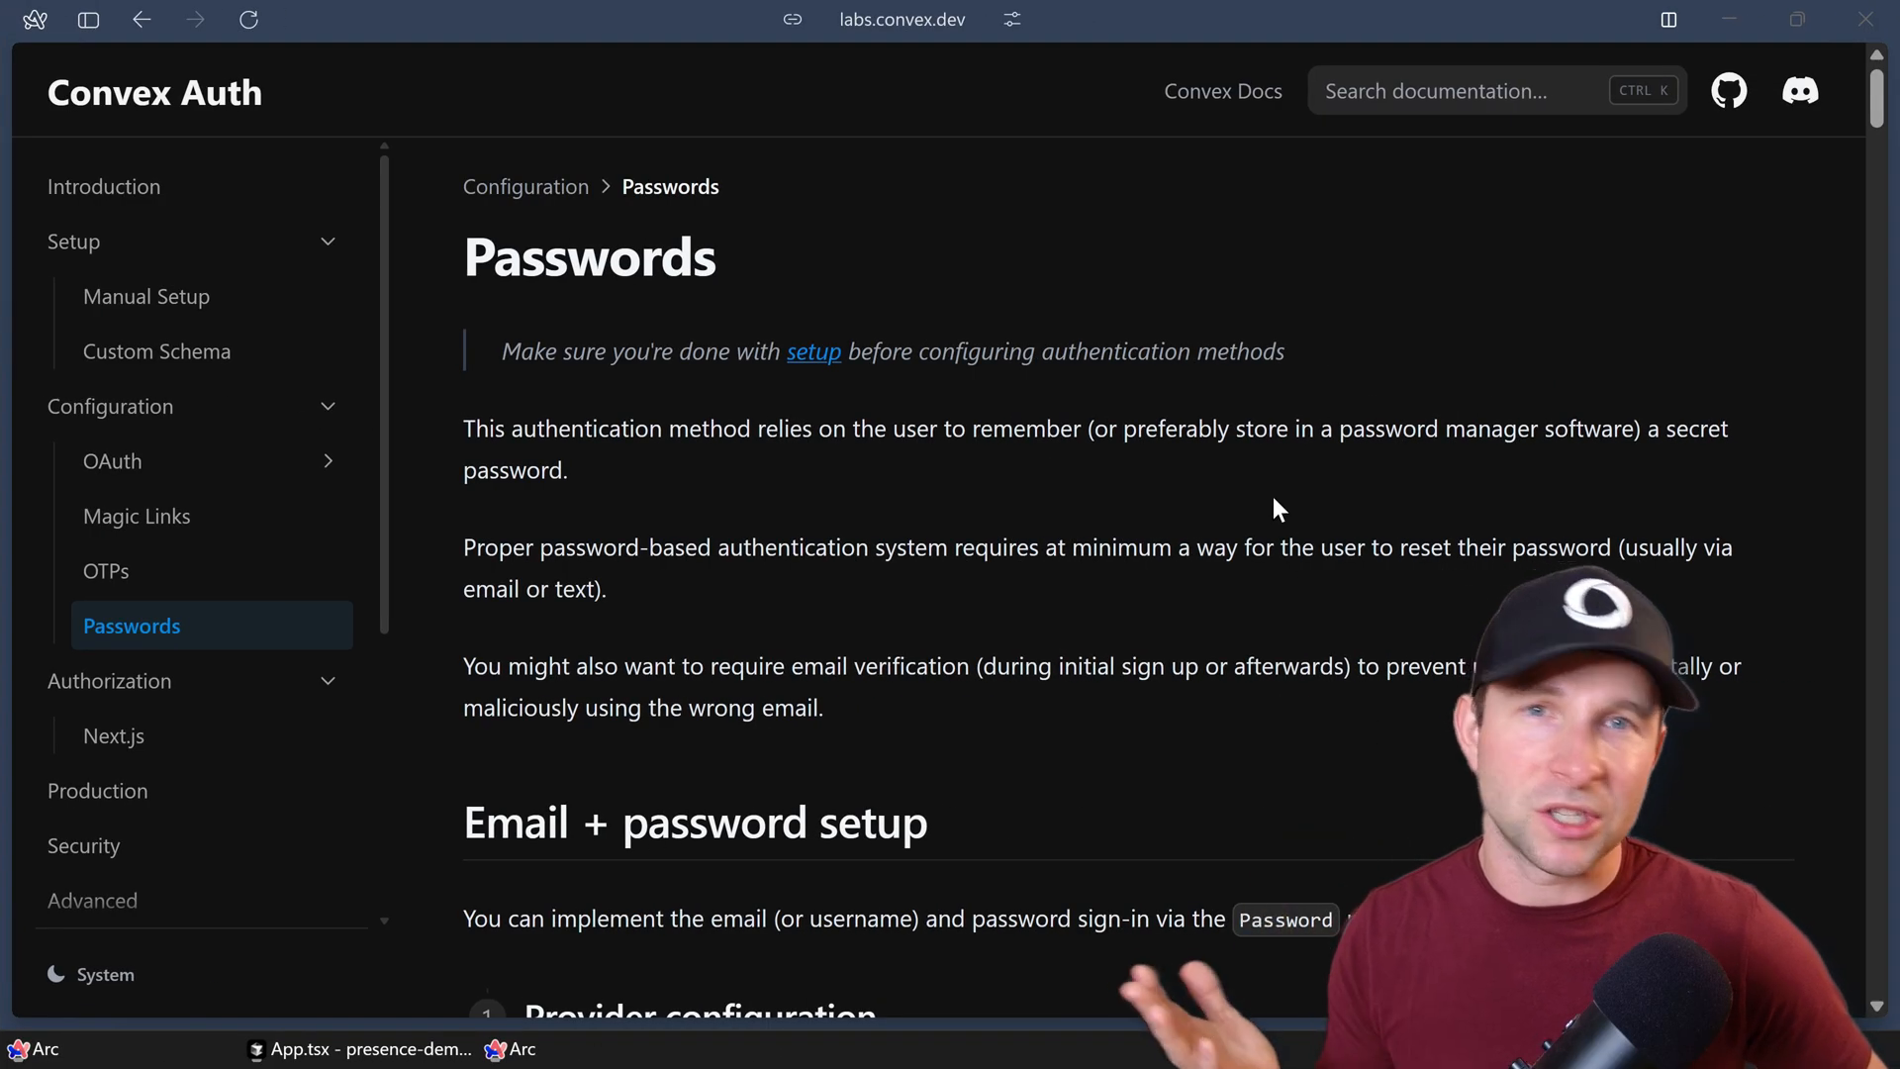
Read the Passwords page down to Email reset setup, then return to App.tsx in VS Code
scroll(down, 3)
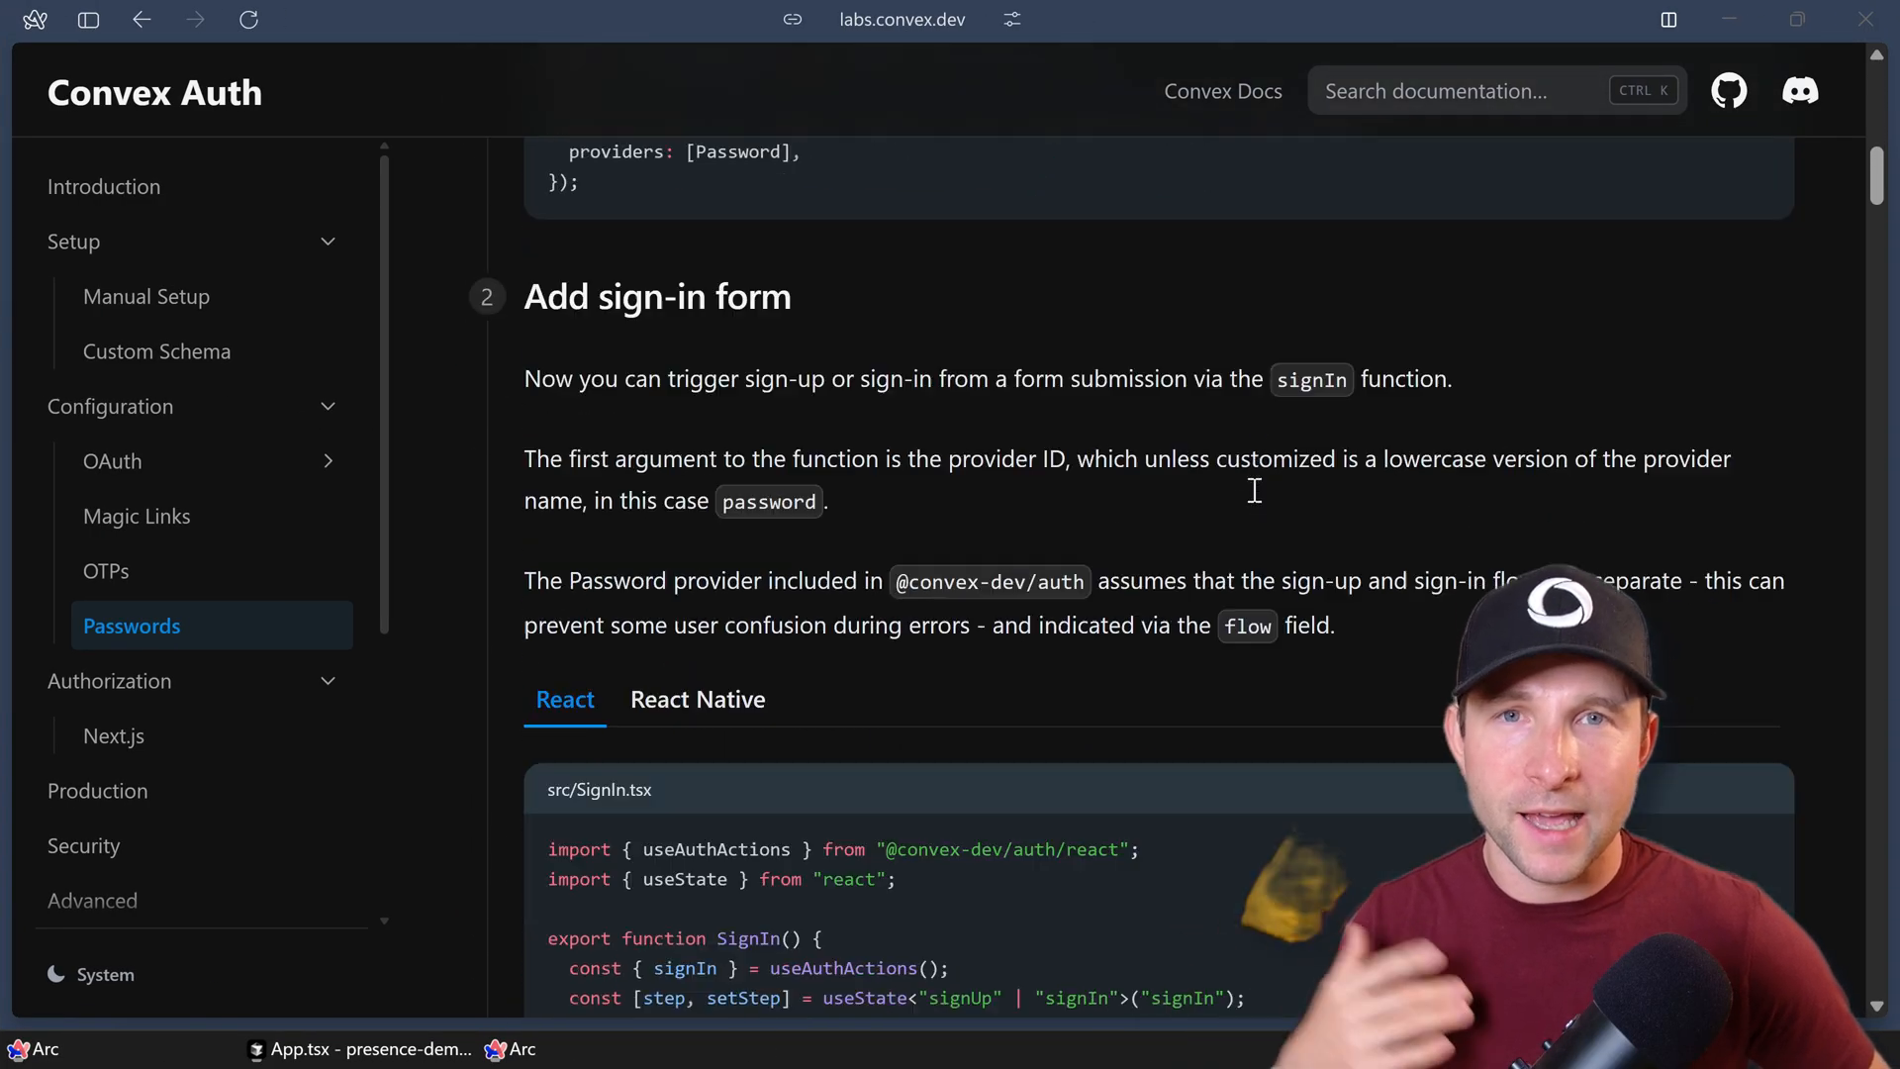
scroll(down, 3)
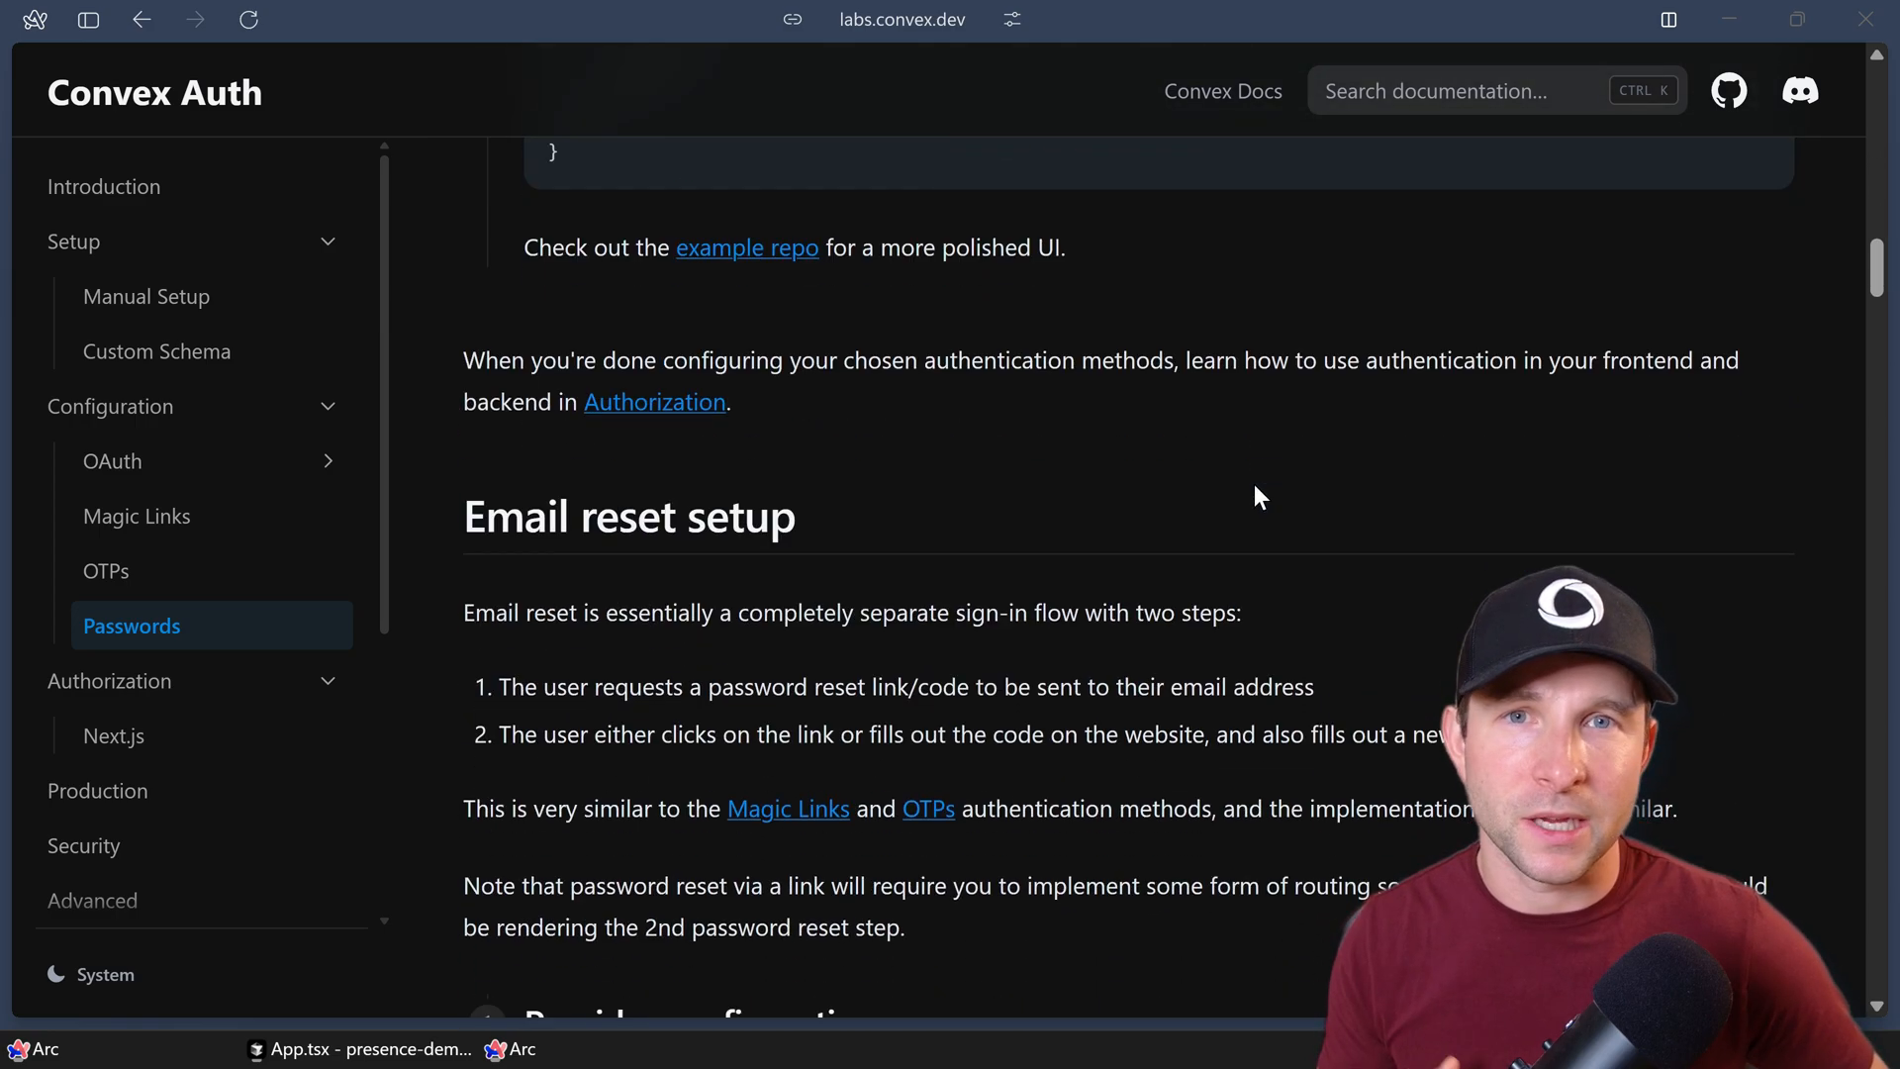
scroll(down, 3)
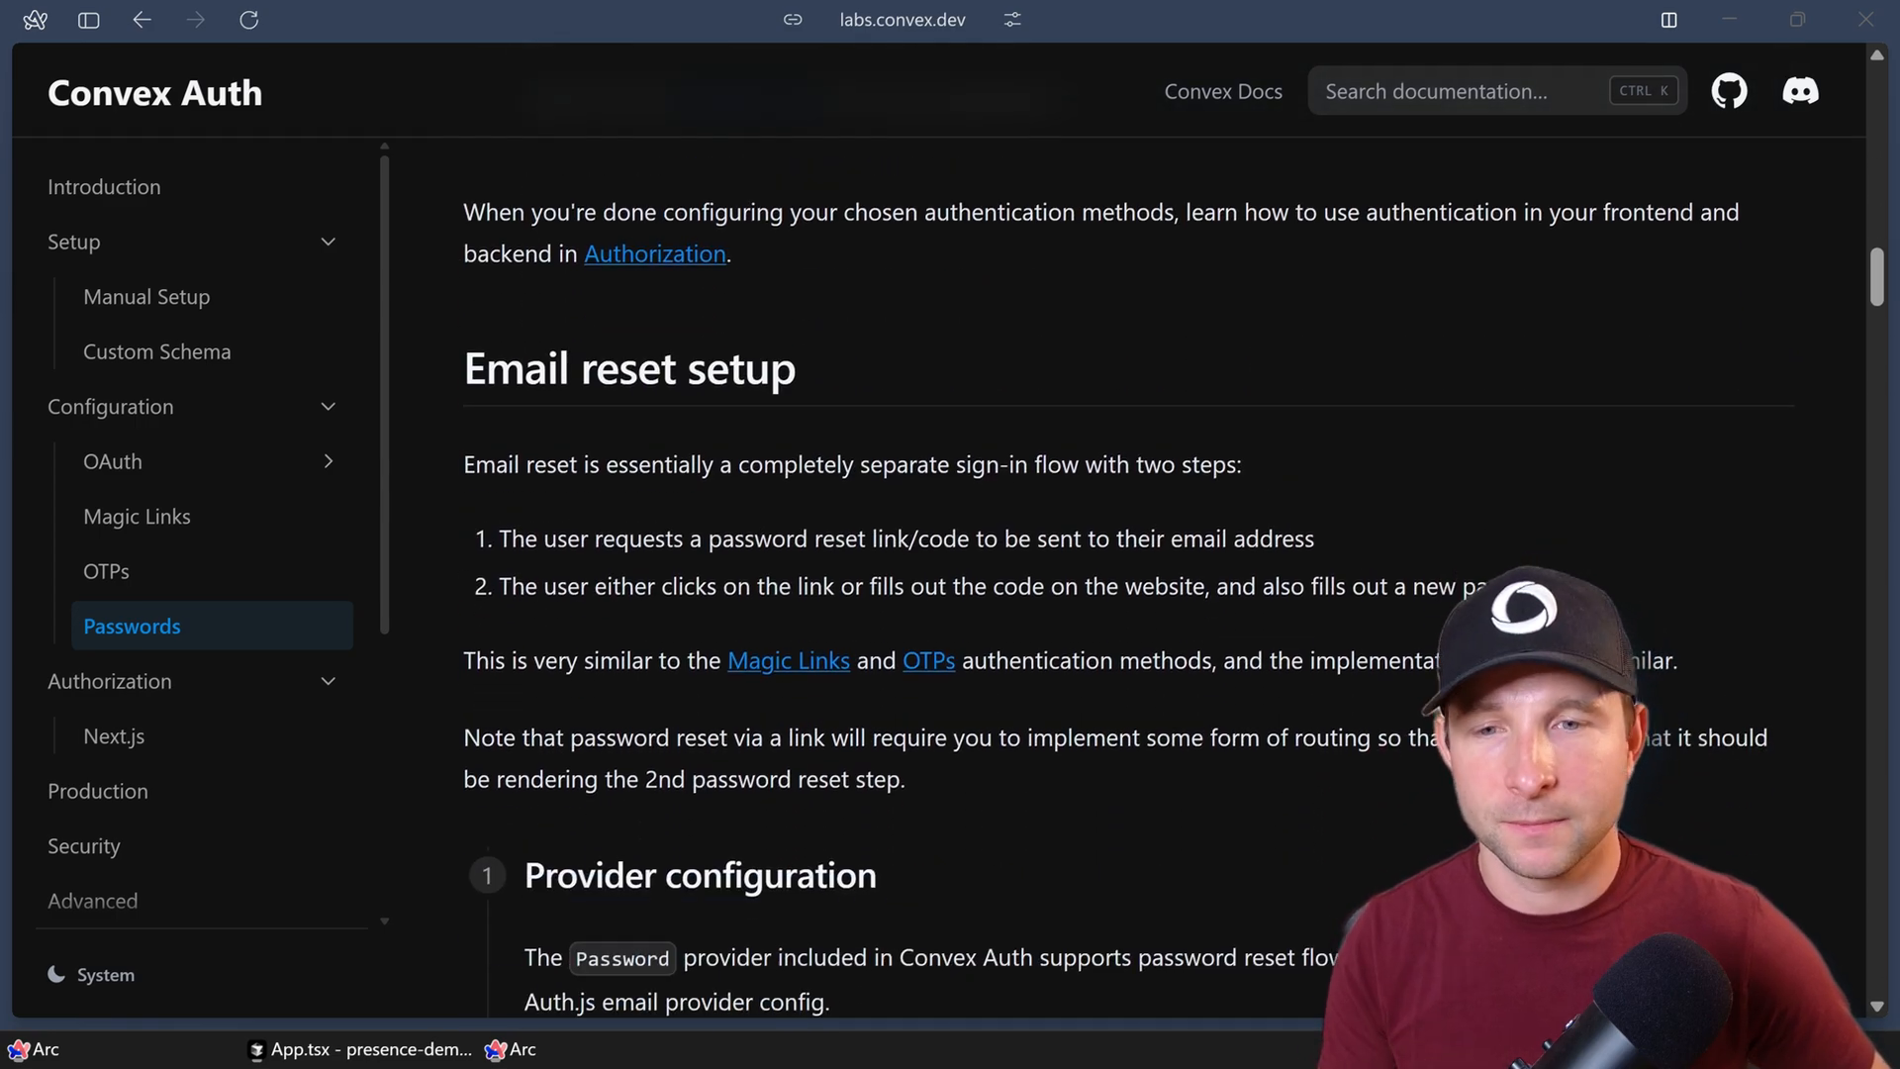
click(350, 1049)
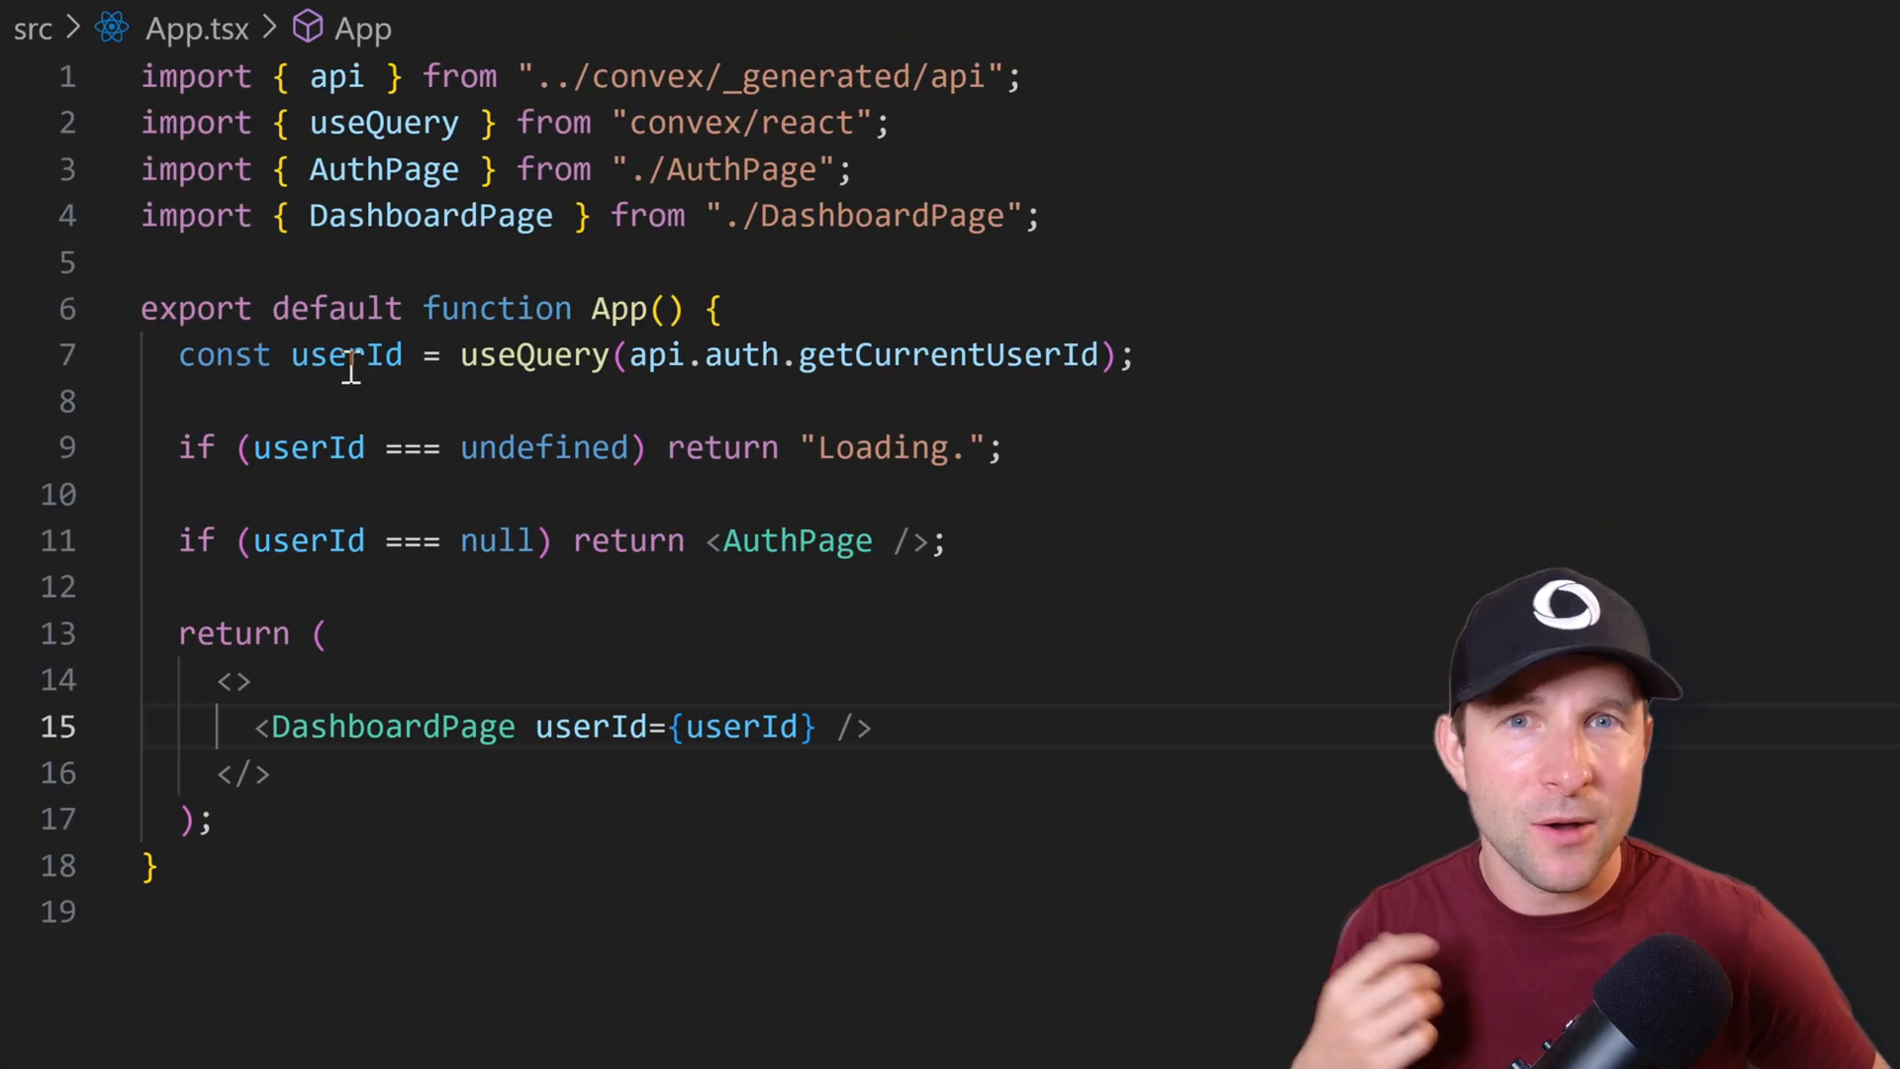
double_click(346, 354)
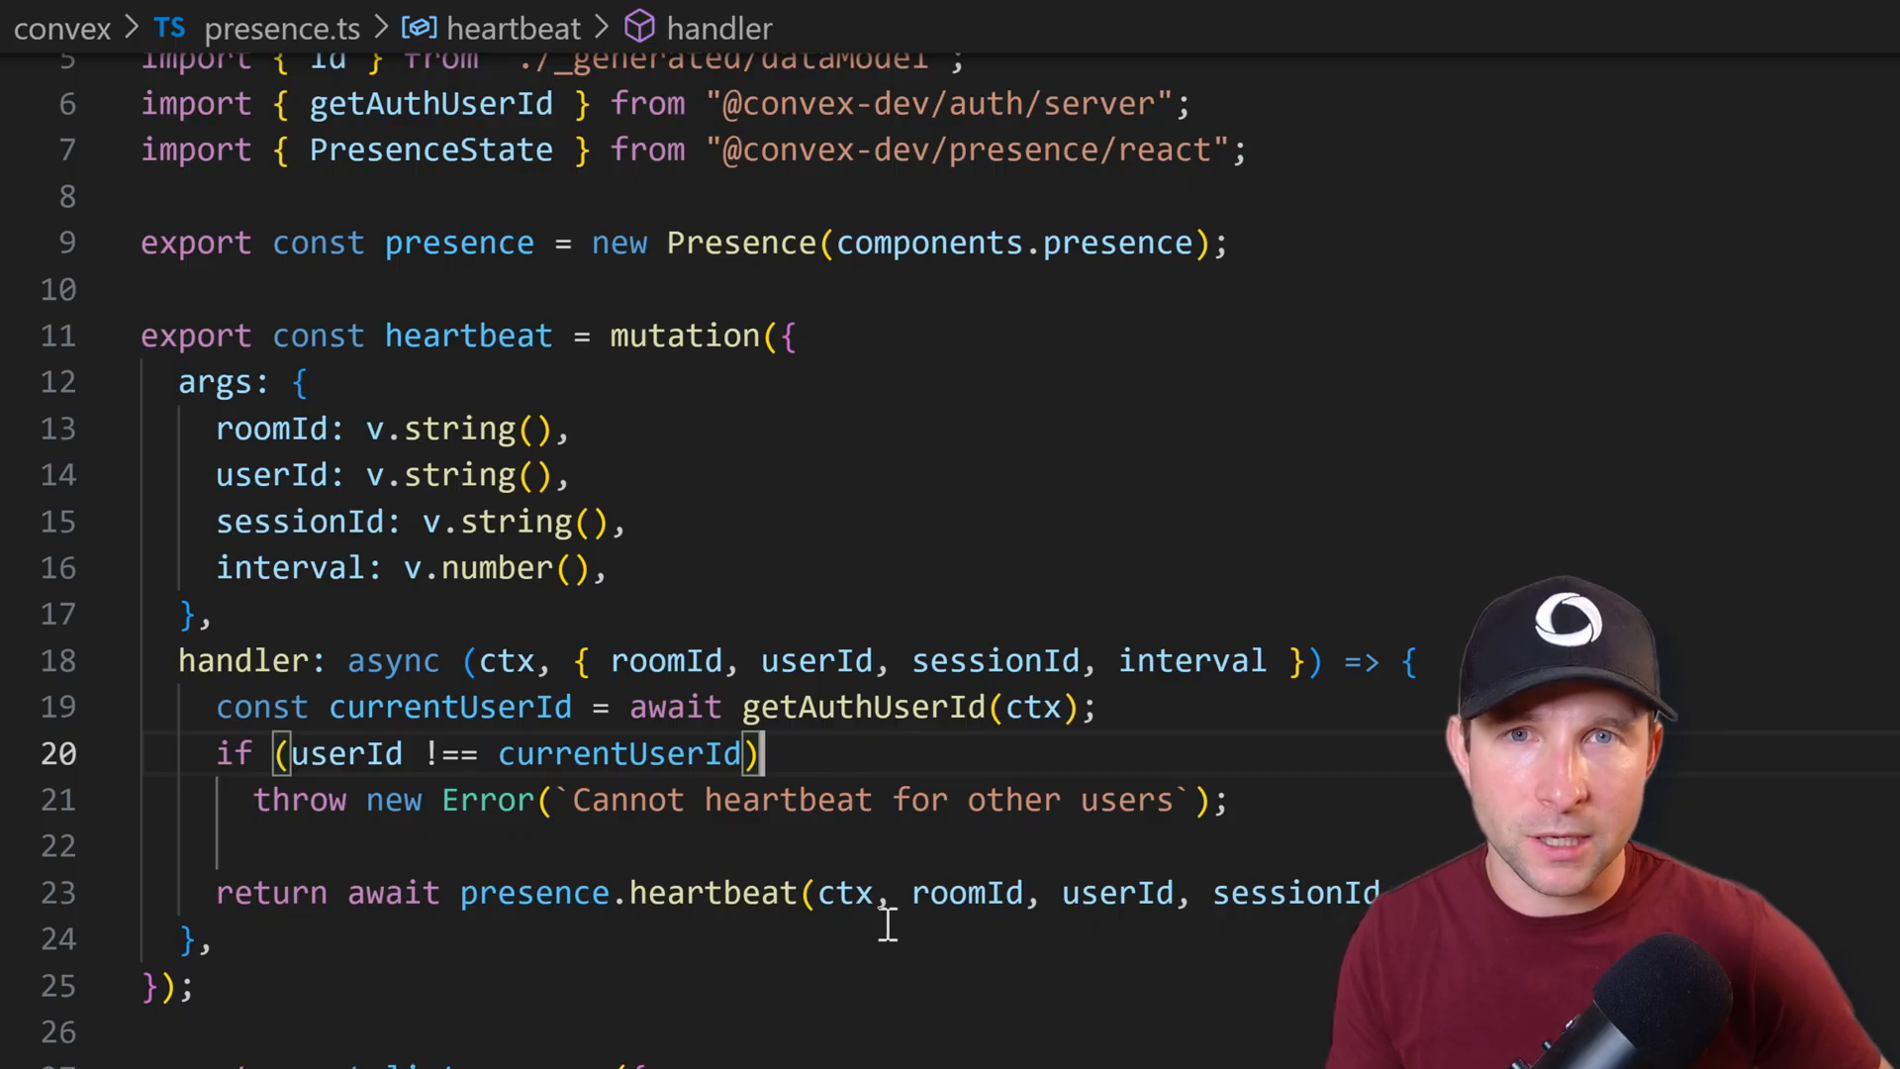
Forward sessionId and interval to presence.heartbeat after the getAuthUserId check
double_click(1114, 893)
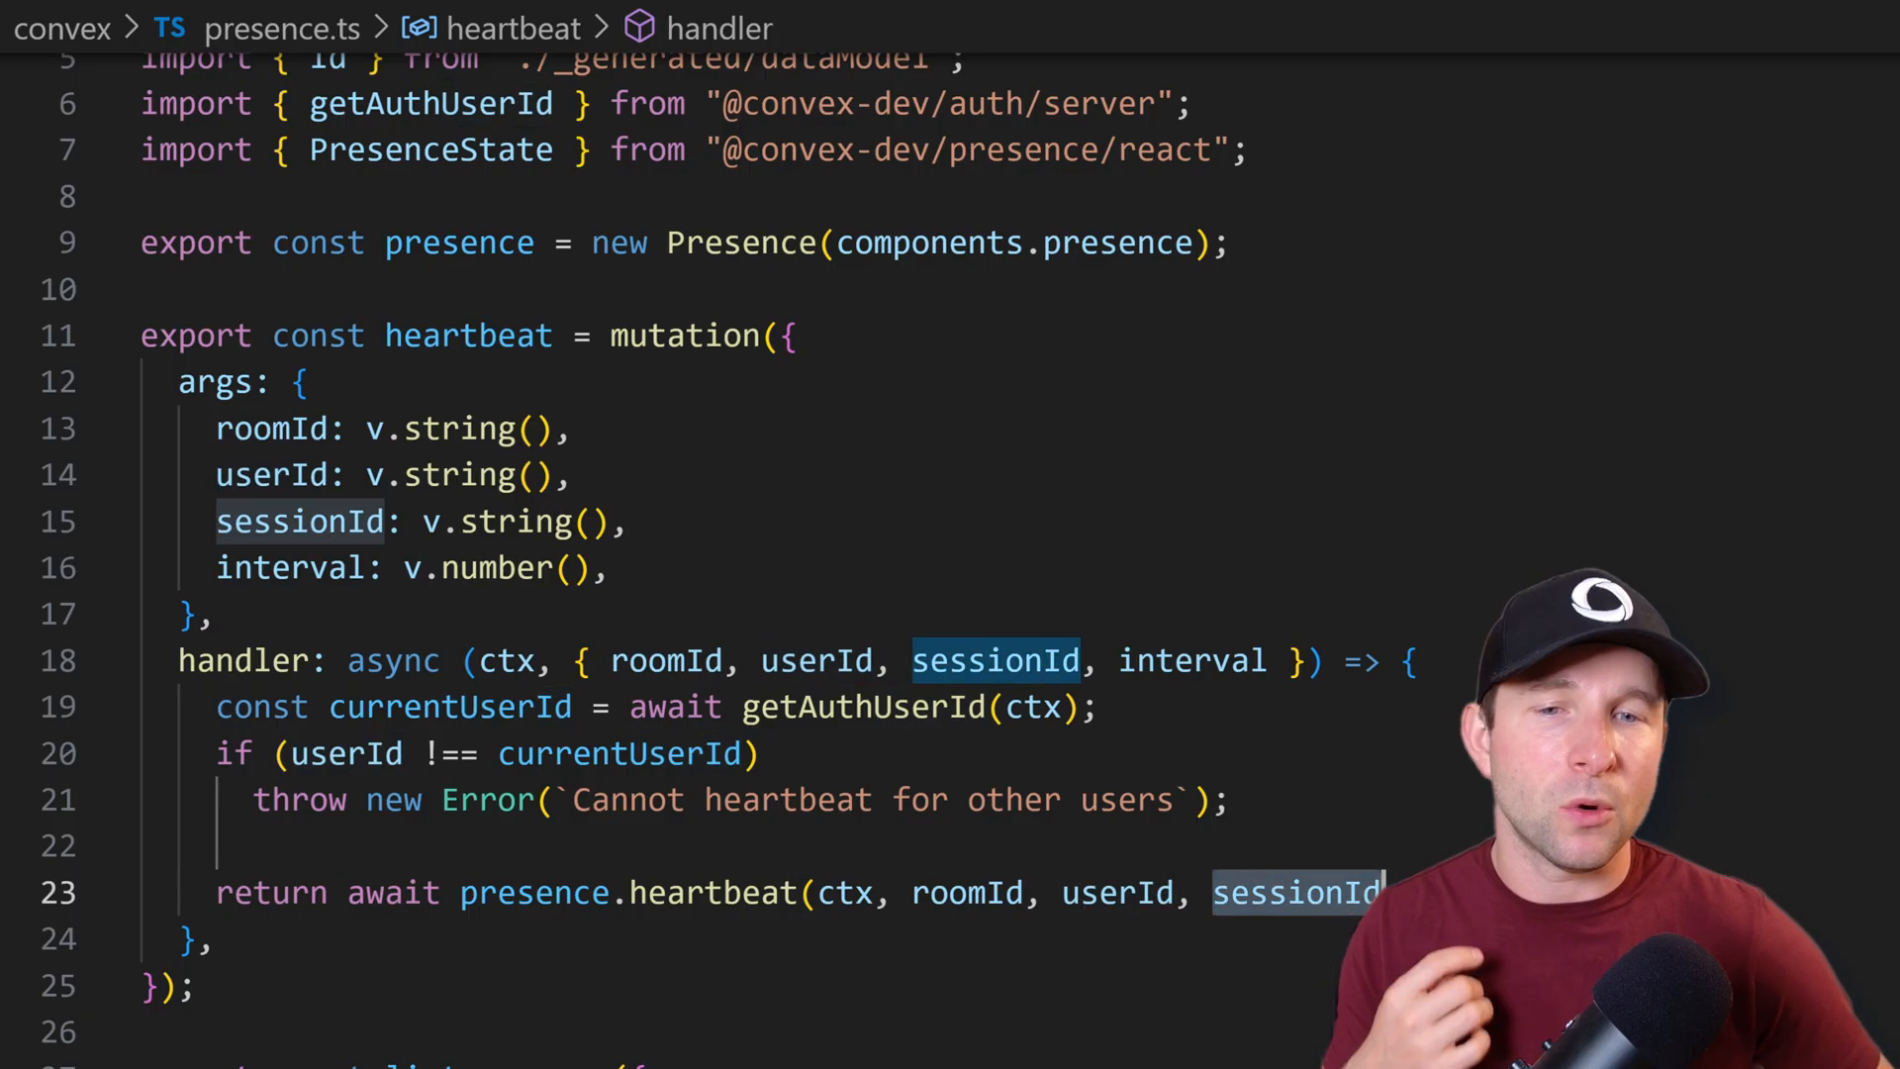
scroll(down, 3)
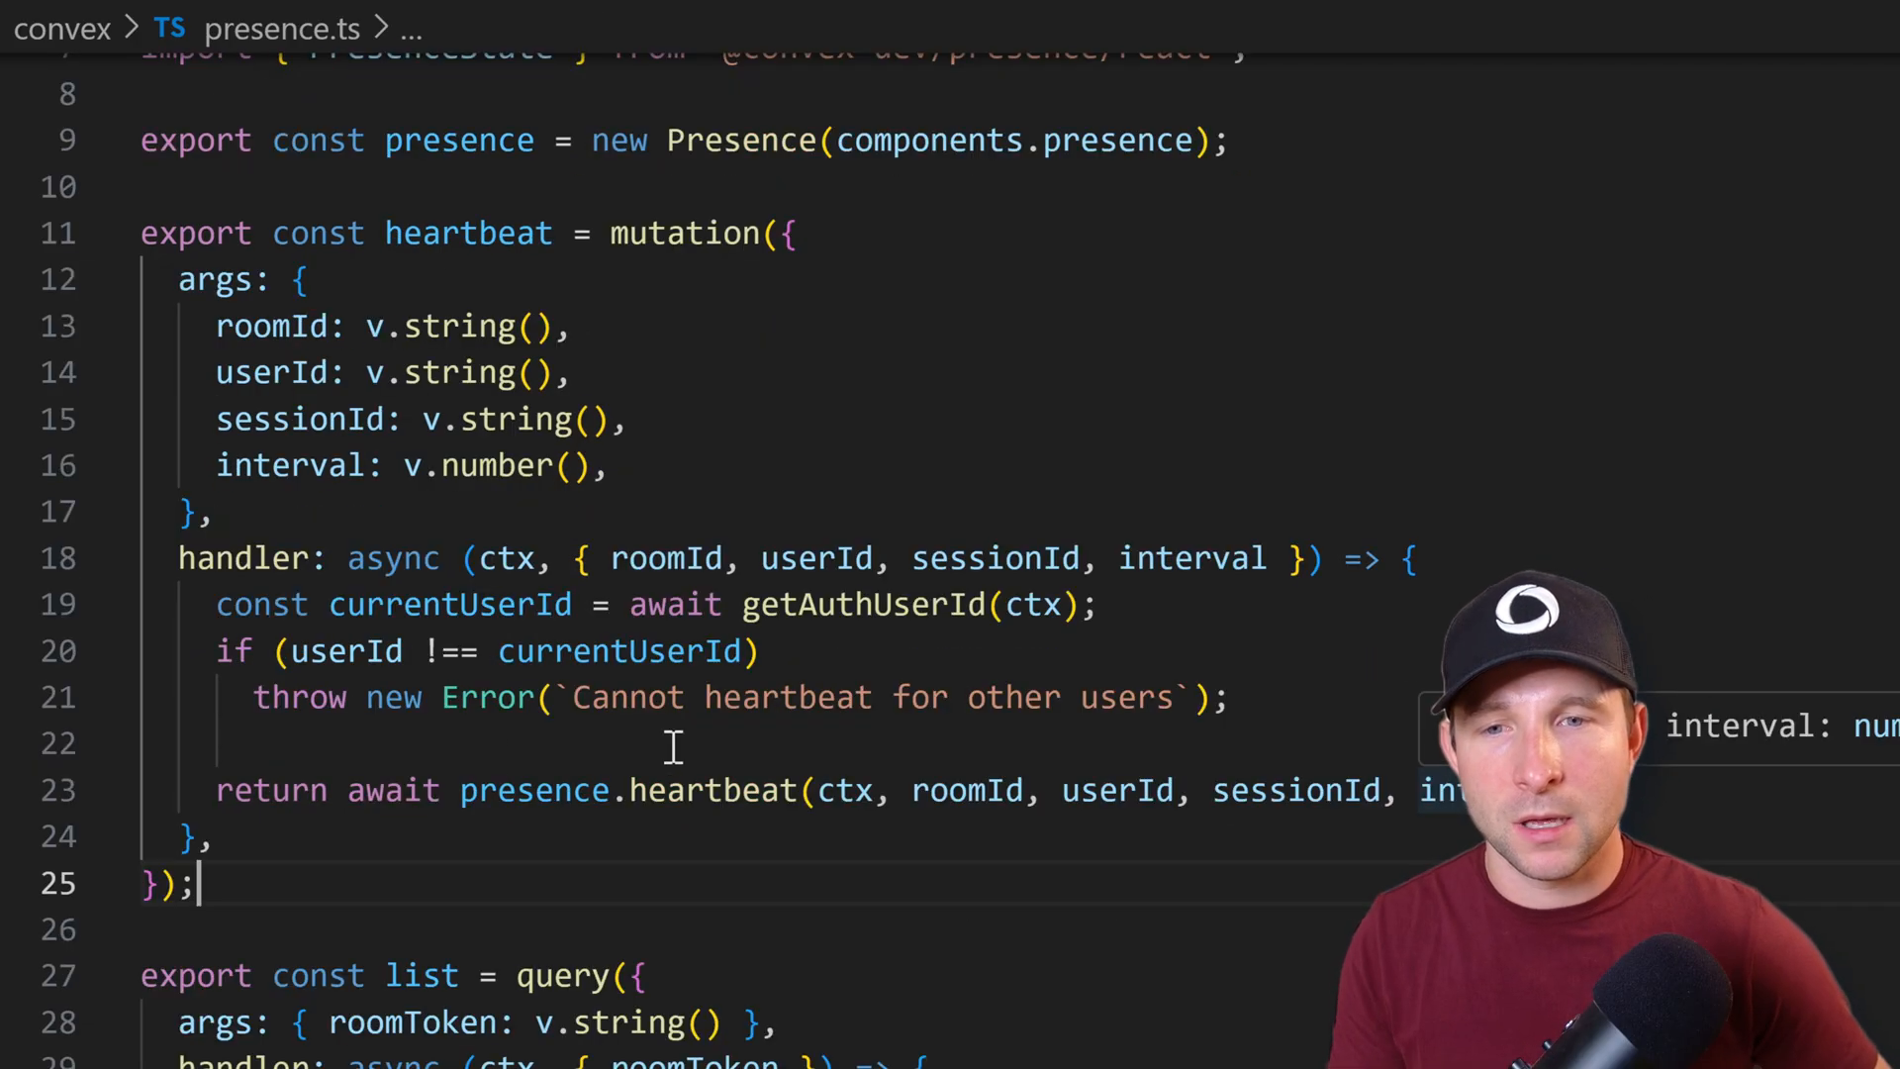
mouse_move(711, 790)
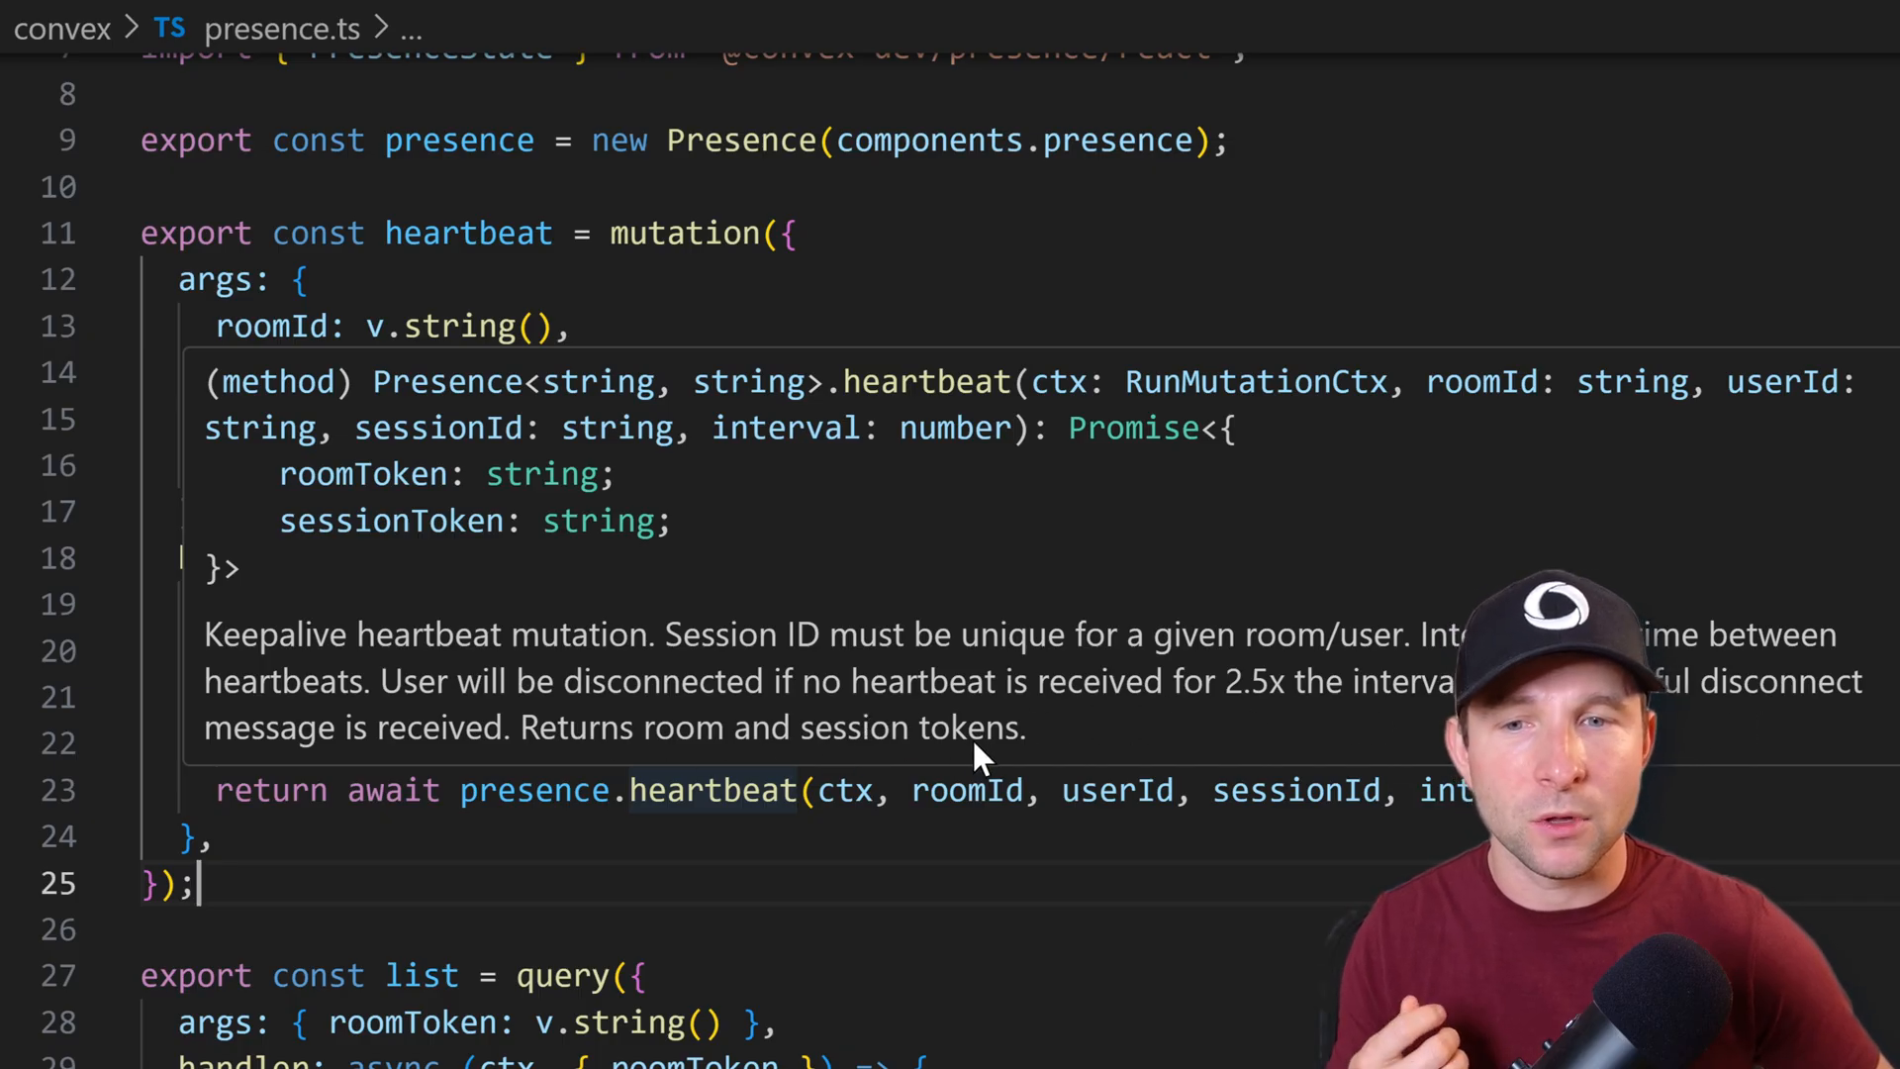
mouse_move(1079, 758)
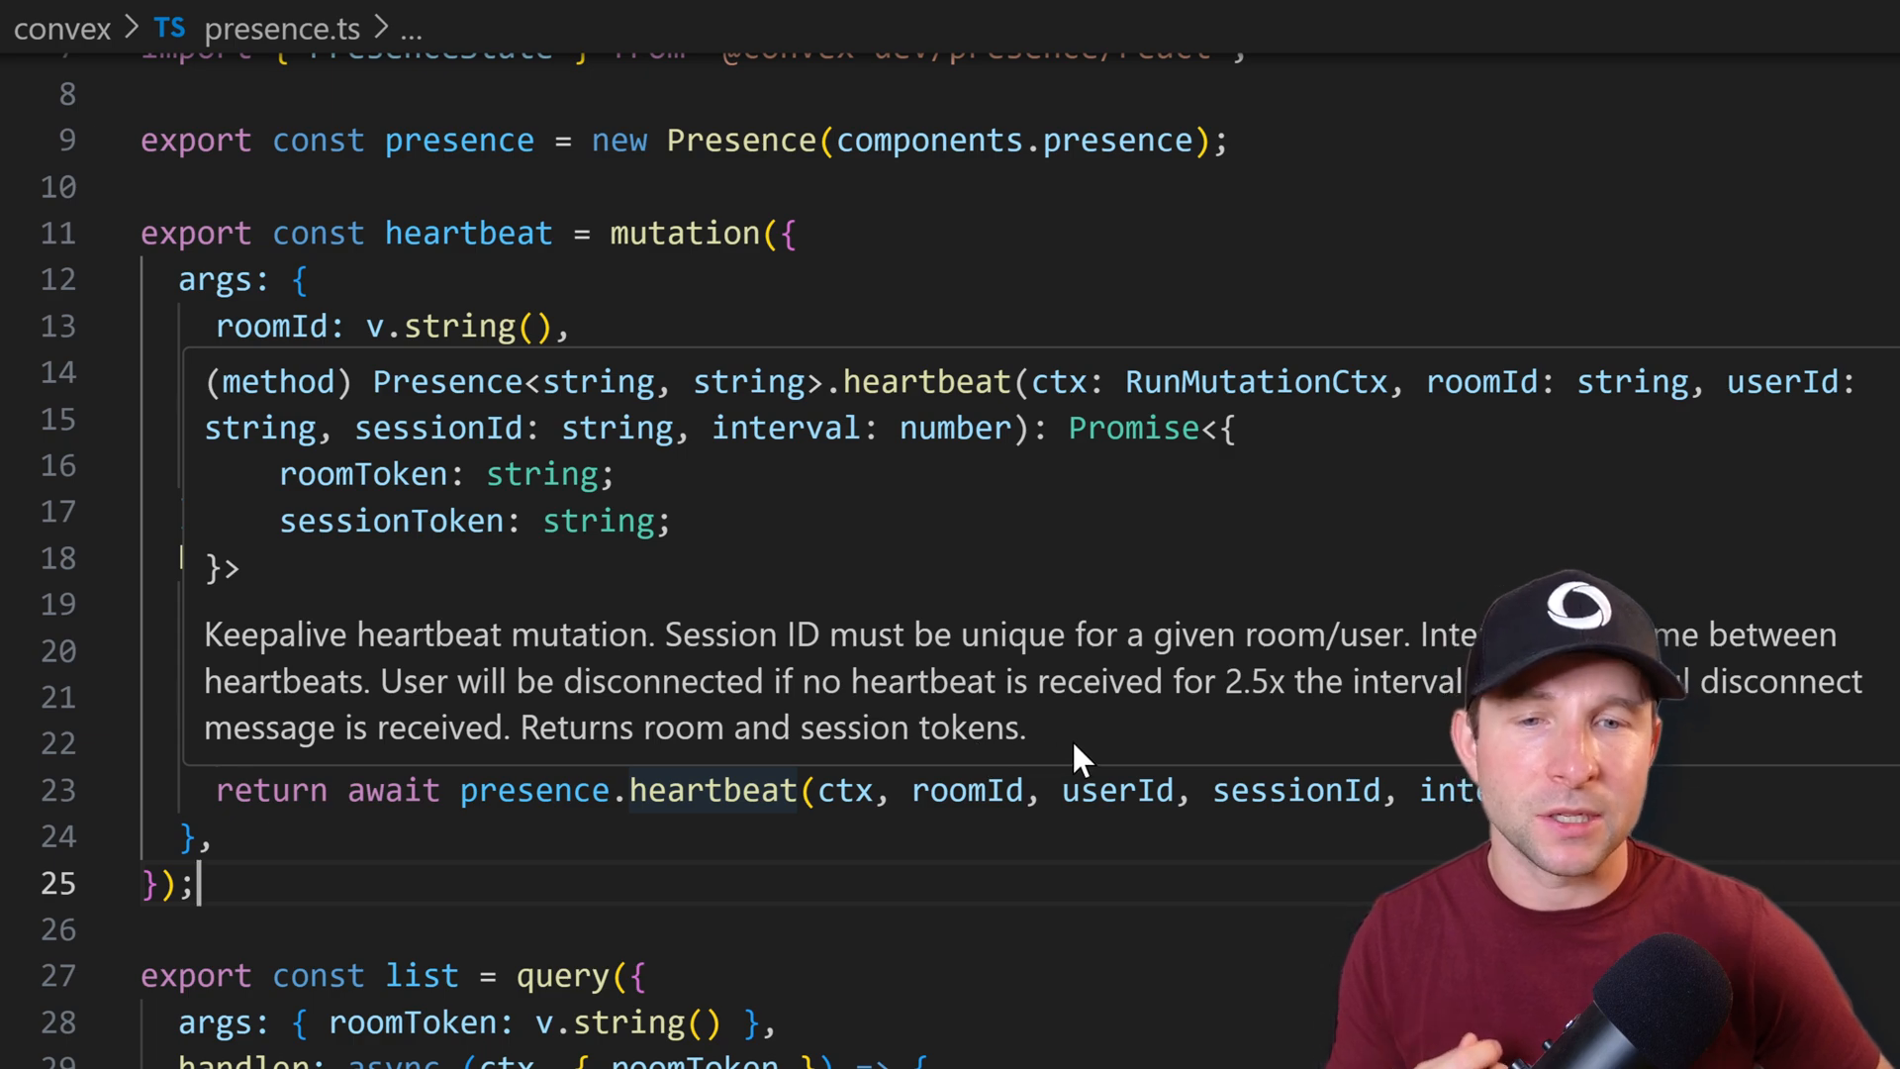
mouse_move(1239, 752)
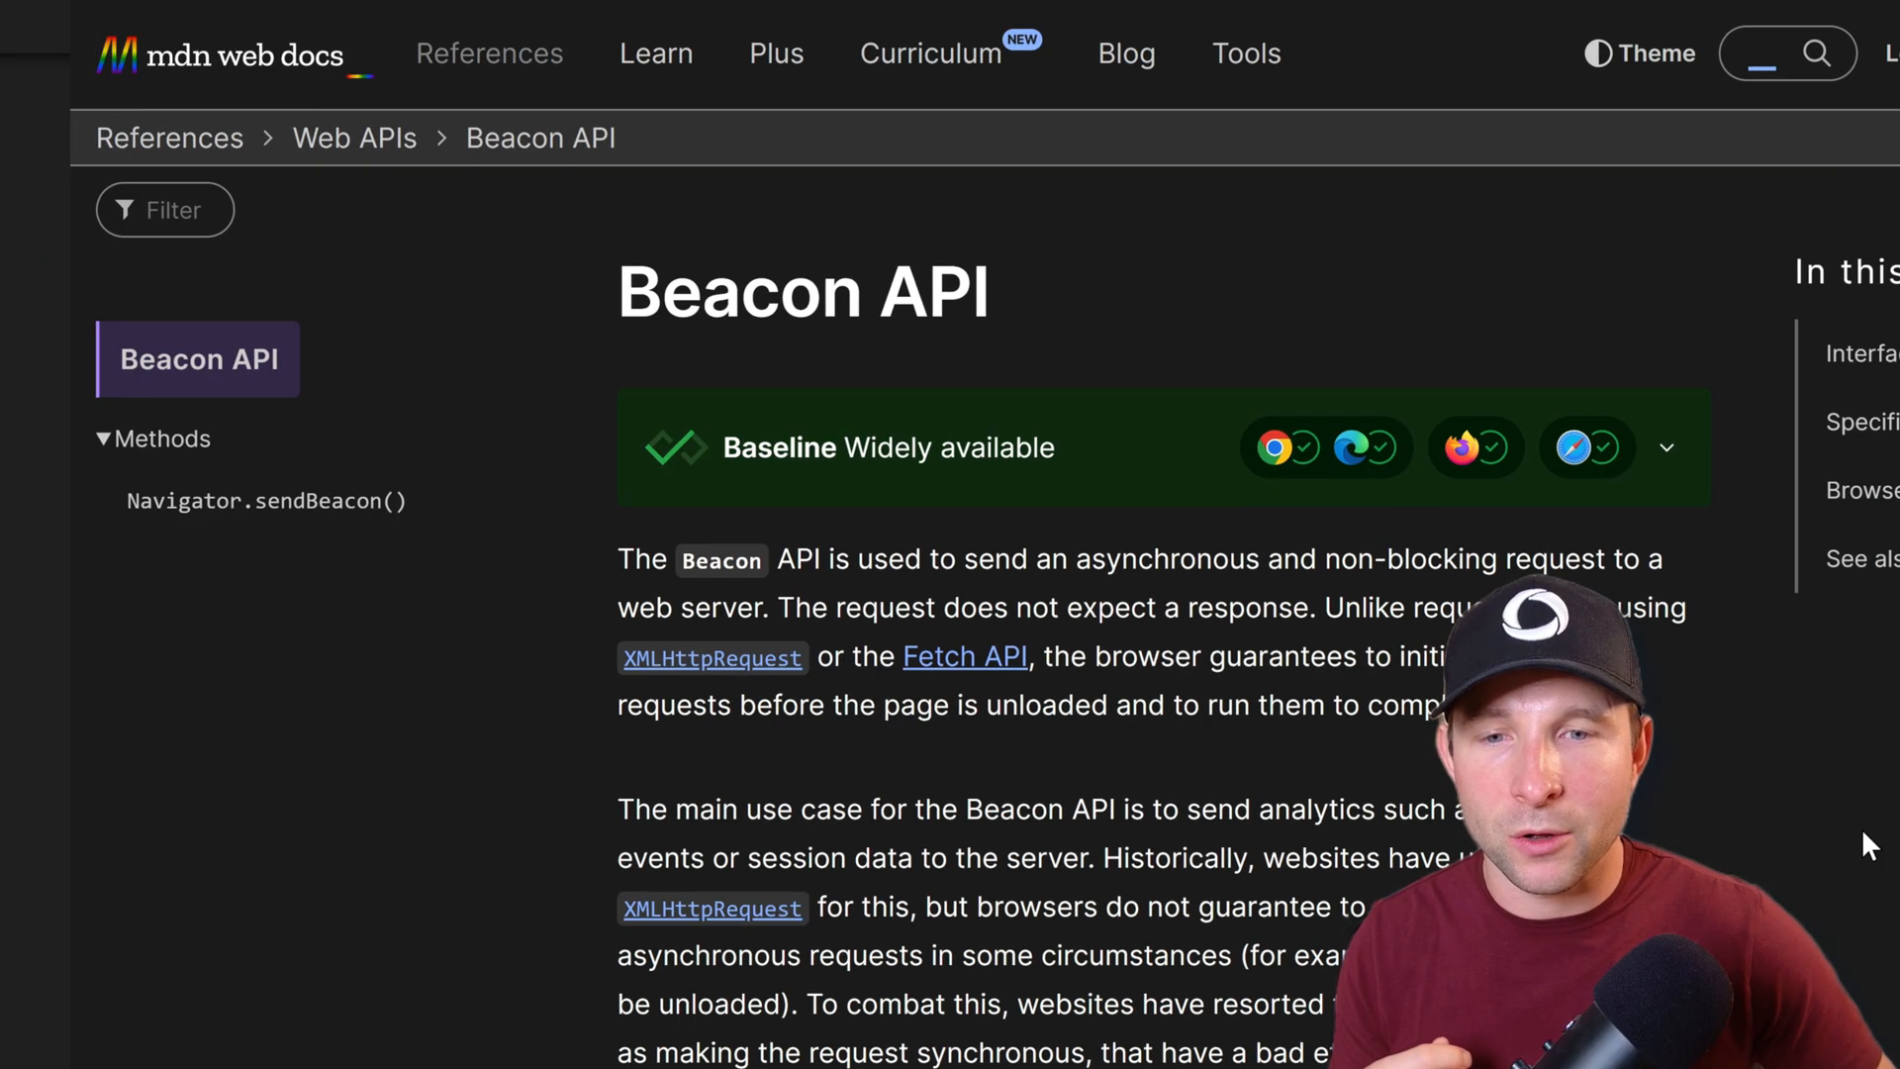
View the MDN Beacon API page, then return to presence.ts's list query
double_click(700, 291)
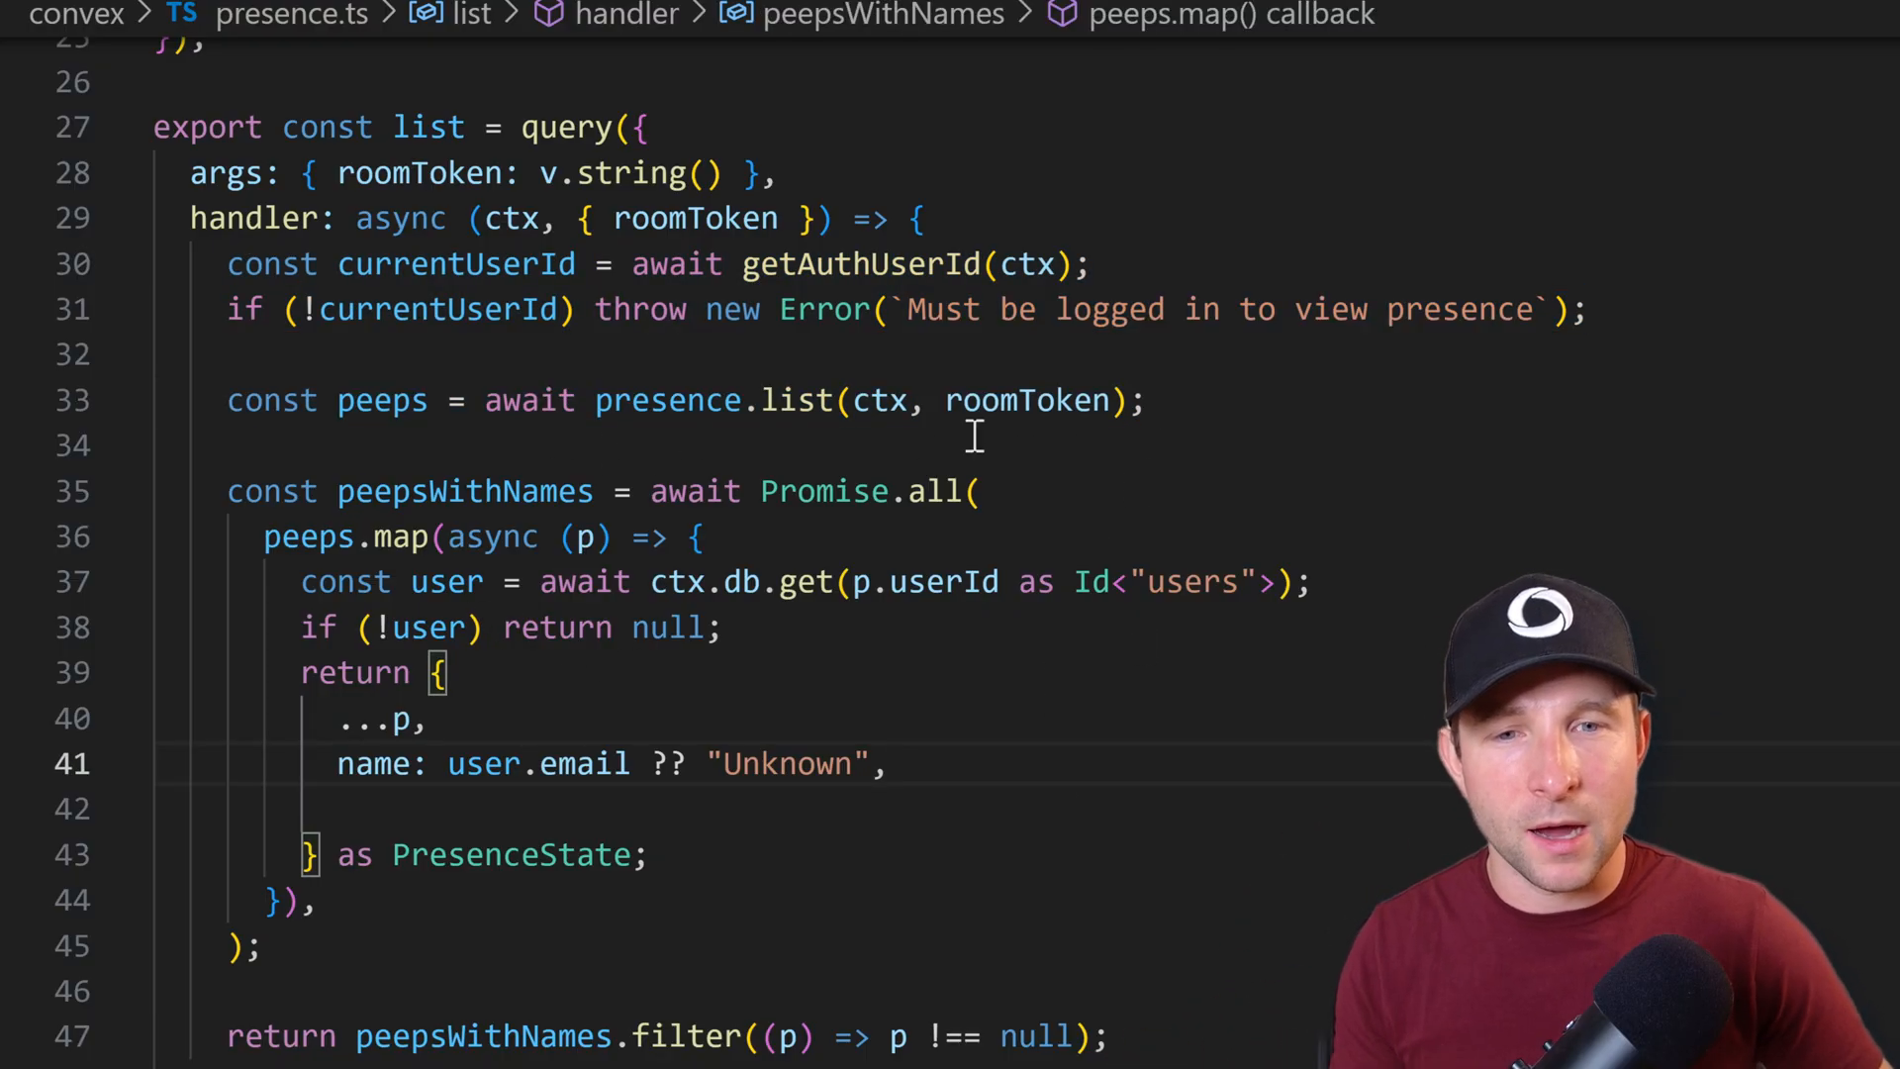
mouse_move(798, 400)
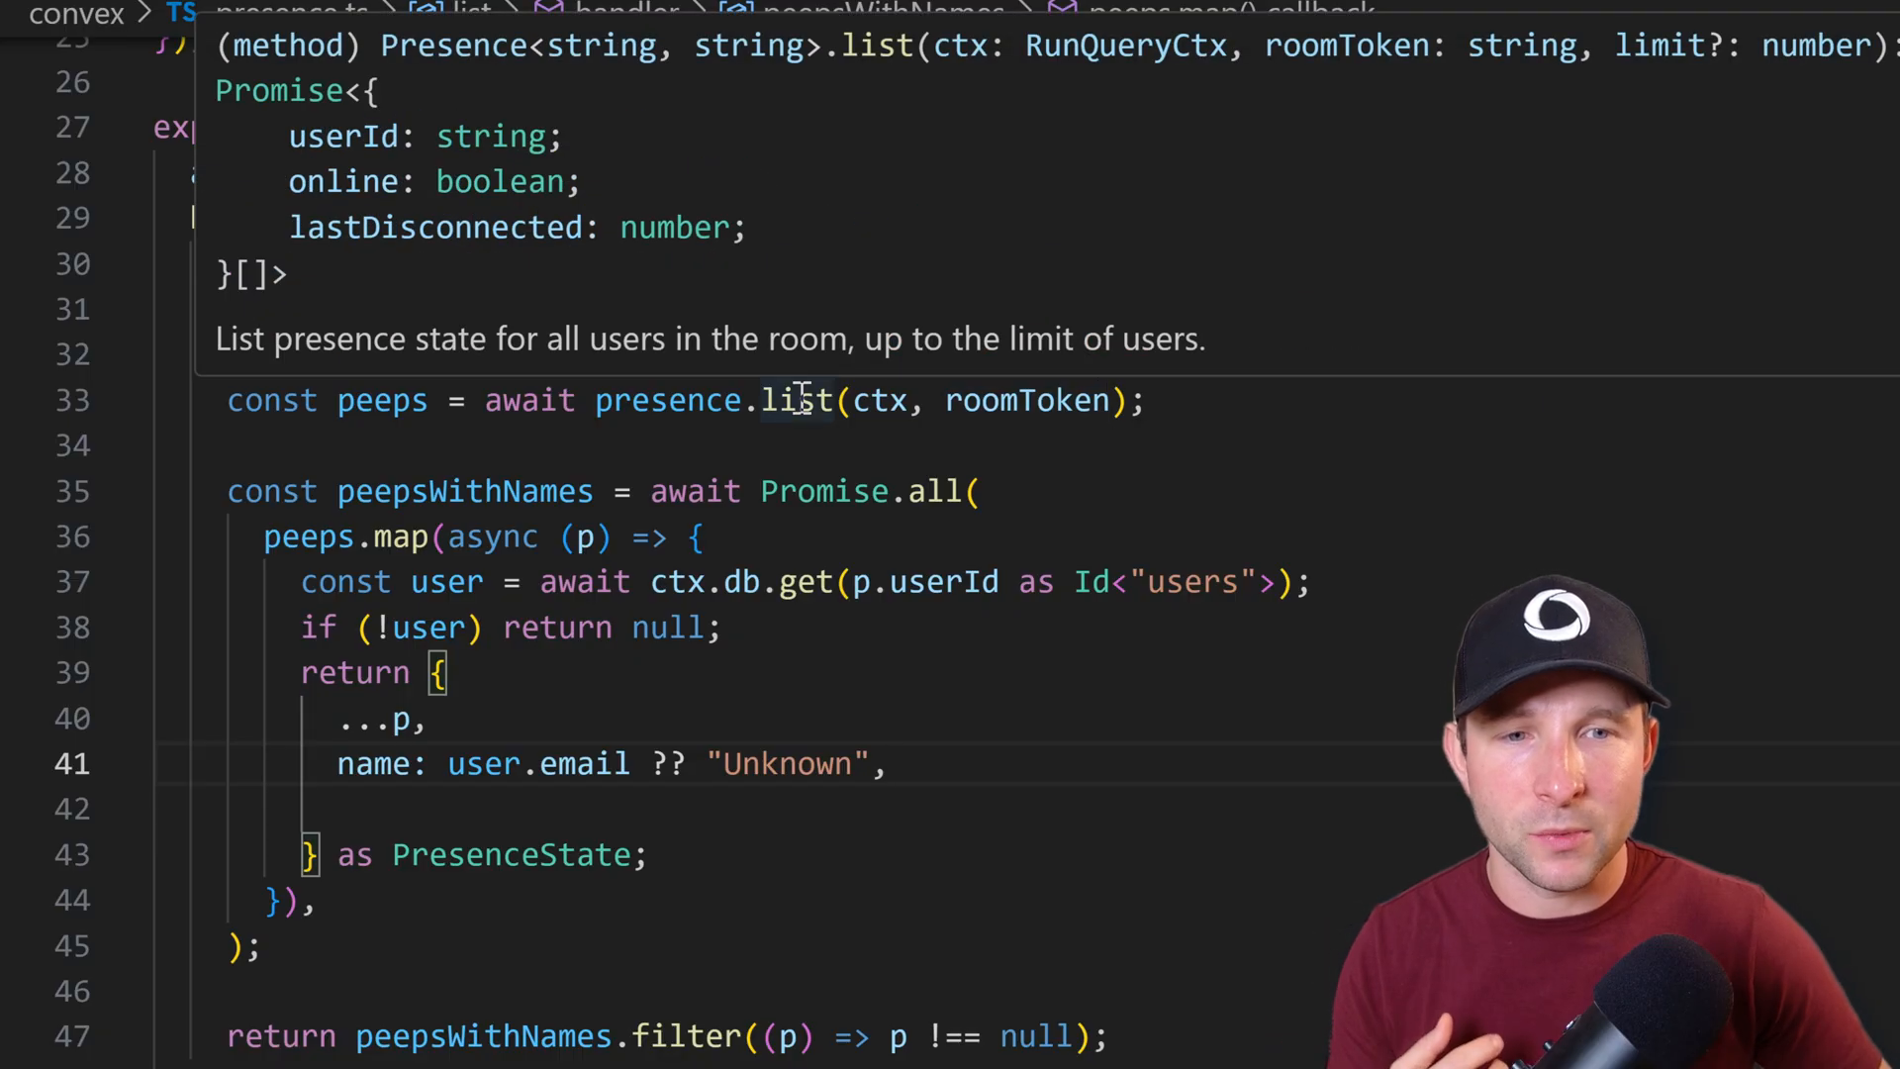
mouse_move(1488, 166)
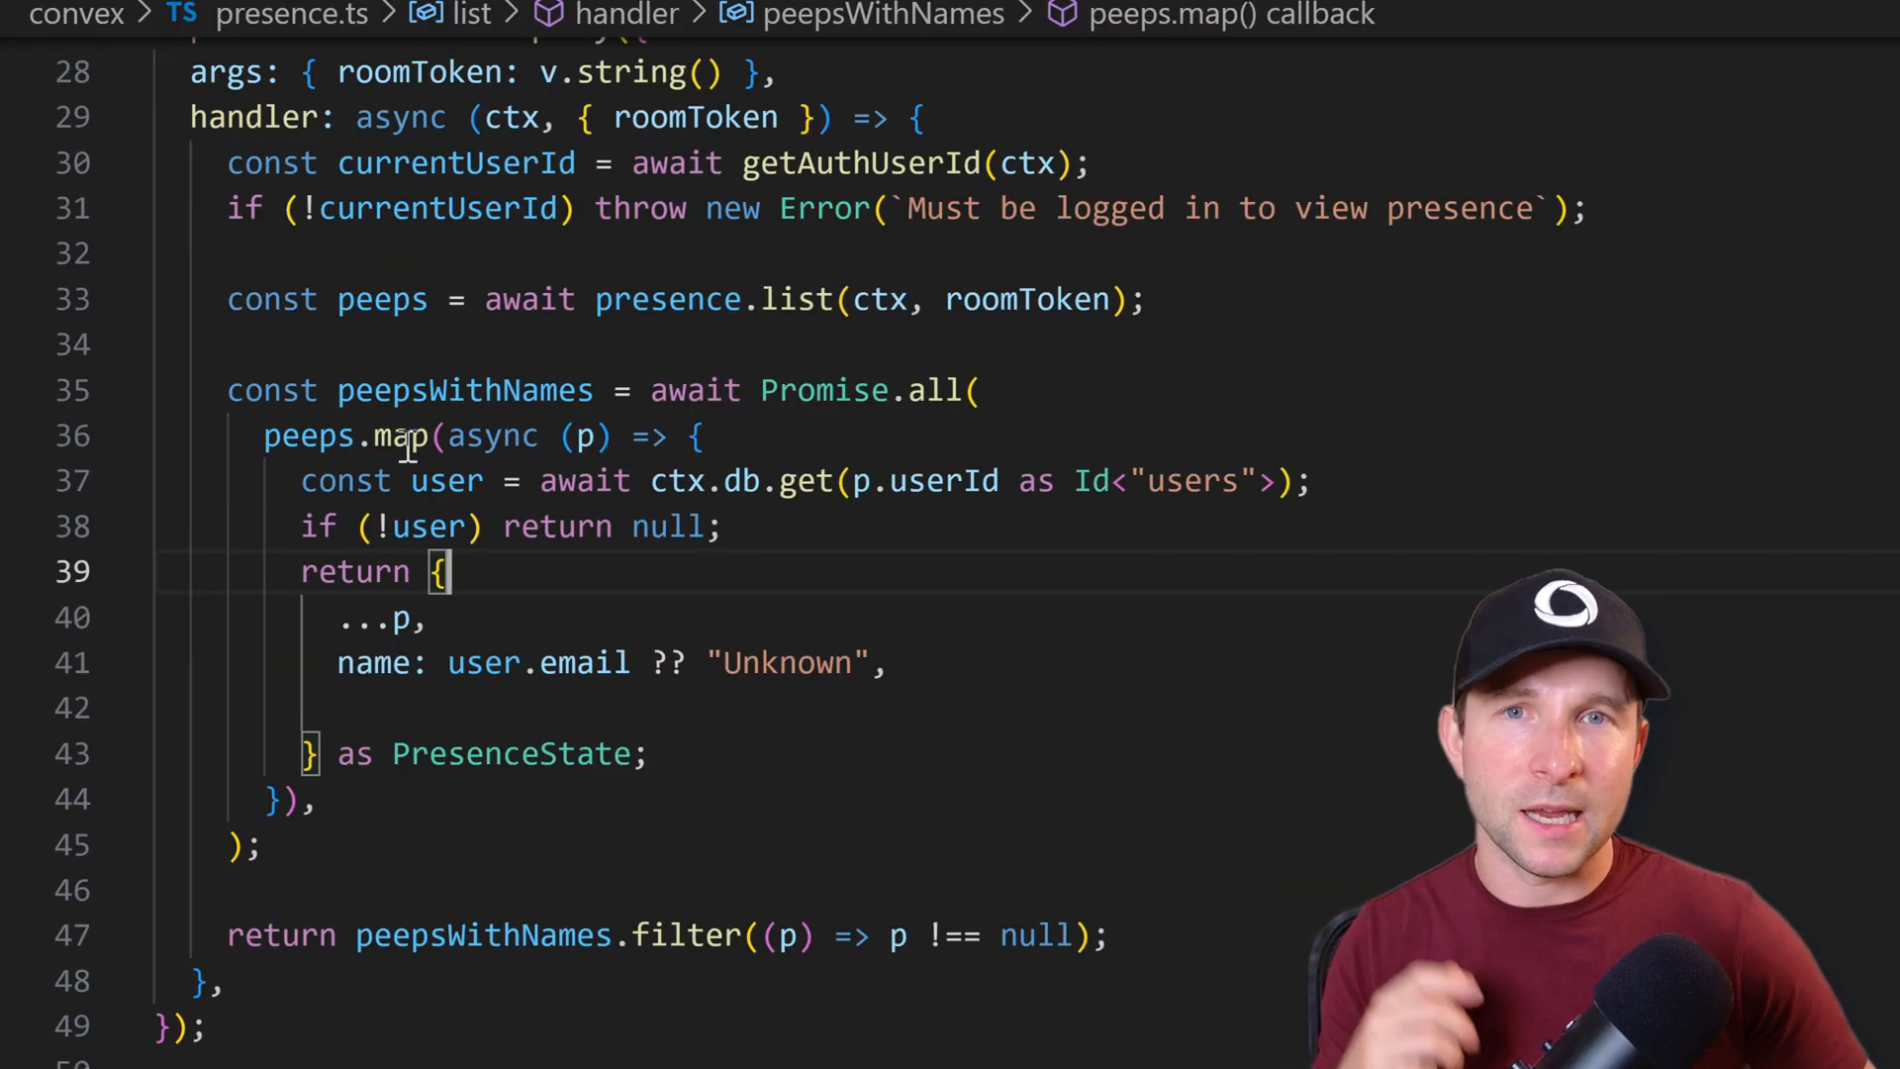
double_click(823, 390)
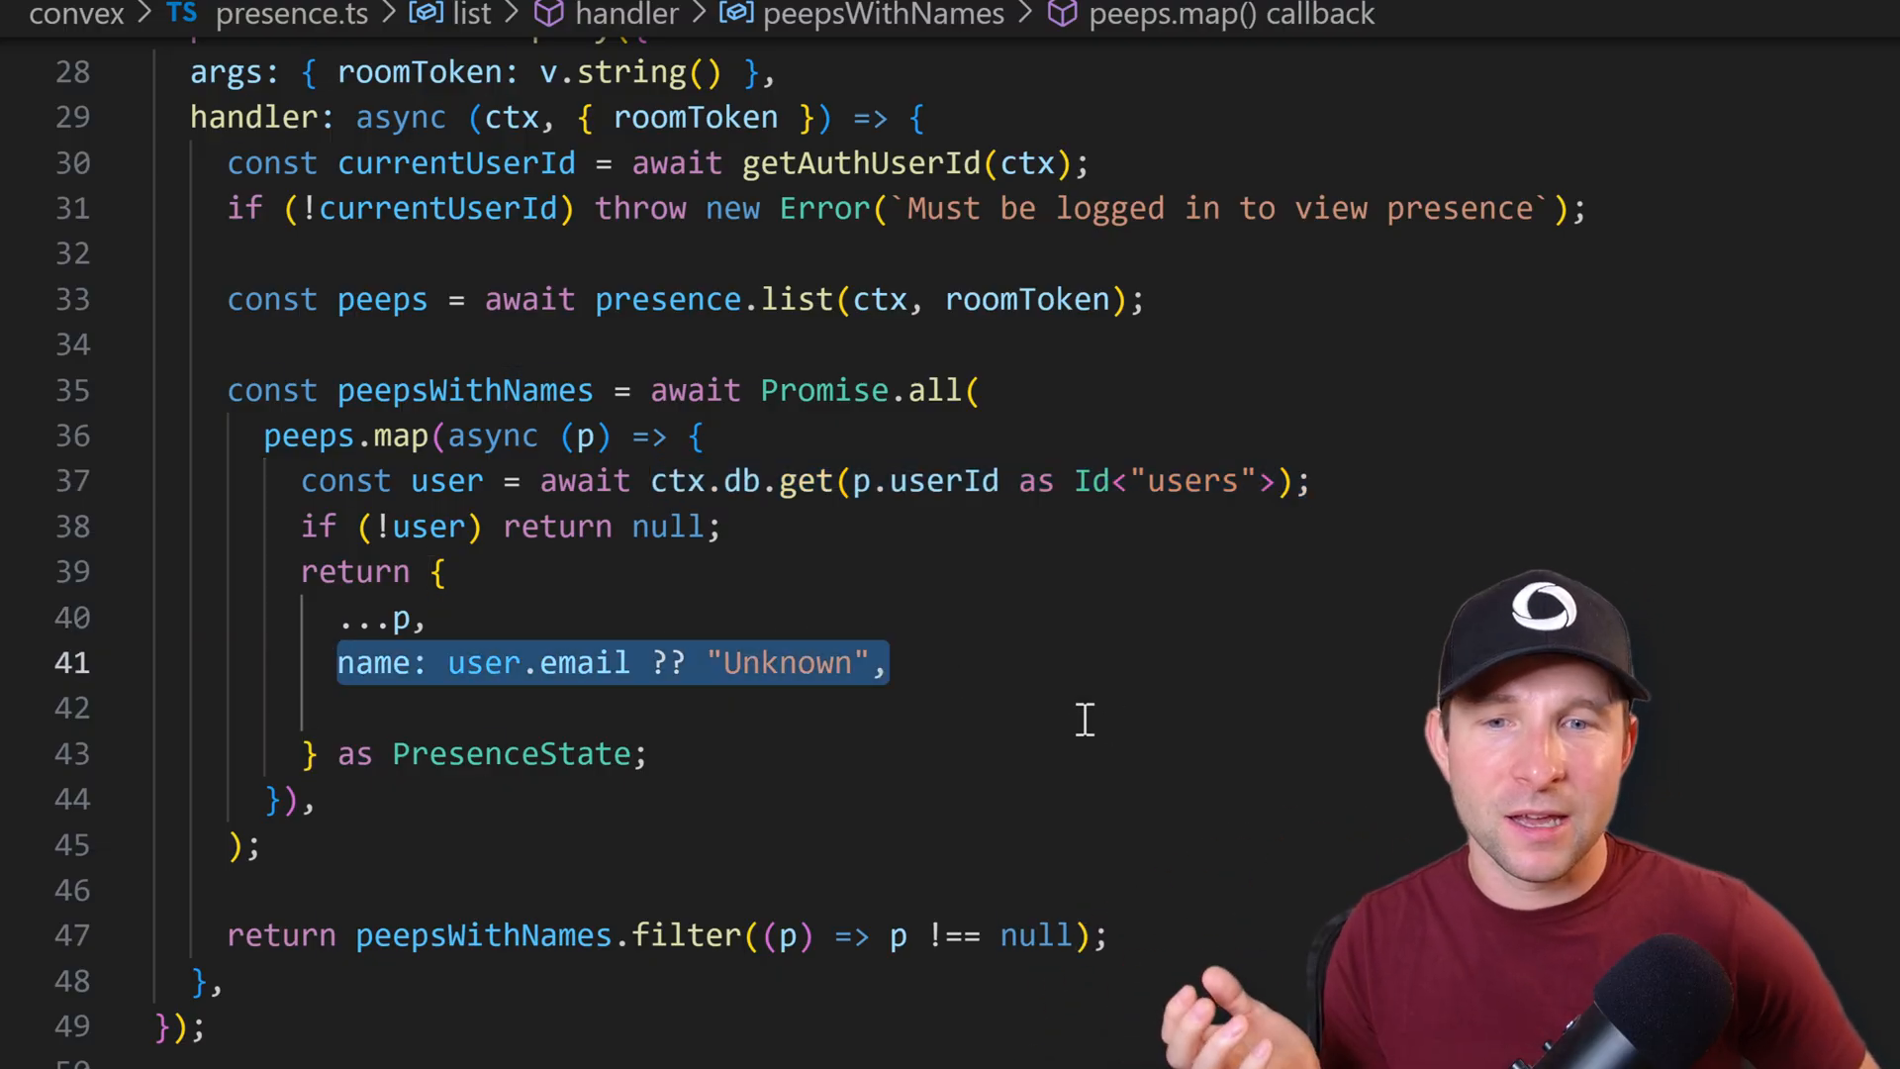
key(Enter)
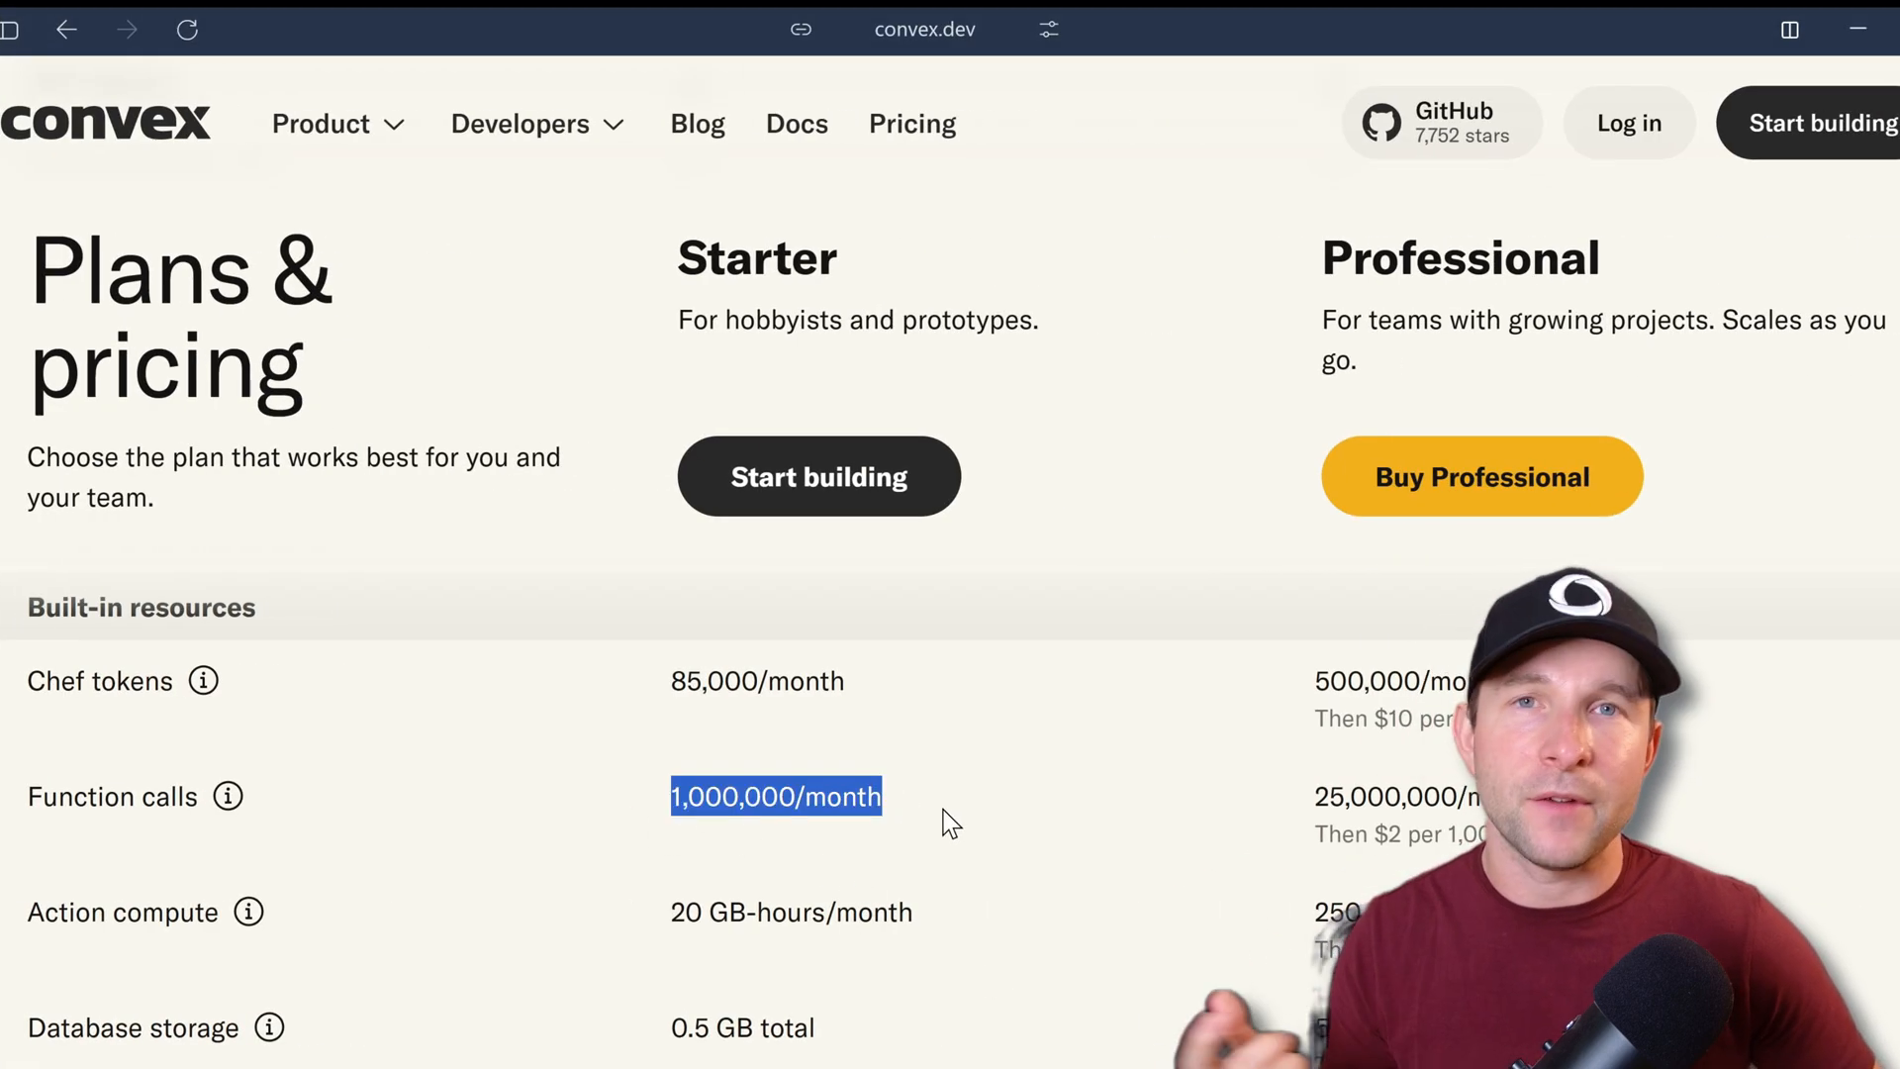
Scroll the pricing page through Starter storage, bandwidth and support limits, ending at 1,000,000 monthly function calls
scroll(down, 3)
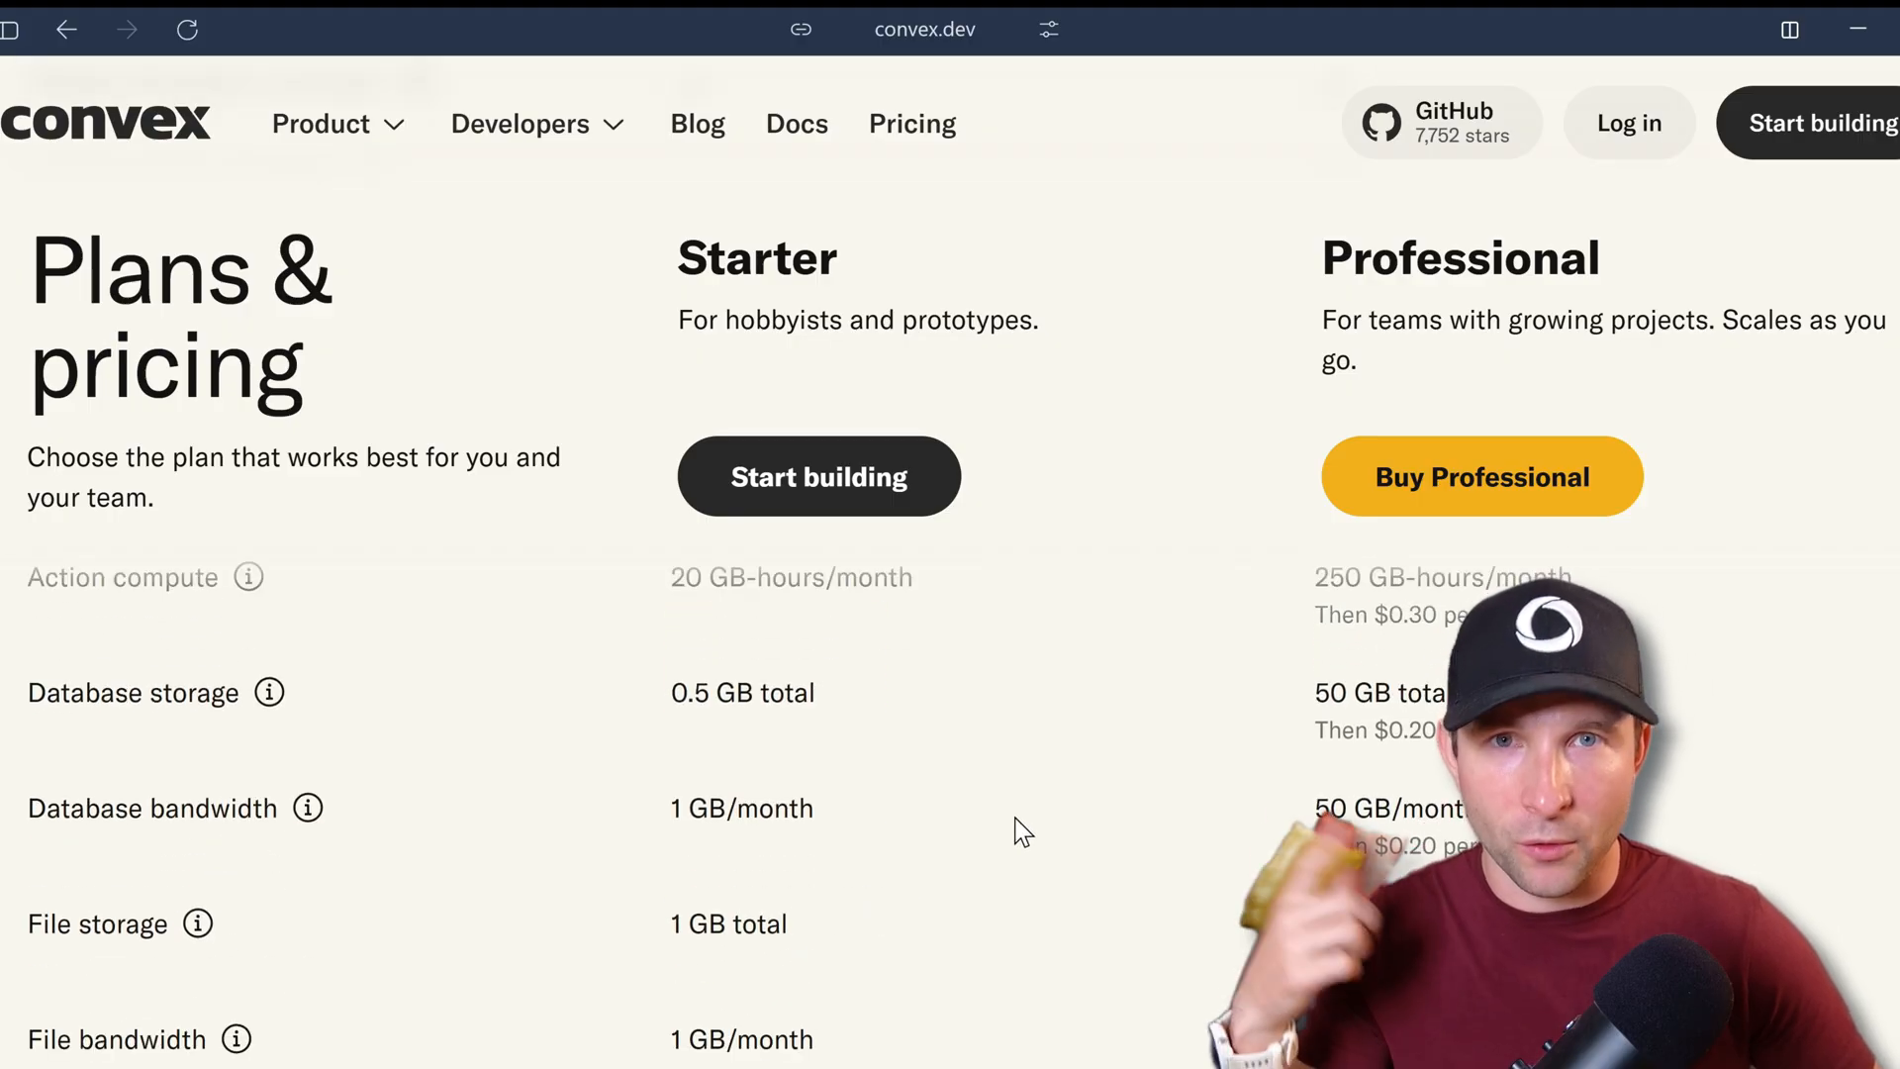
scroll(down, 3)
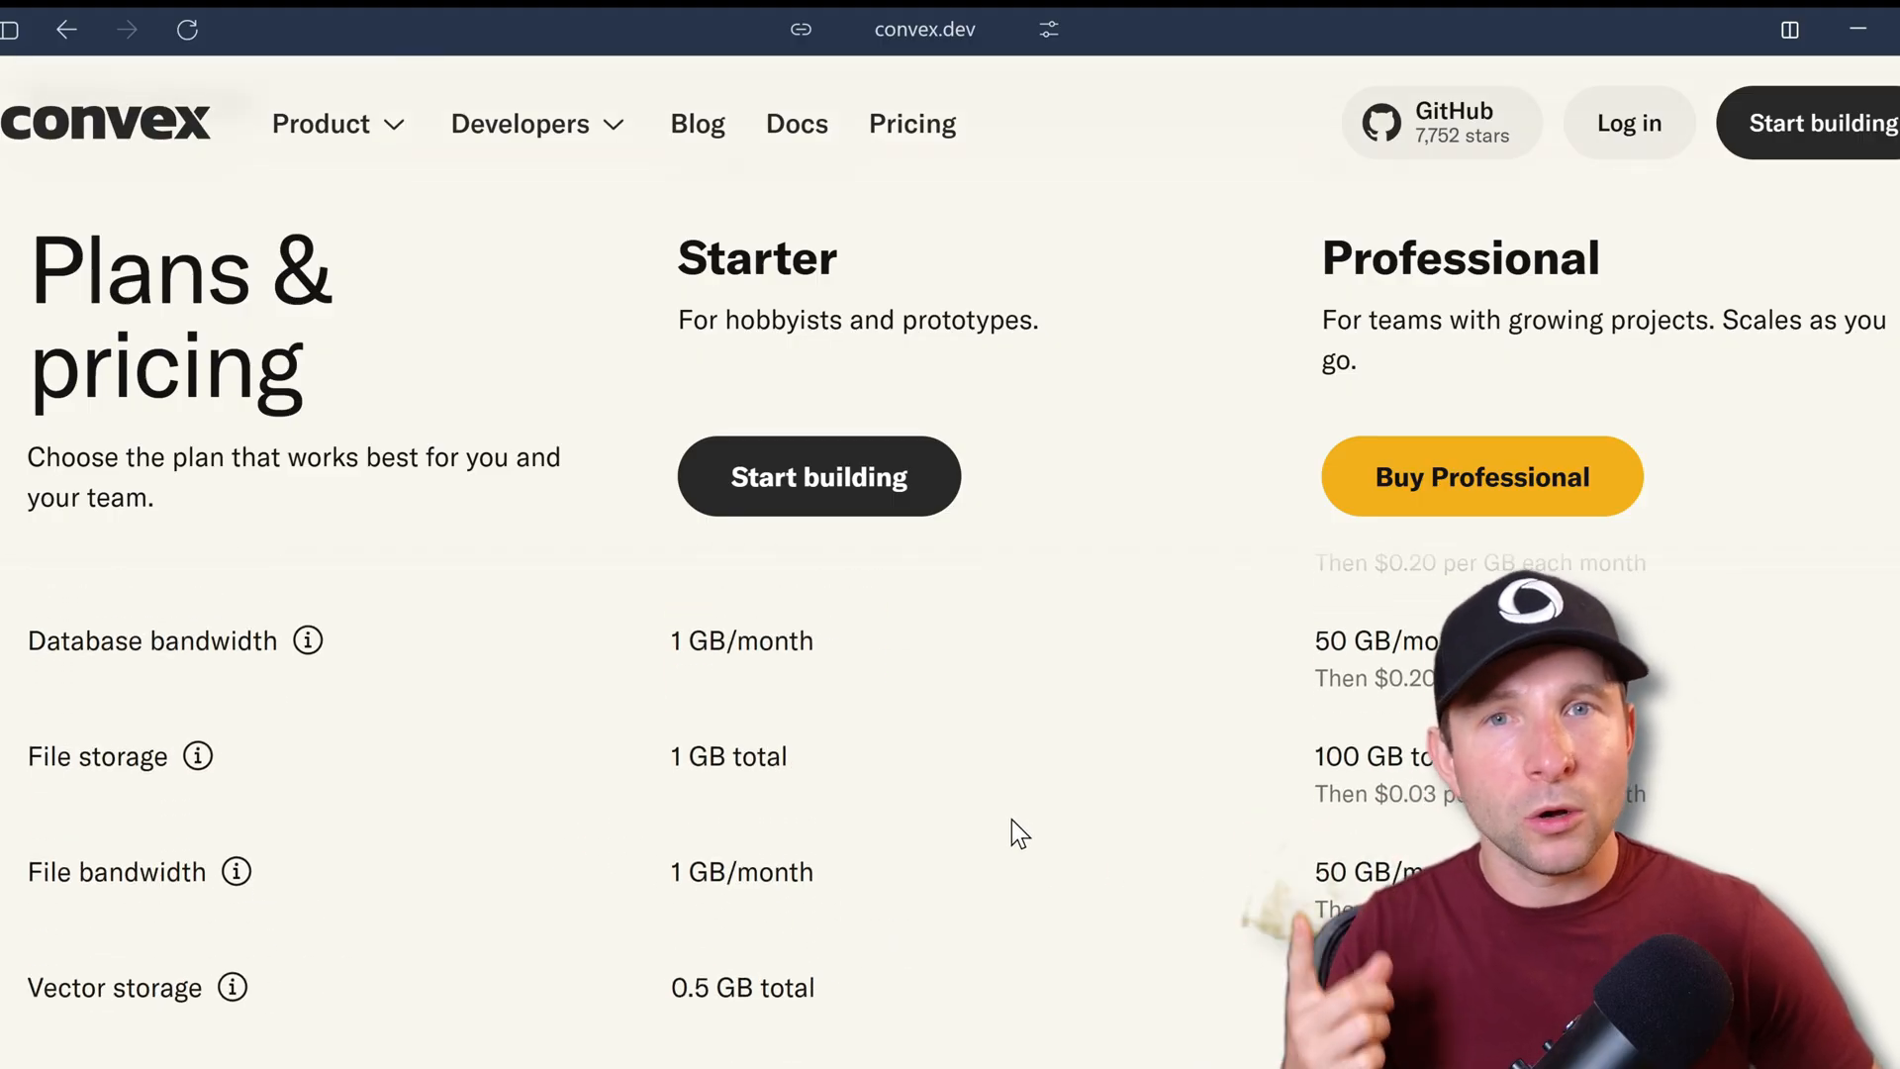
scroll(down, 3)
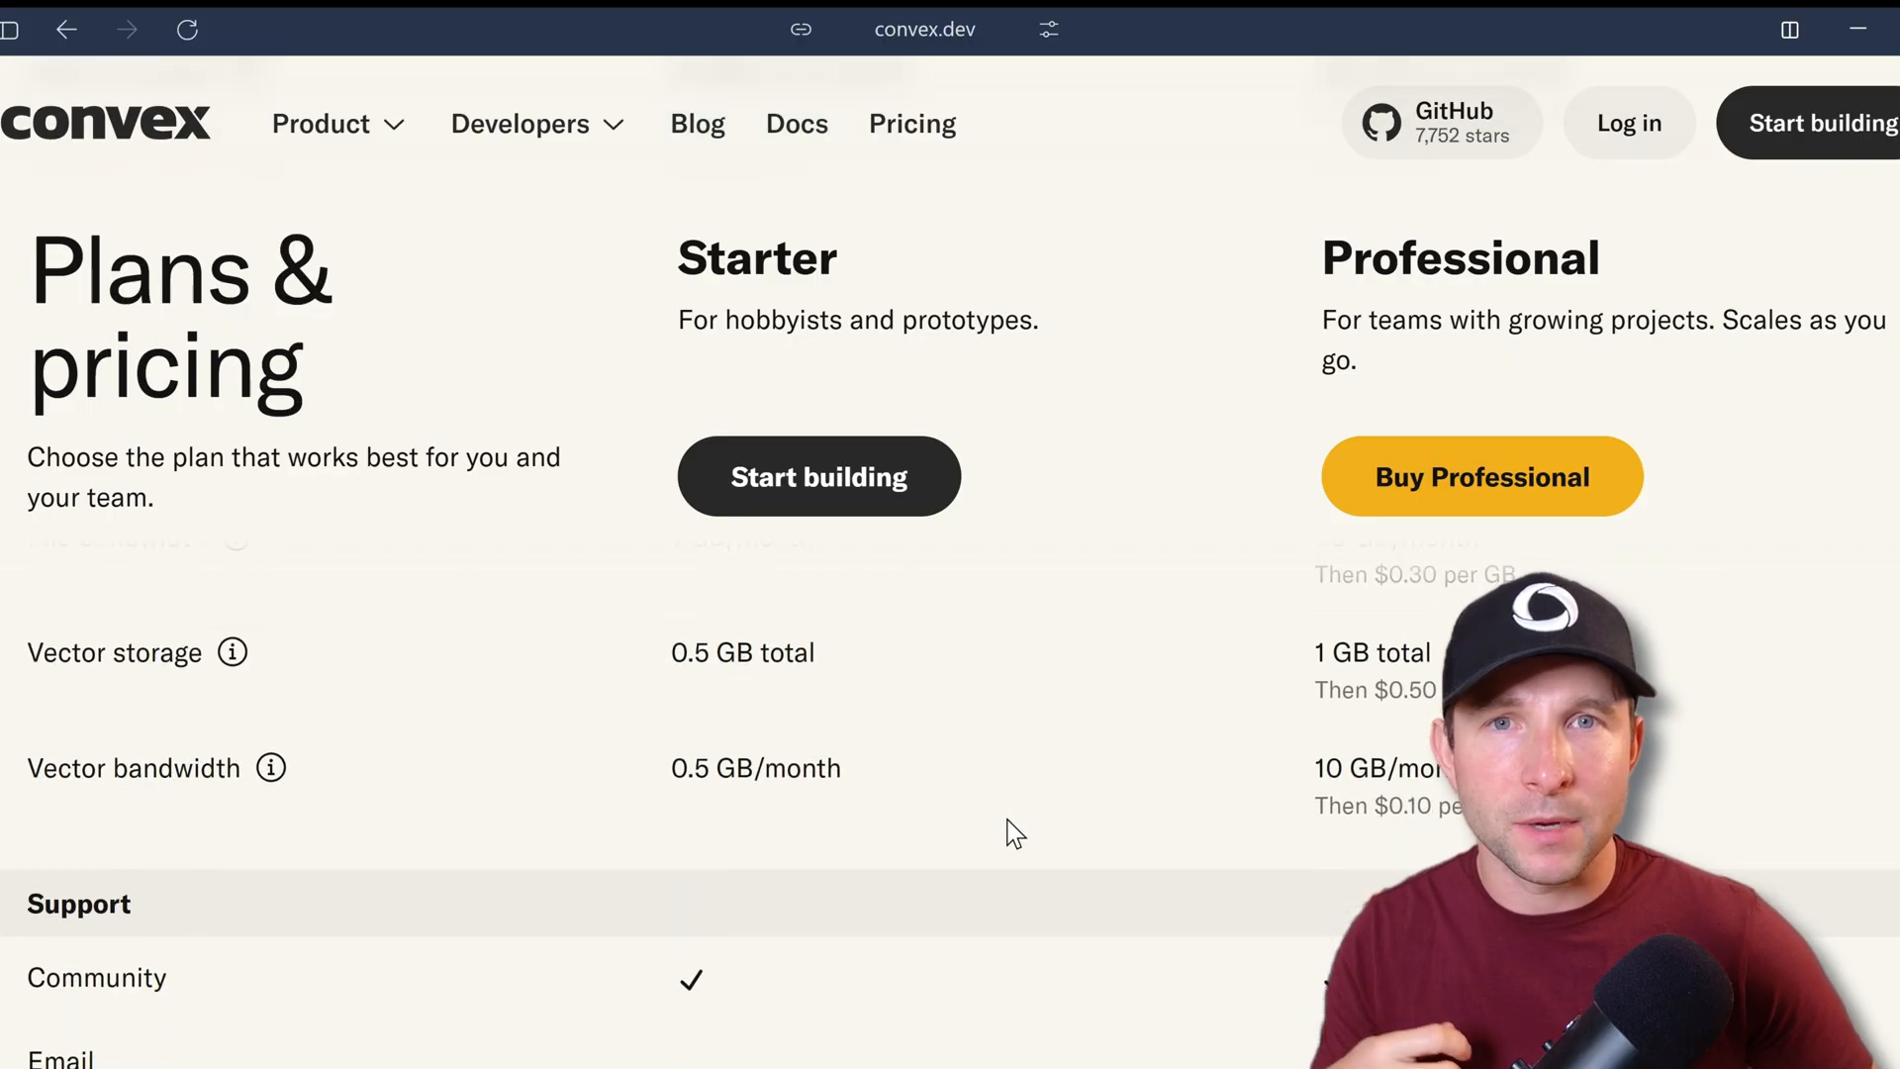
scroll(down, 3)
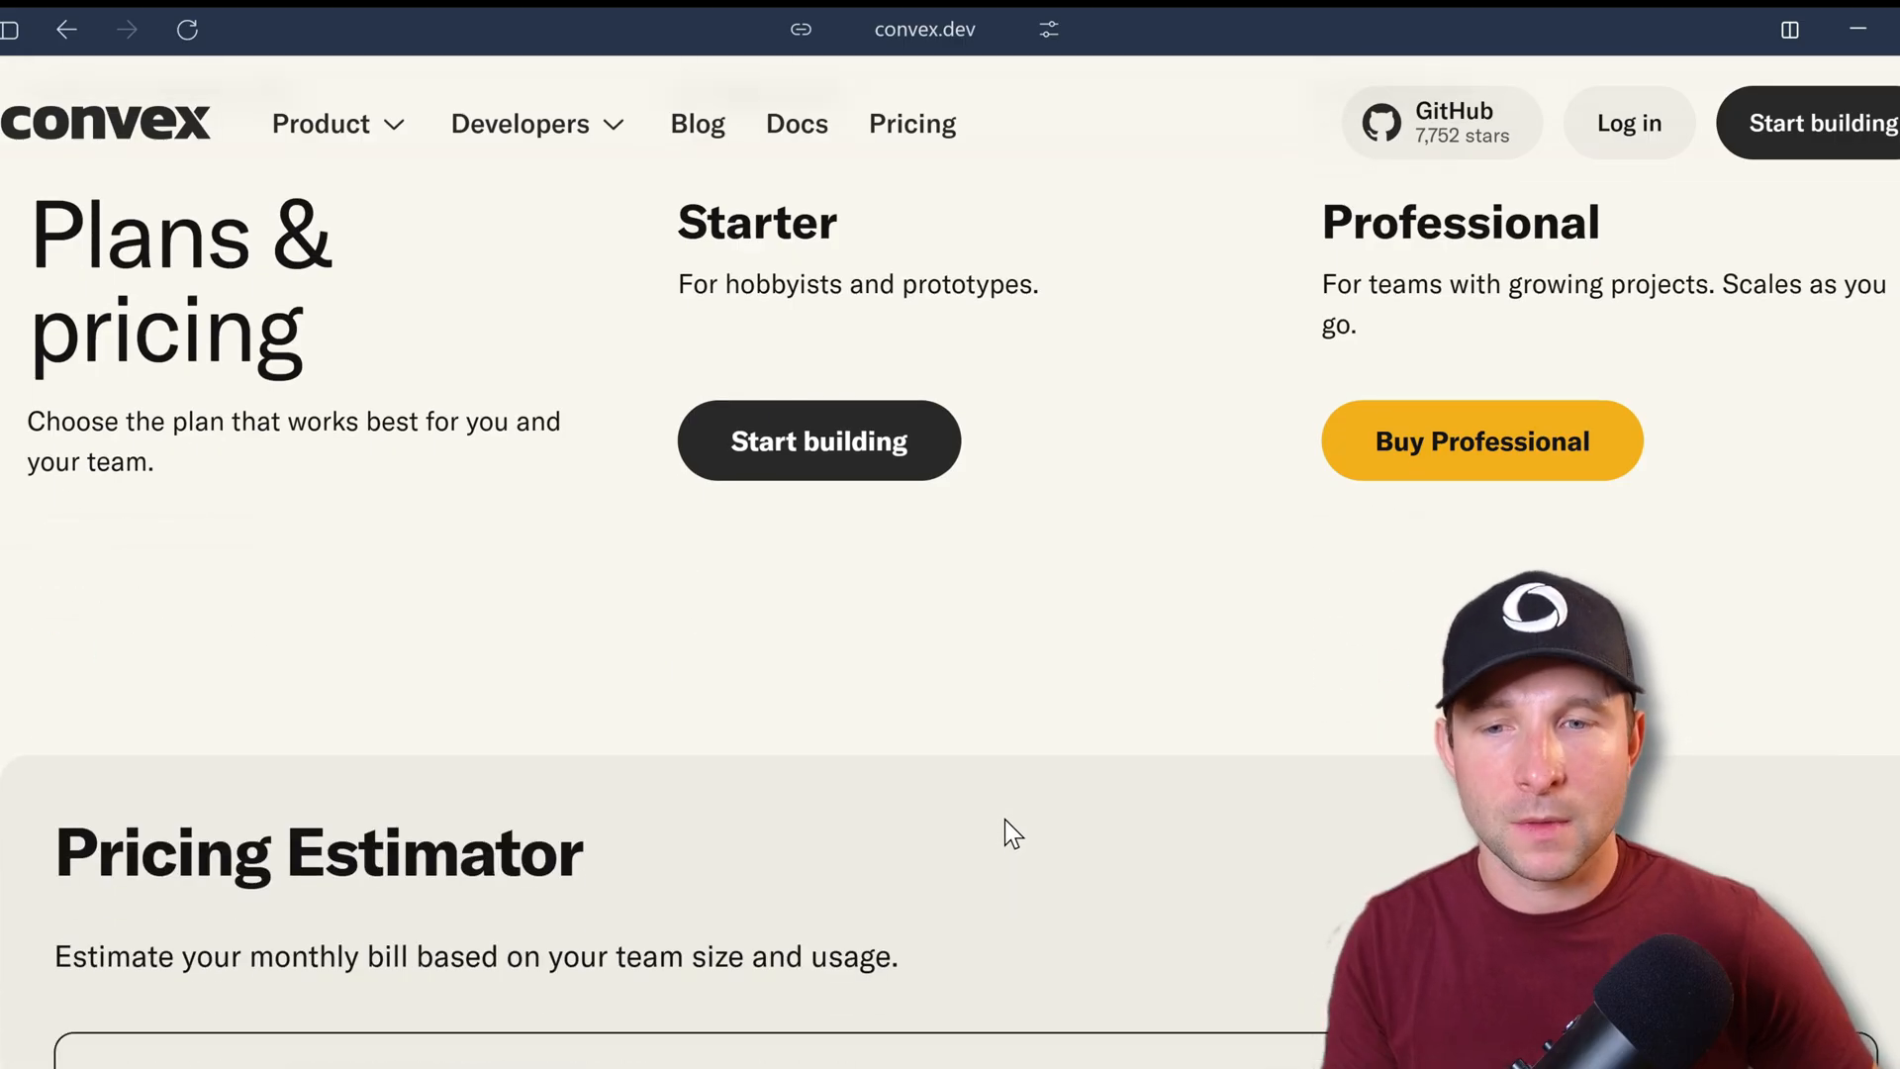
scroll(down, 3)
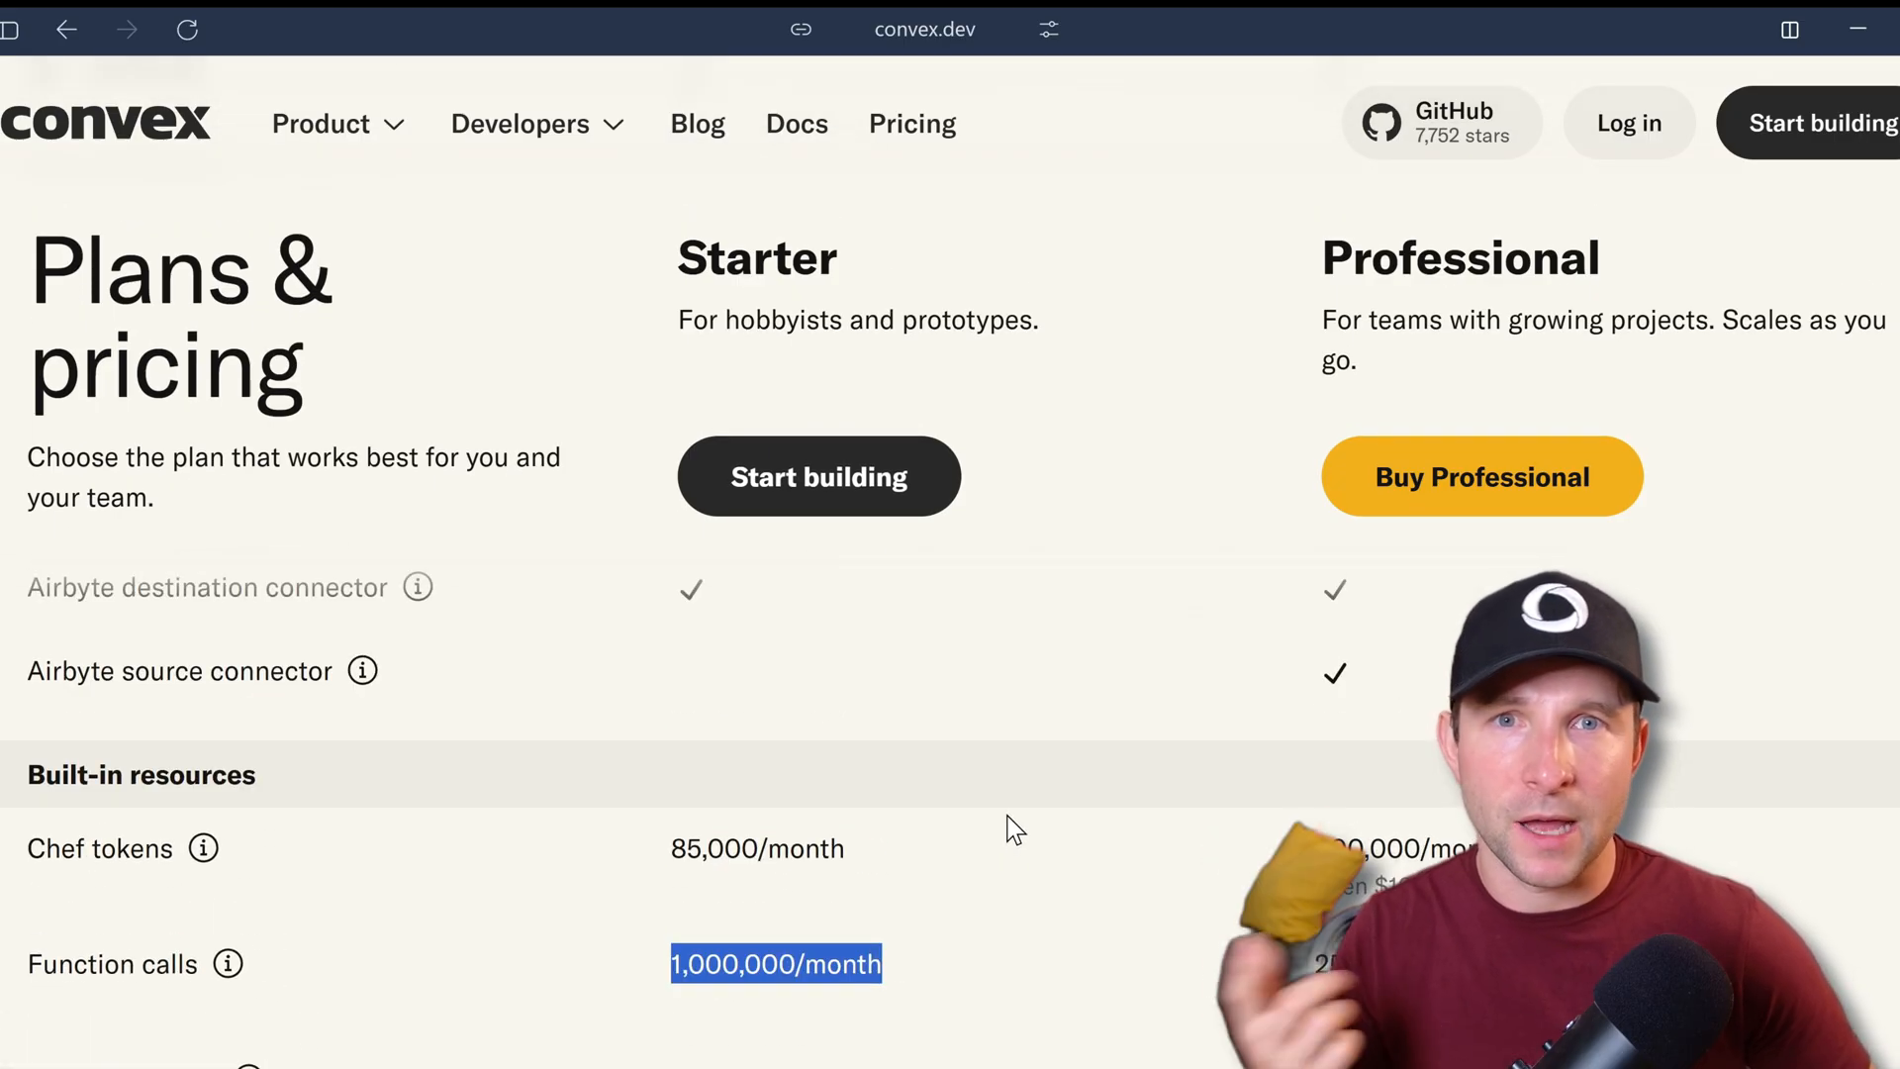